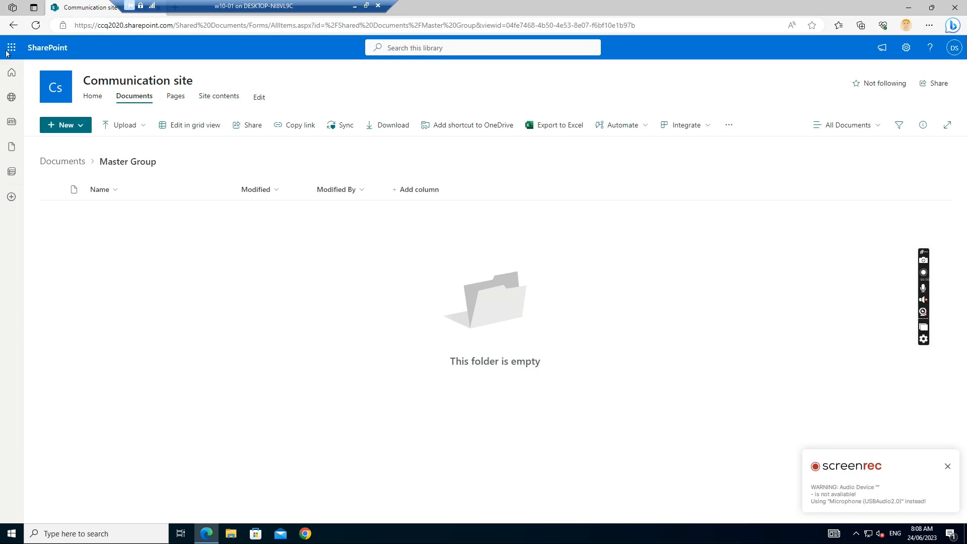
mouse_move(50, 116)
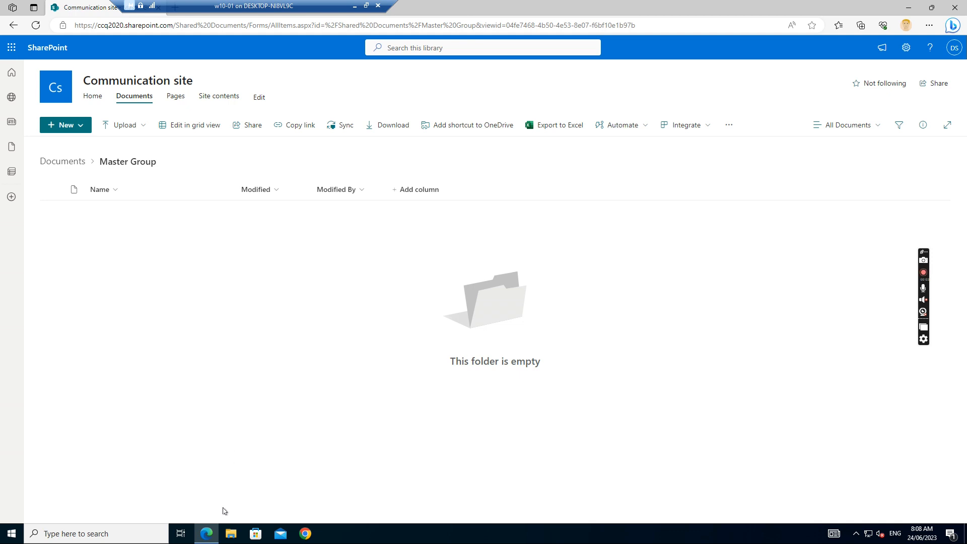
mouse_move(232, 534)
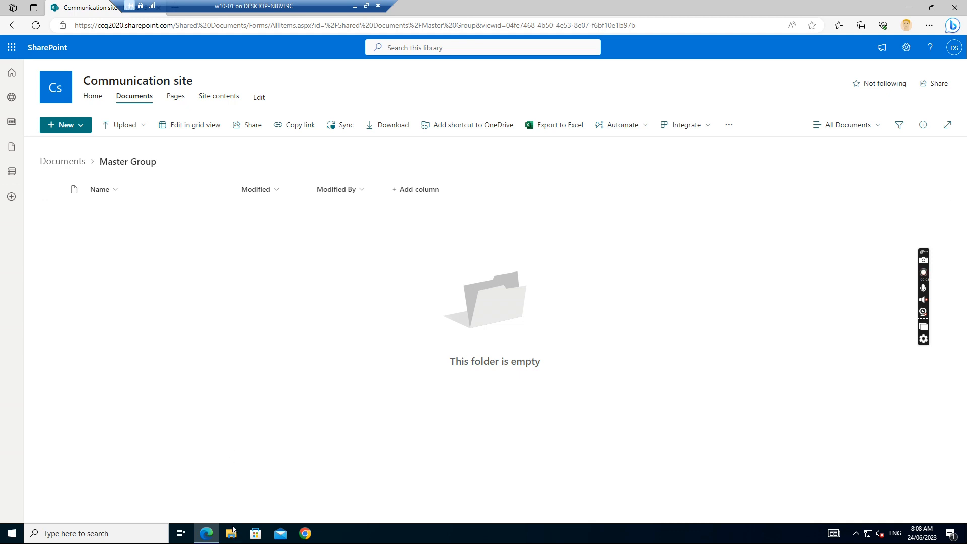
Glance at File Explorer, minimize it, and return SharePoint to the Documents library root
click(924, 272)
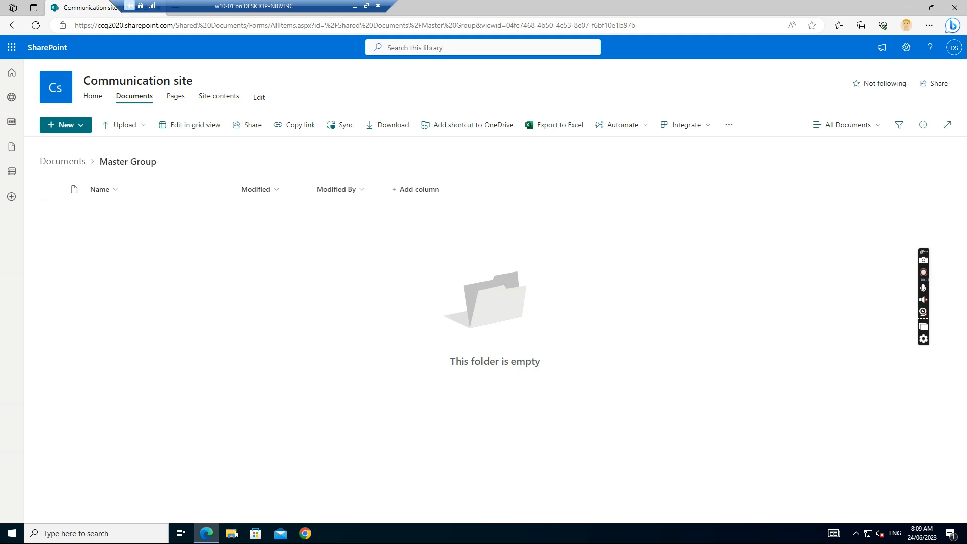
click(230, 533)
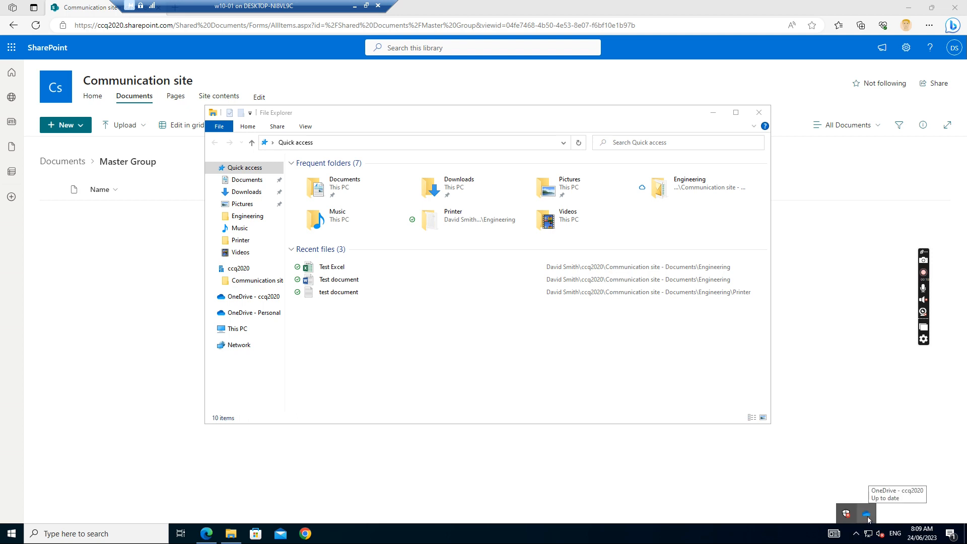
mouse_move(443, 391)
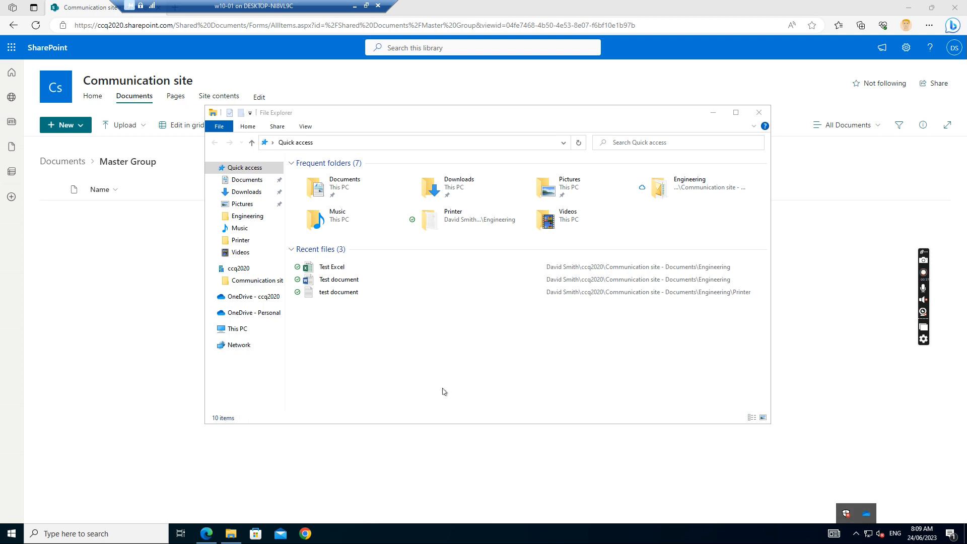
click(759, 112)
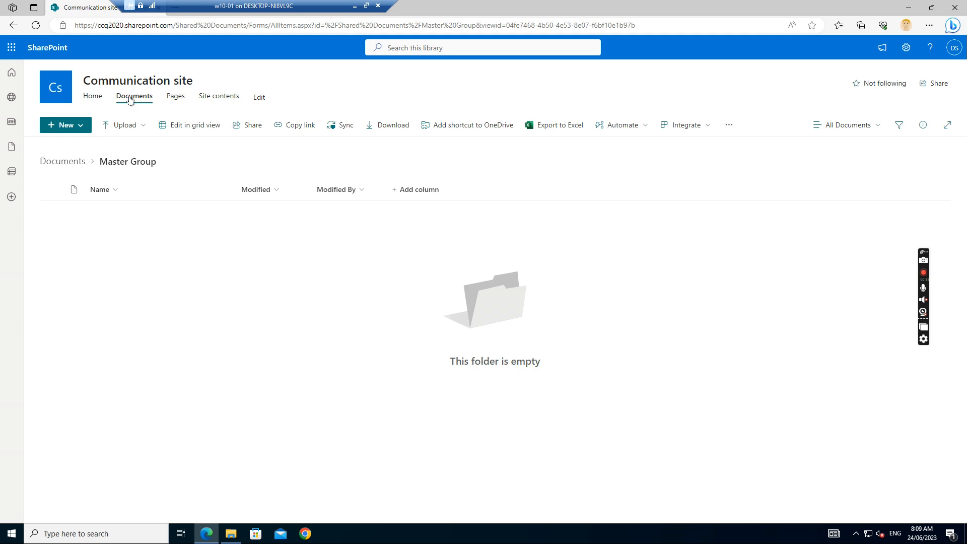
click(62, 161)
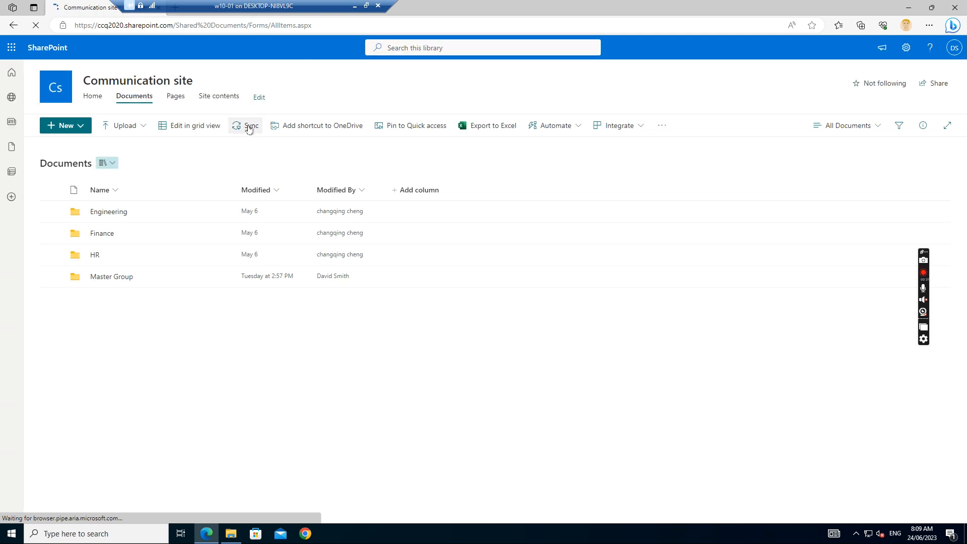
click(250, 125)
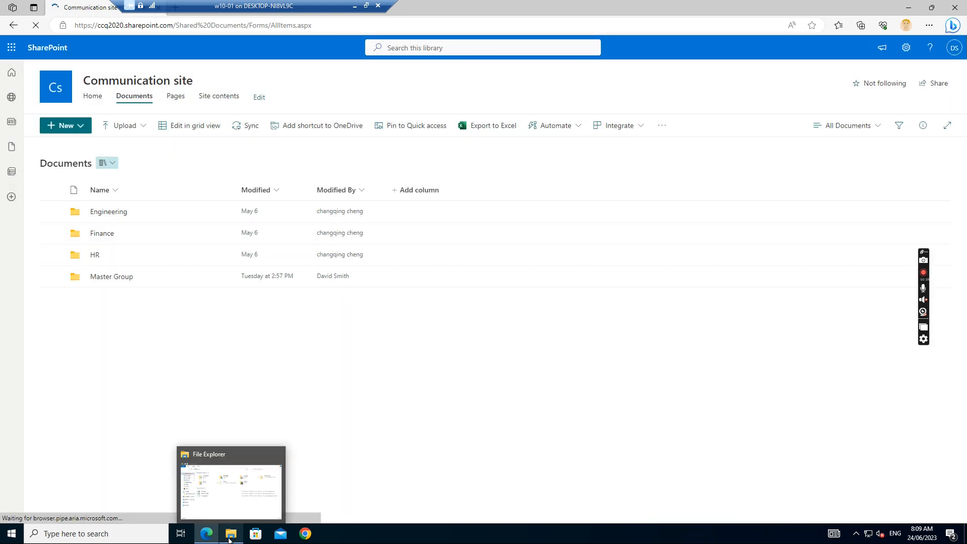
Browse File Explorer from This PC through C:, Users and the tenant folder to Communication site - Documents
click(231, 484)
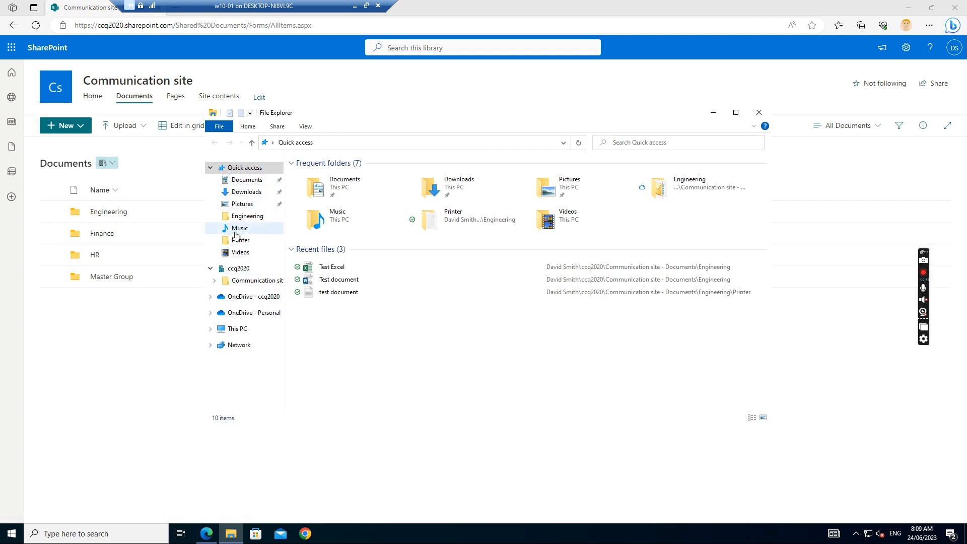
click(237, 328)
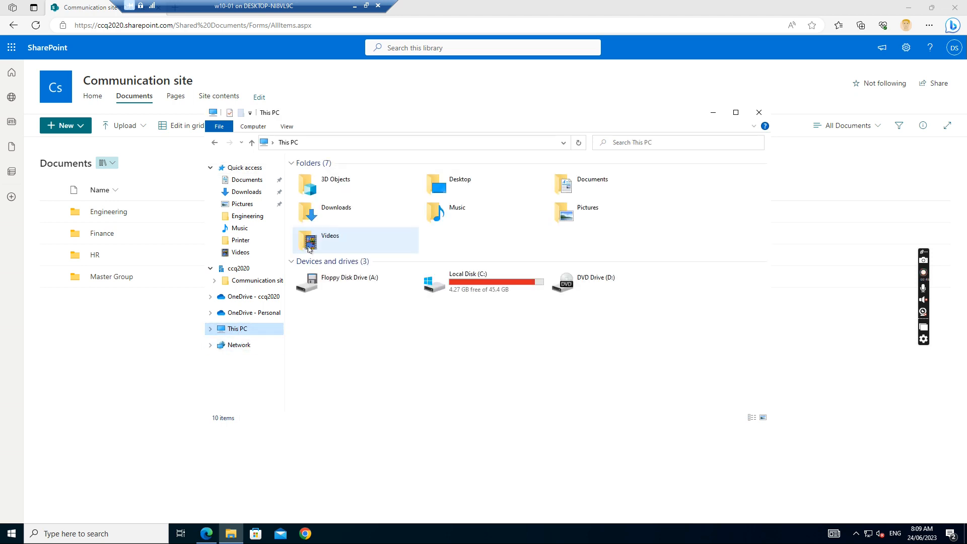
double_click(468, 281)
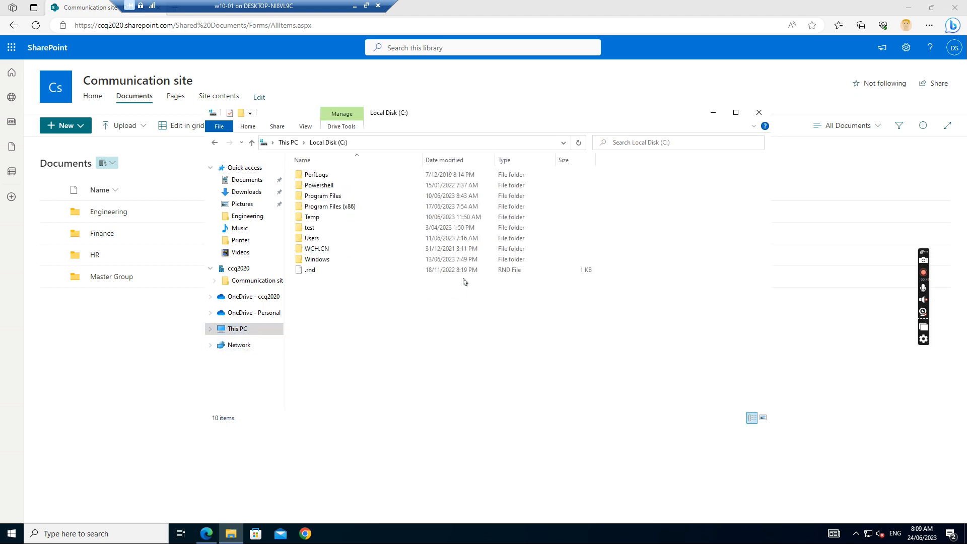
double_click(312, 239)
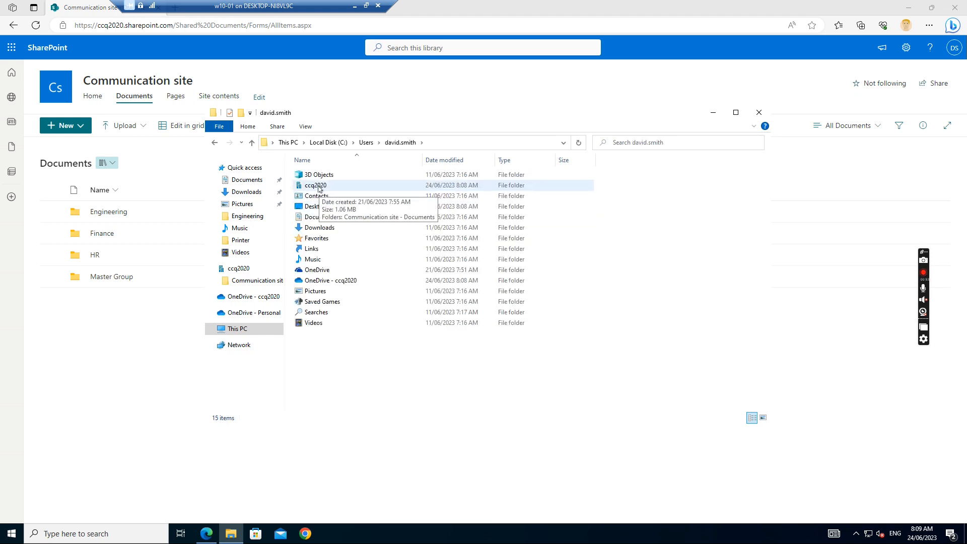
double_click(316, 185)
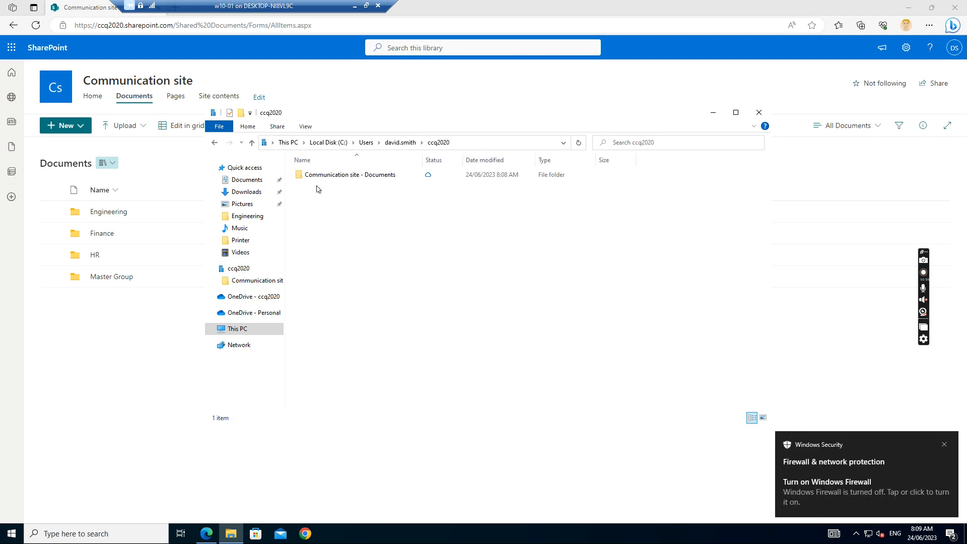
click(352, 174)
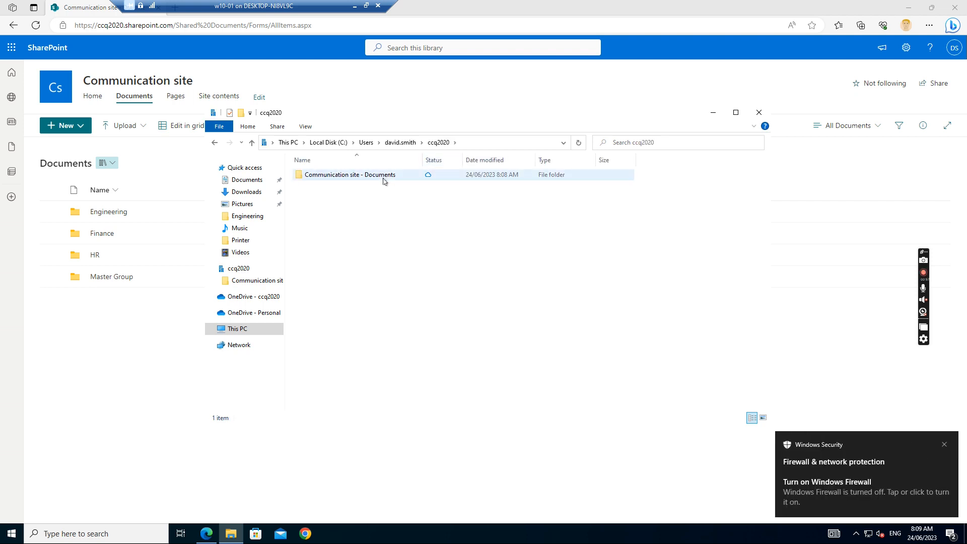
mouse_move(352, 175)
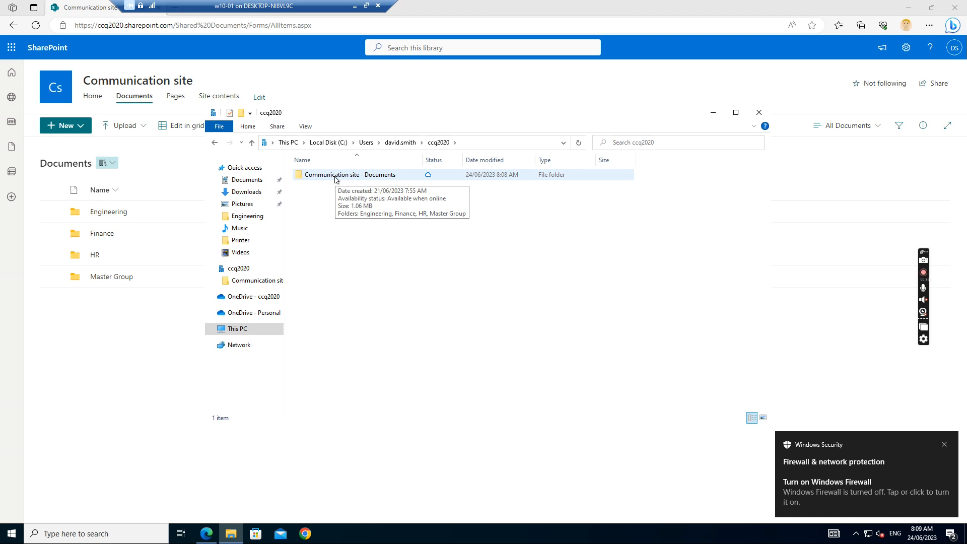
double_click(352, 174)
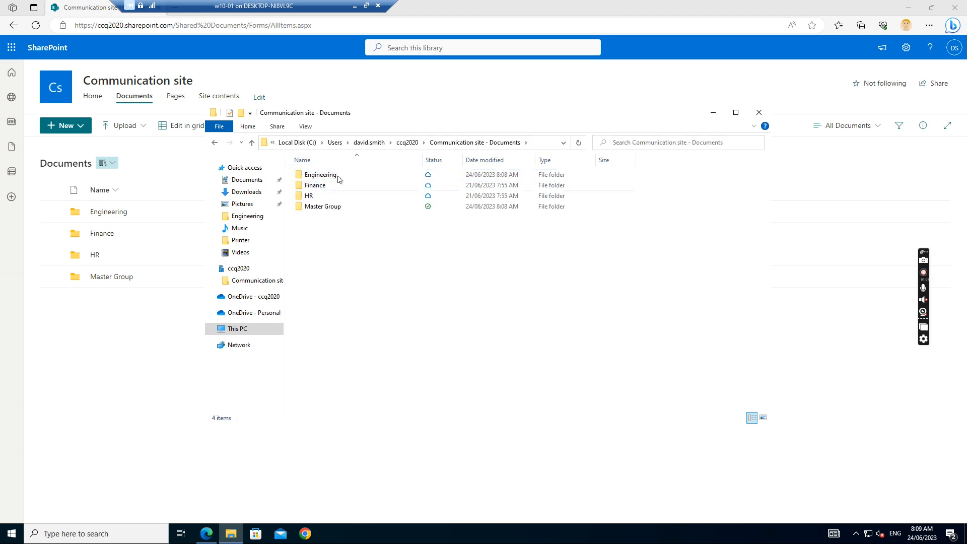
mouse_move(295, 247)
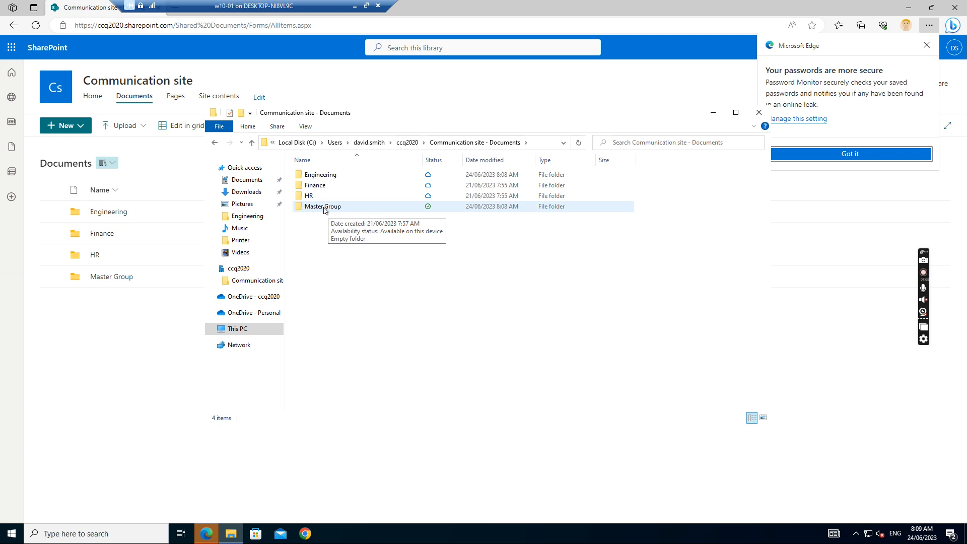
double_click(322, 206)
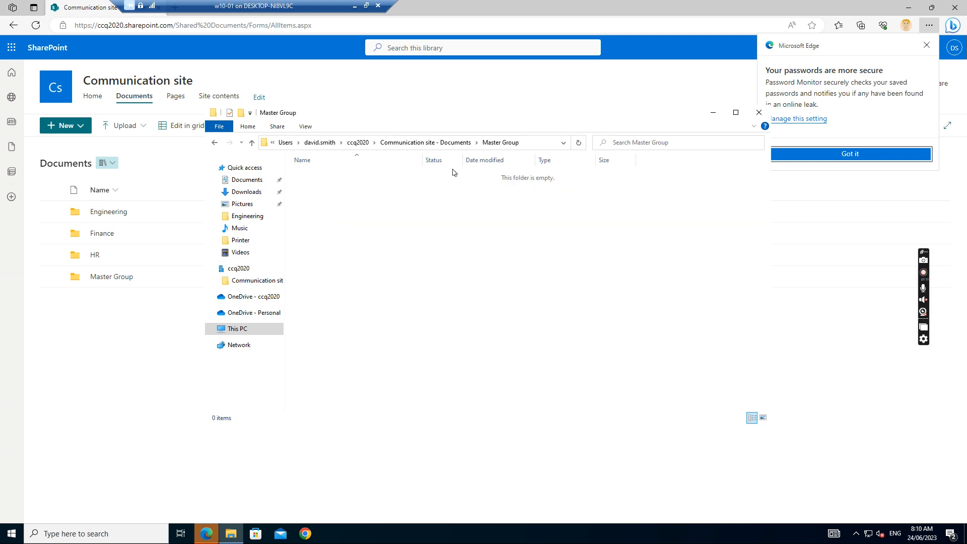
click(252, 142)
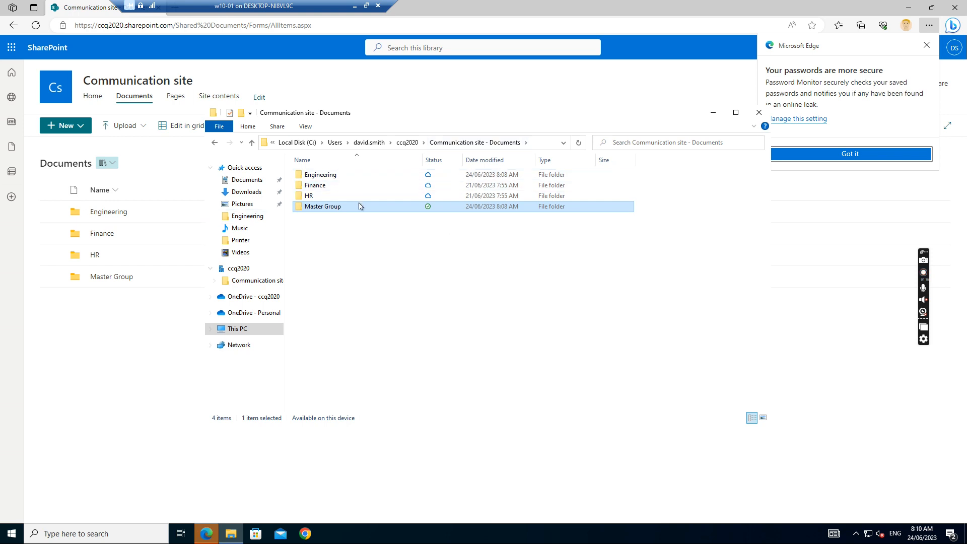
mouse_move(346, 187)
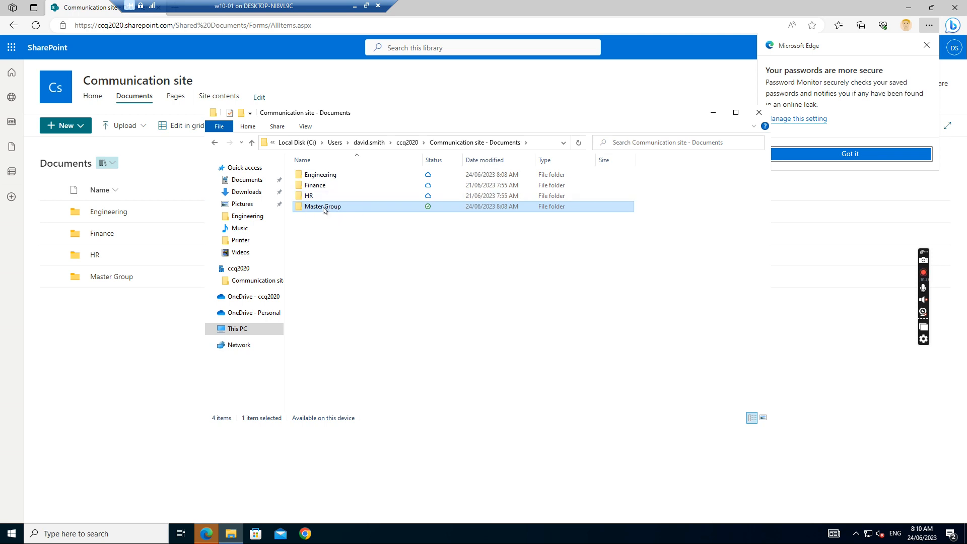
mouse_move(311, 216)
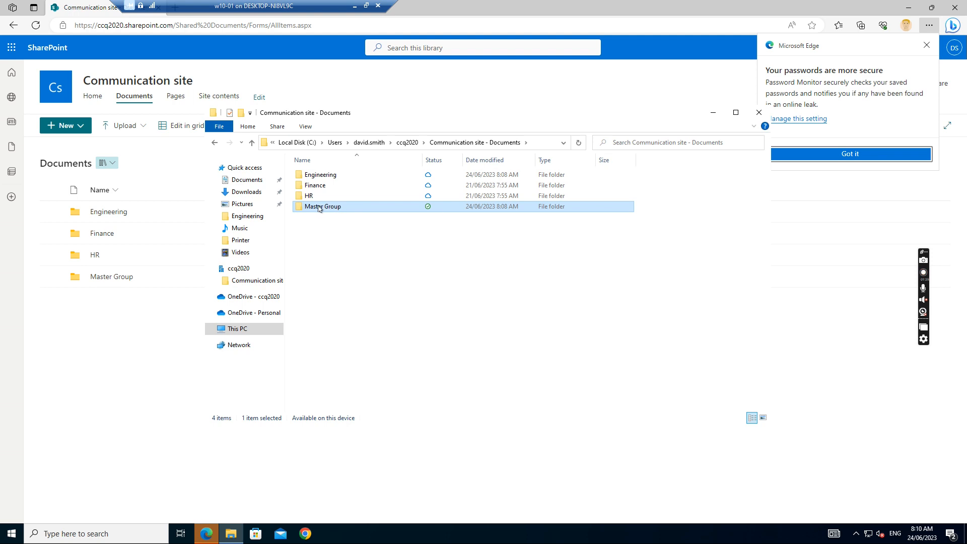
mouse_move(329, 209)
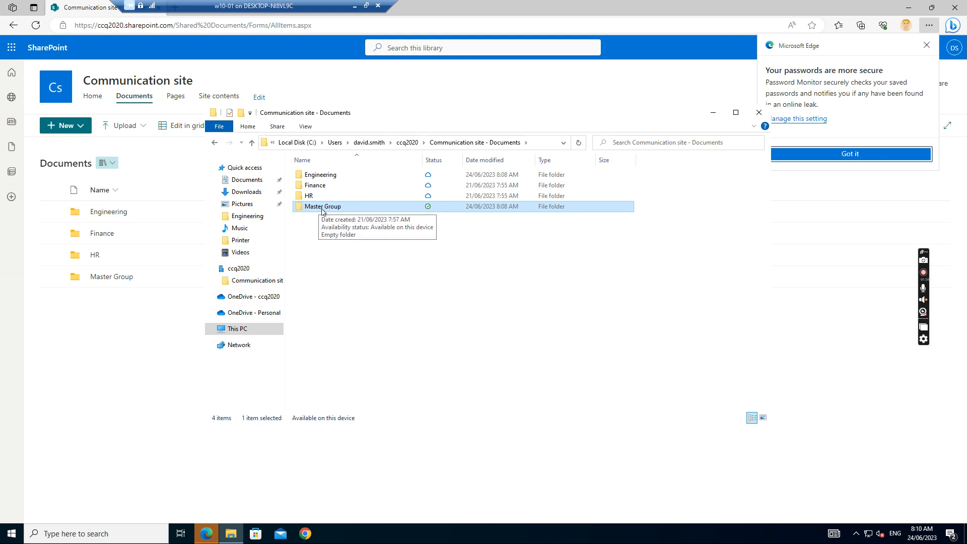
mouse_move(555, 148)
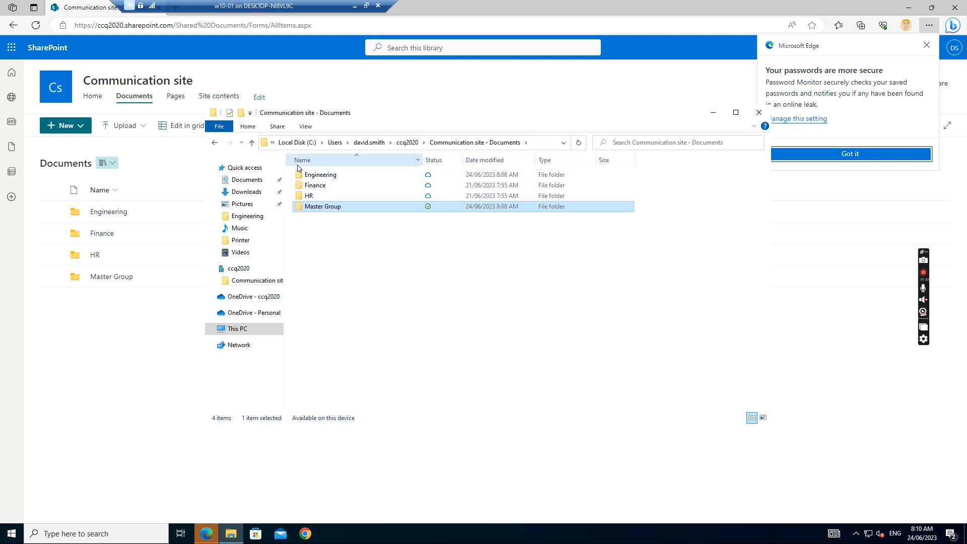
mouse_move(315, 209)
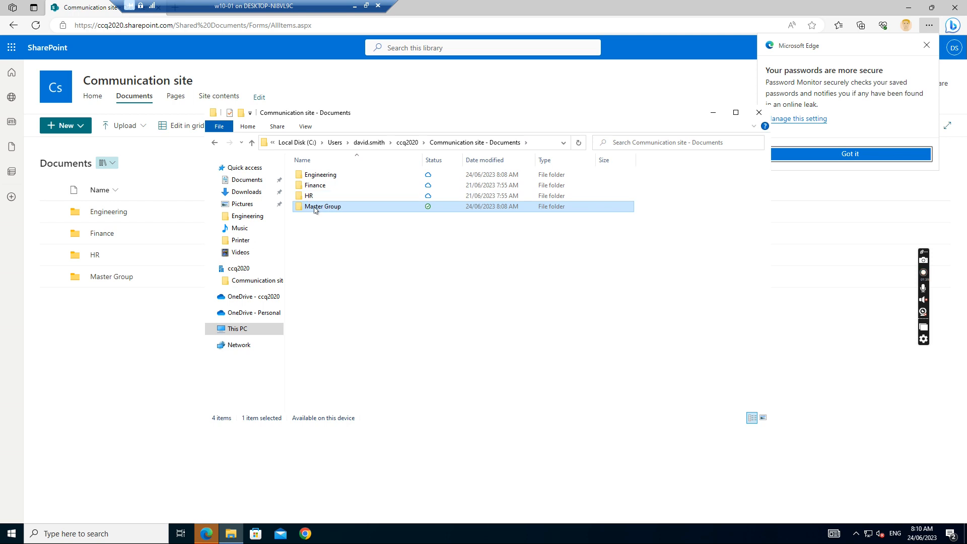
mouse_move(324, 210)
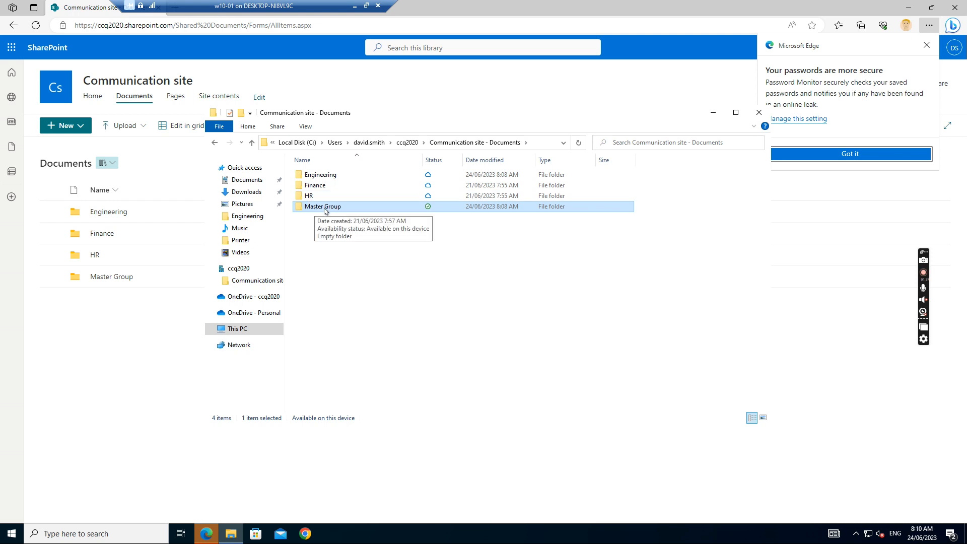
mouse_move(310, 196)
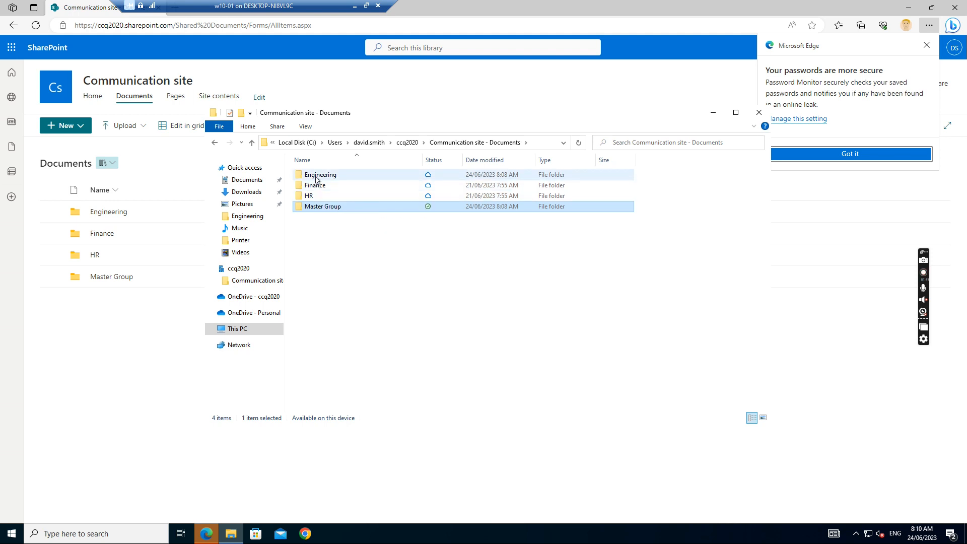
In Engineering, create shortcuts to Test Excel and Printer, sort by name, and select both shortcuts
double_click(320, 175)
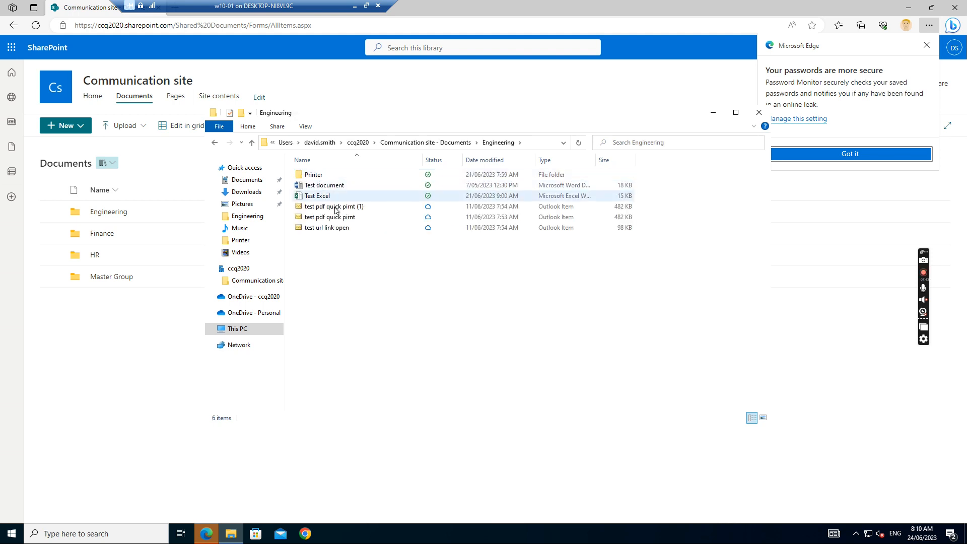
mouse_move(317, 196)
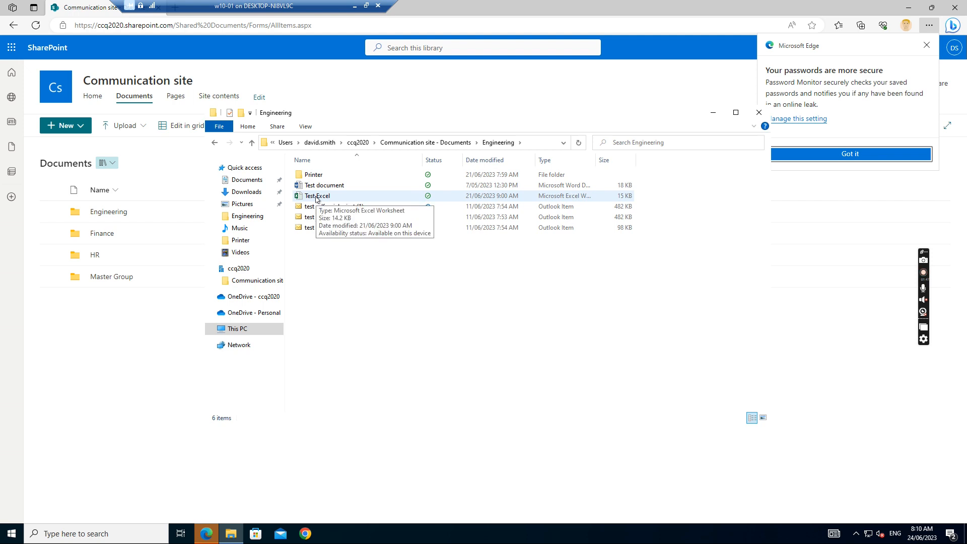
right_click(318, 195)
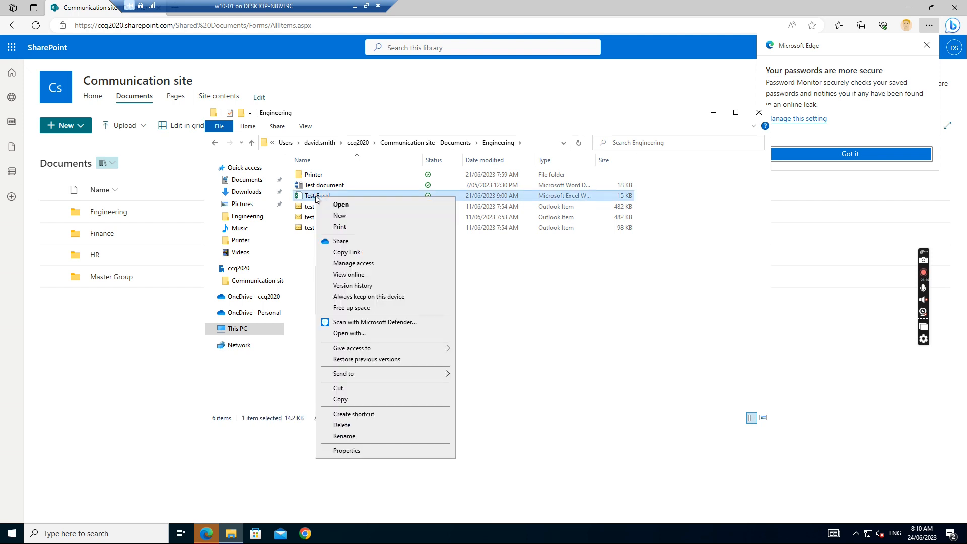
mouse_move(354, 264)
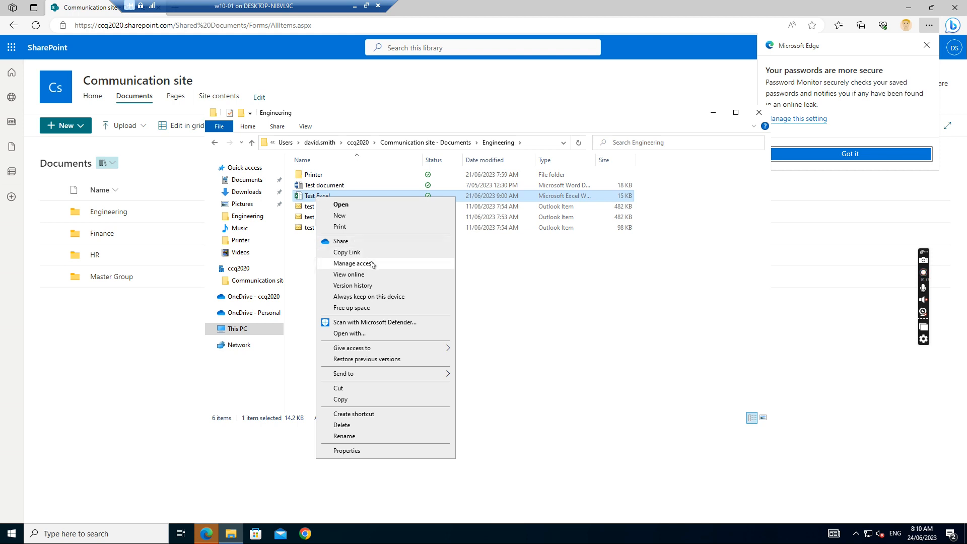
mouse_move(366, 370)
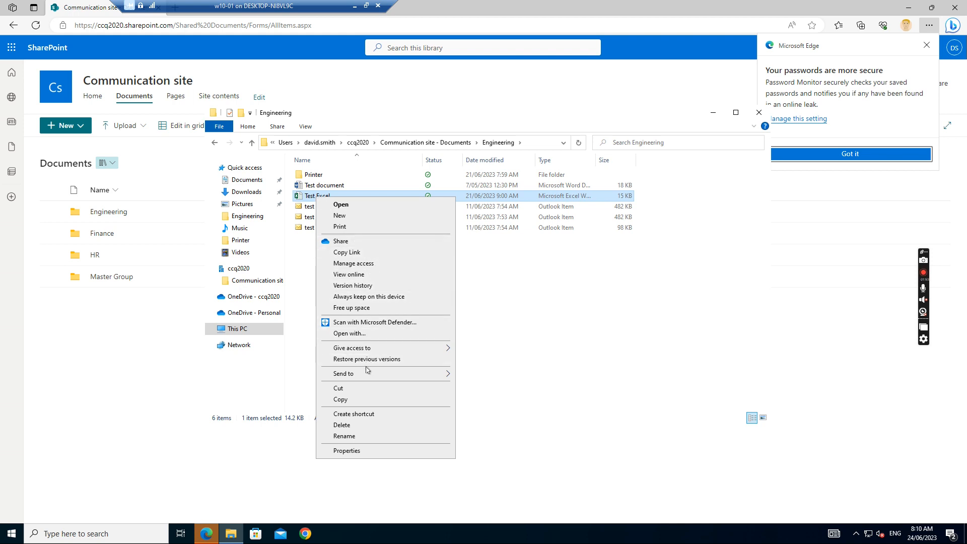
click(354, 414)
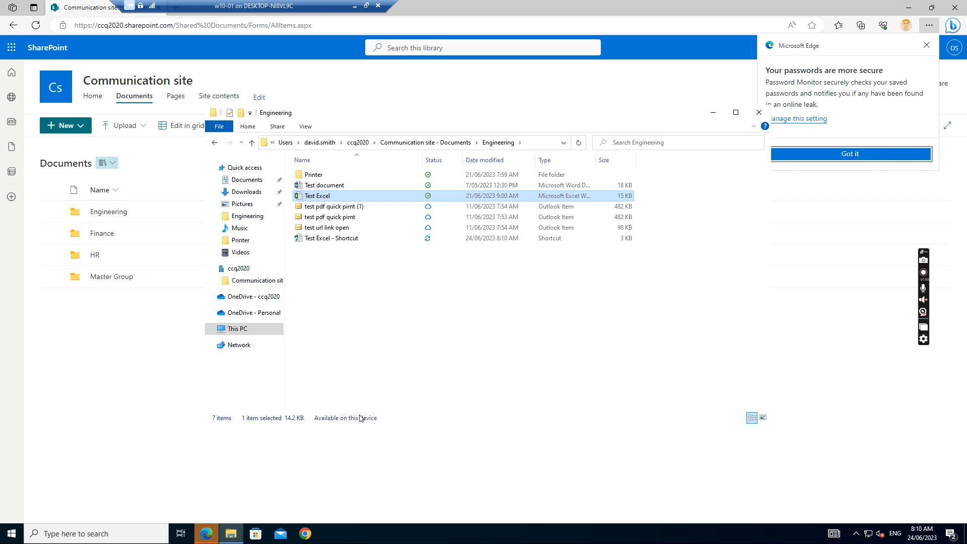
click(303, 160)
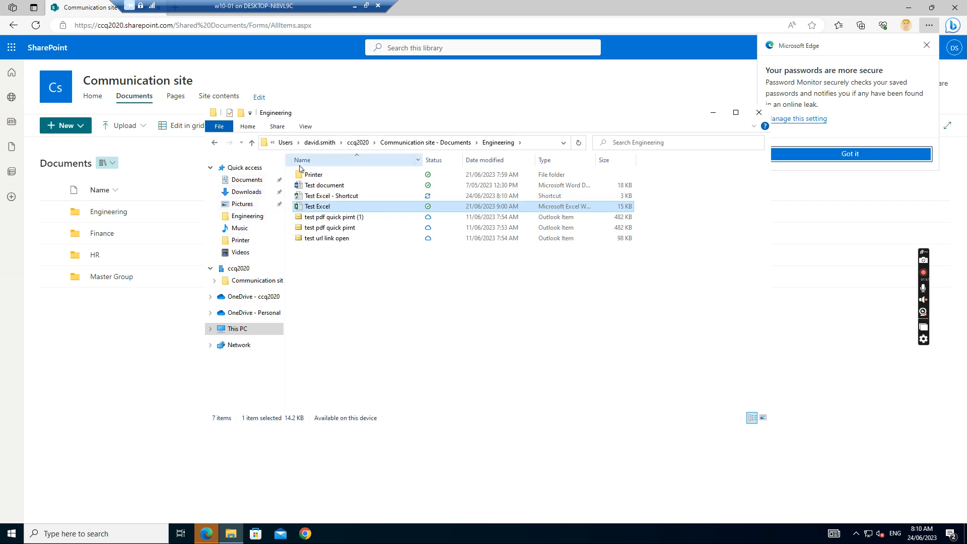
right_click(313, 175)
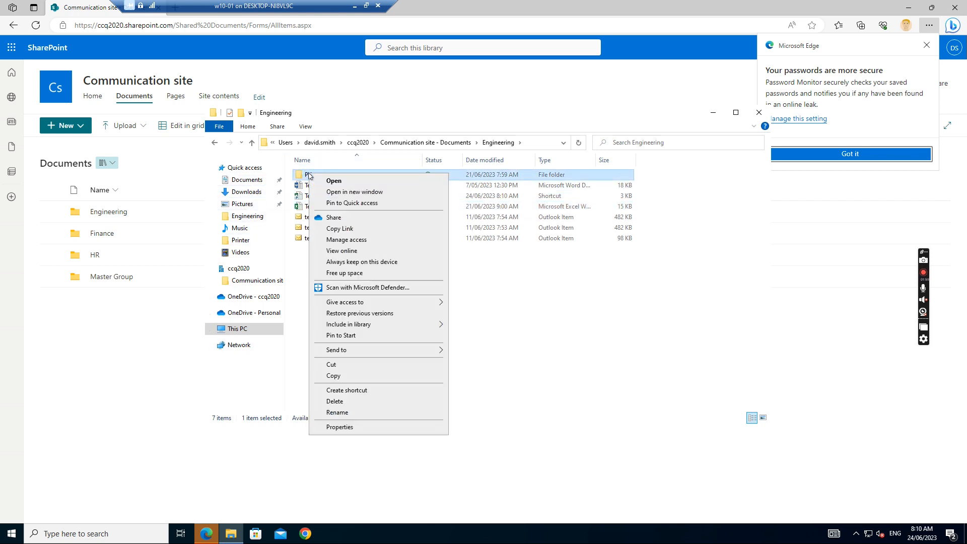
mouse_move(357, 376)
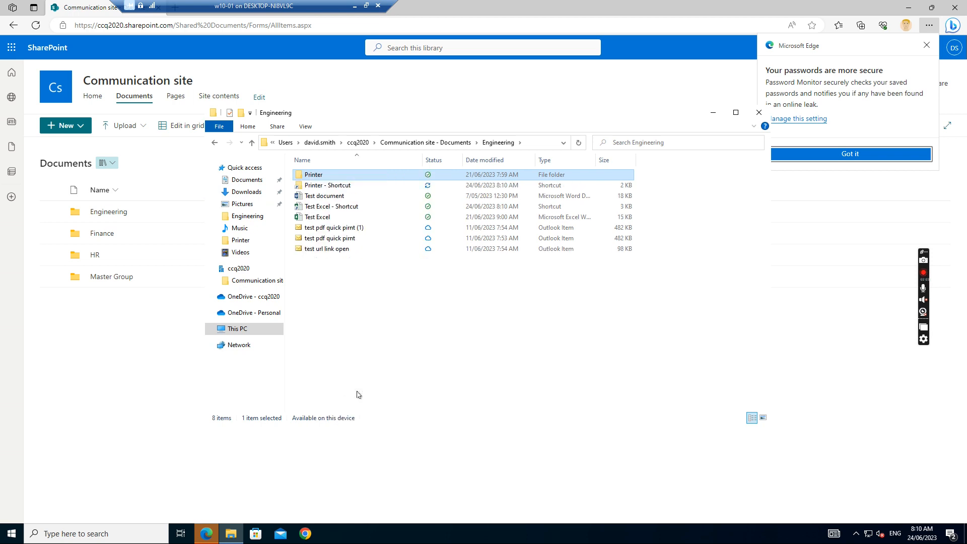
click(327, 185)
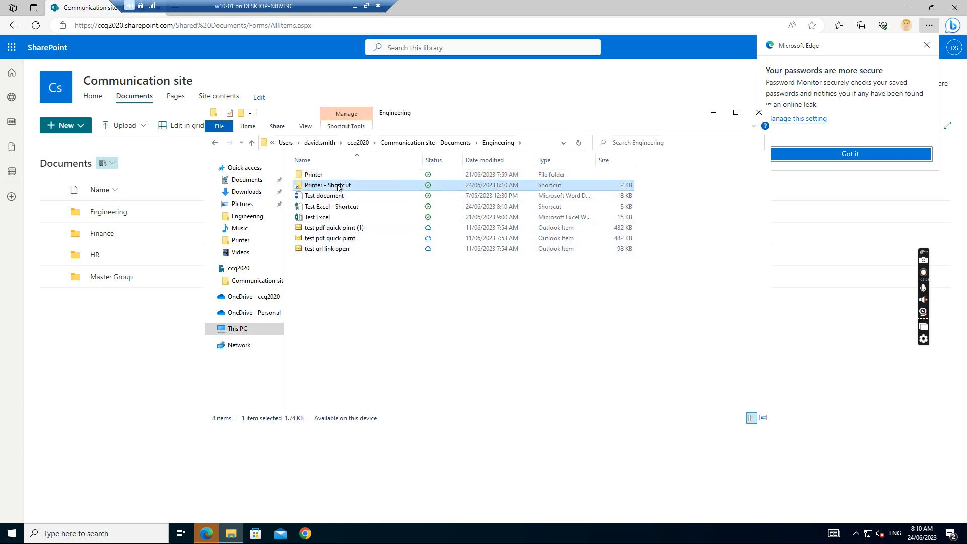
mouse_move(332, 206)
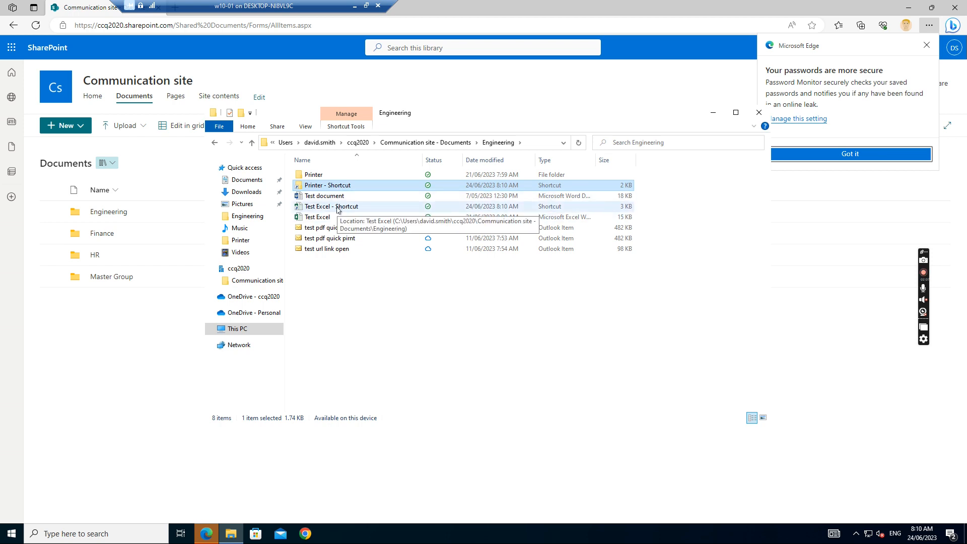
click(332, 206)
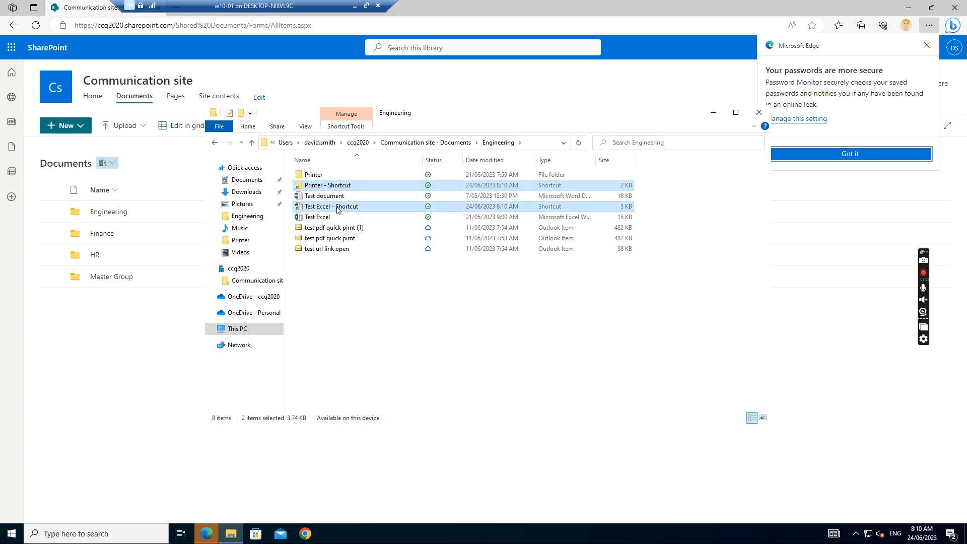
mouse_move(332, 227)
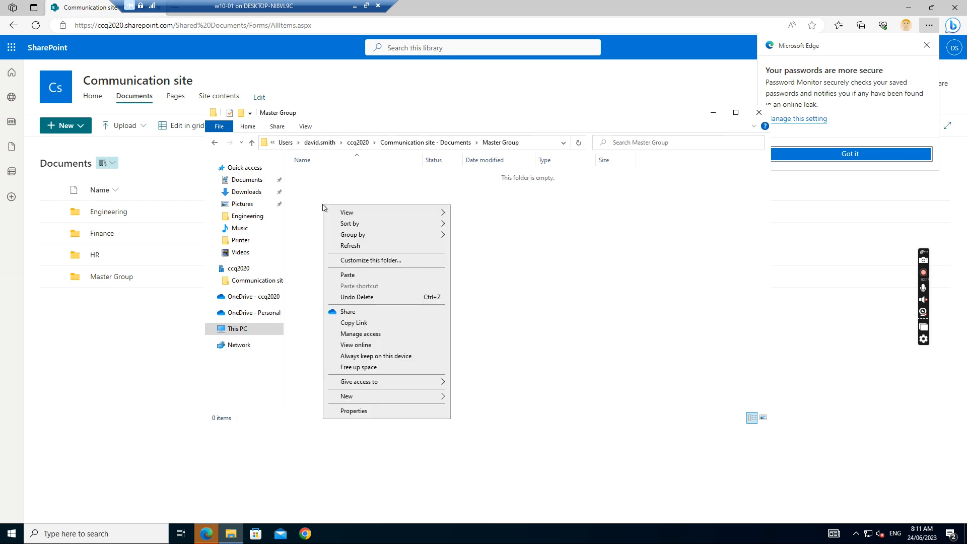
mouse_move(347, 275)
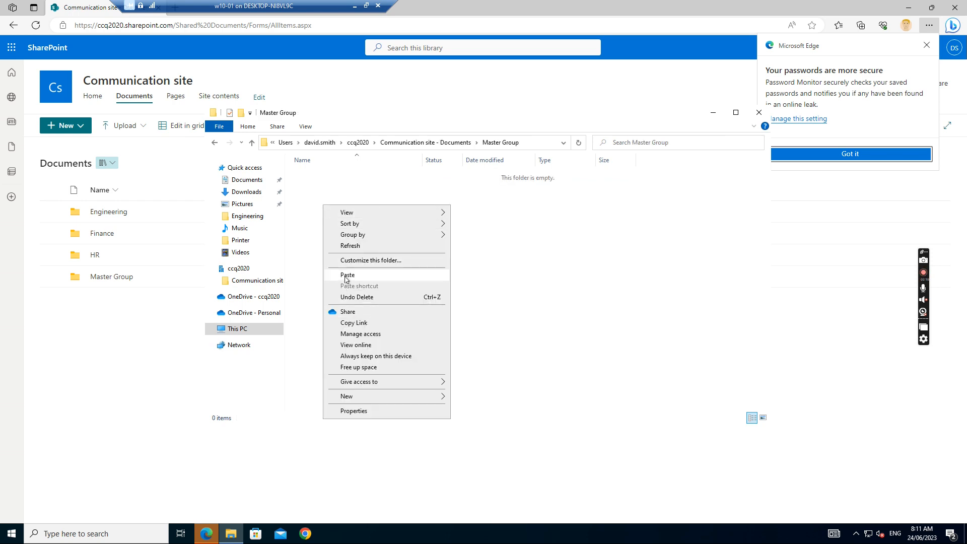
Paste both shortcuts into Master Group and select Test Excel - Shortcut
click(347, 274)
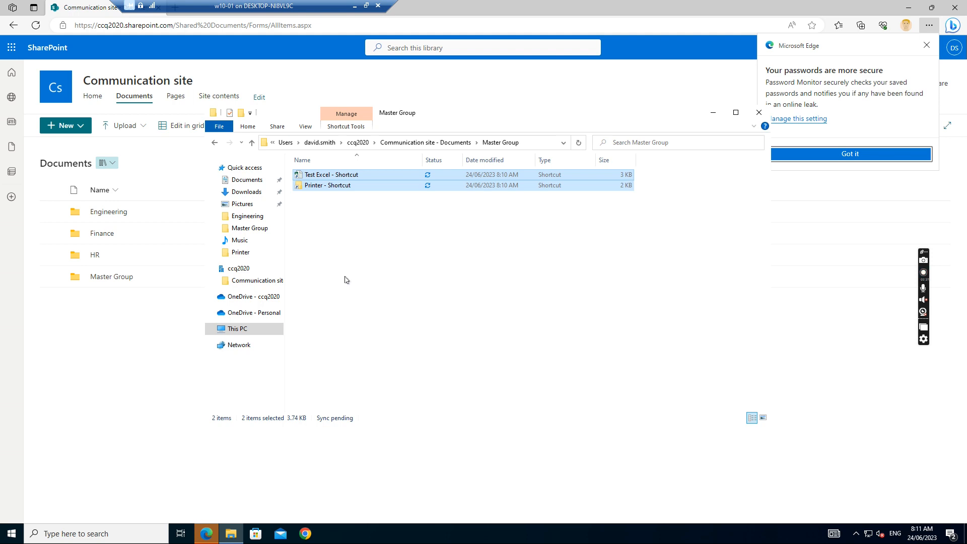
click(359, 255)
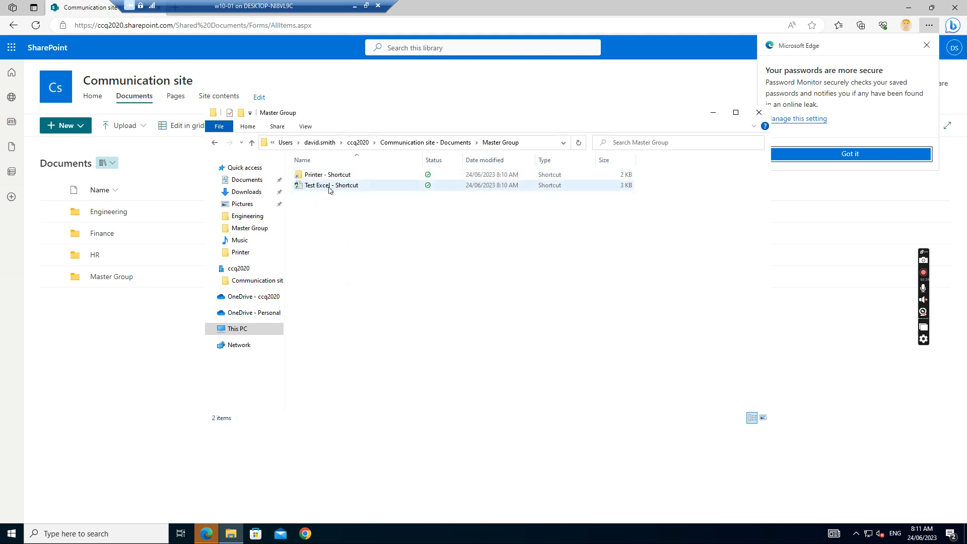
mouse_move(330, 185)
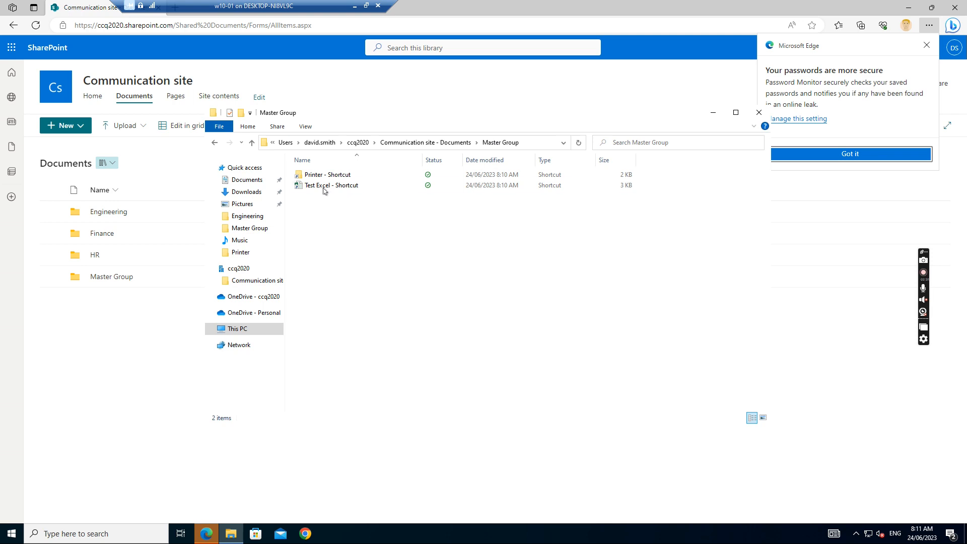
click(330, 185)
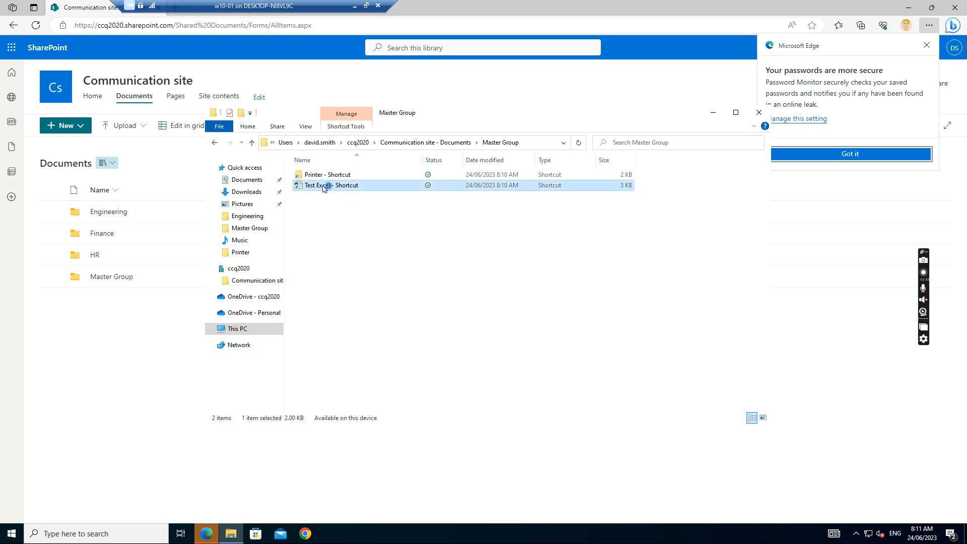
Launch Test Excel in Excel through Test Excel - Shortcut
double_click(327, 185)
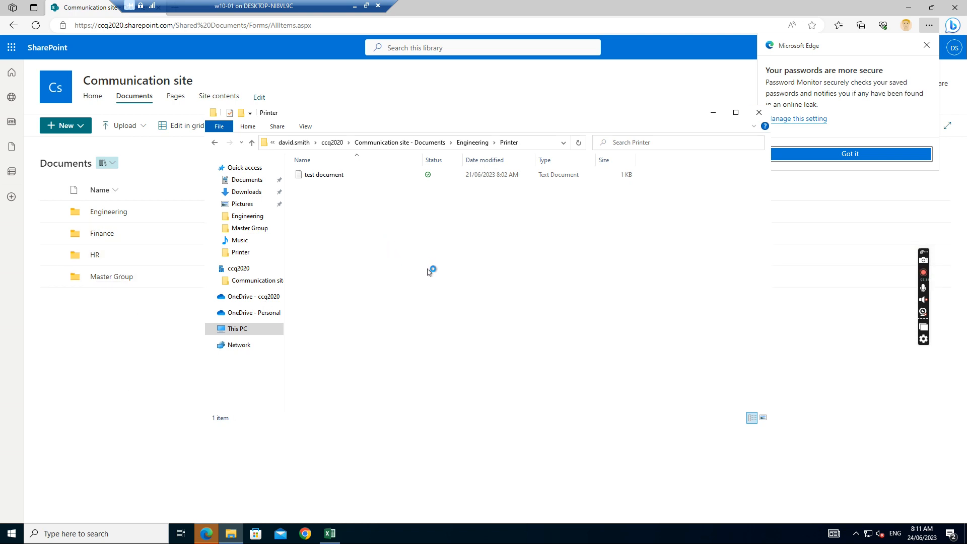
mouse_move(388, 279)
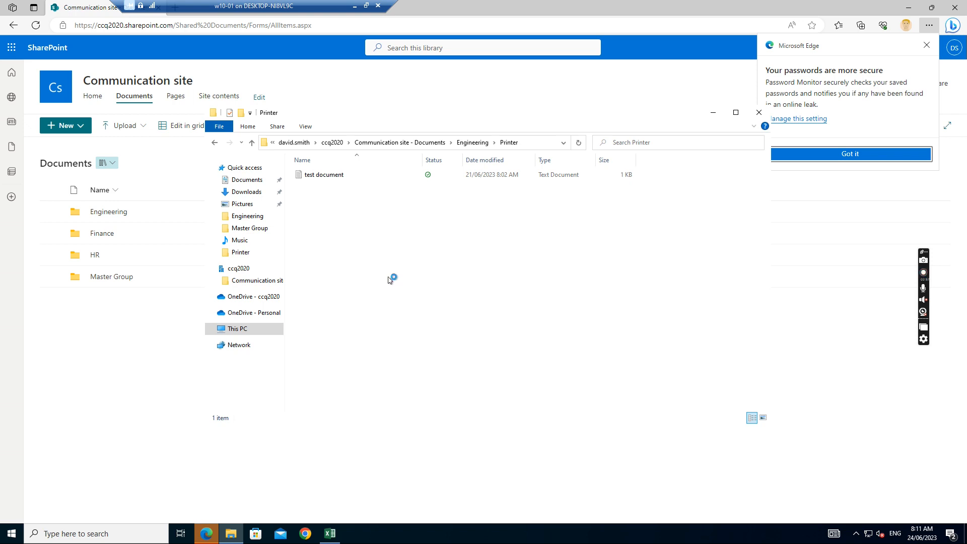
mouse_move(420, 276)
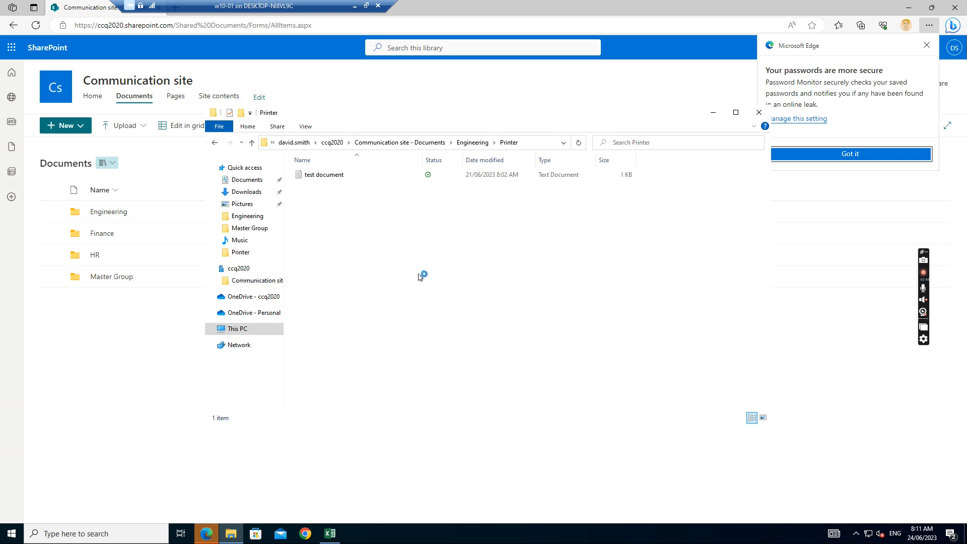
mouse_move(299, 343)
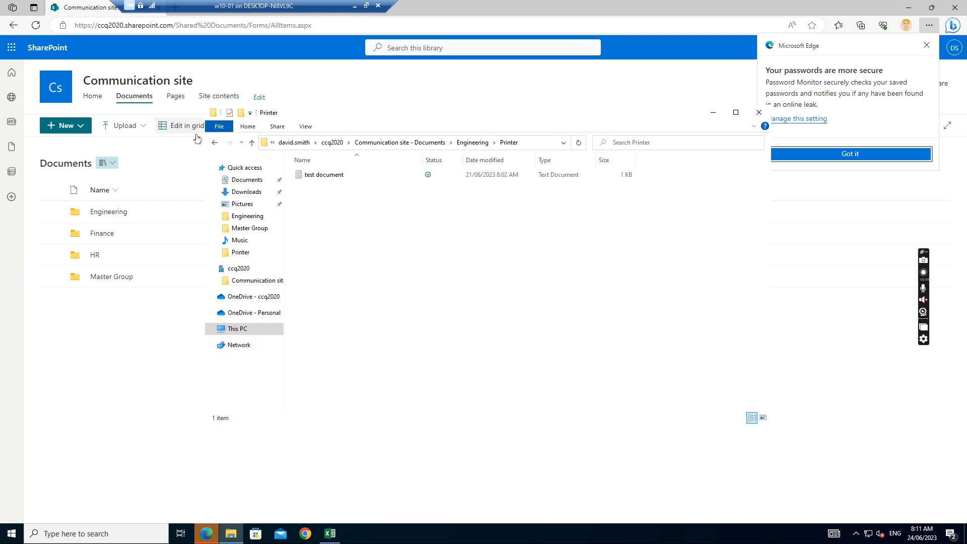
Close File Explorer and open the Master Group folder in SharePoint
click(758, 112)
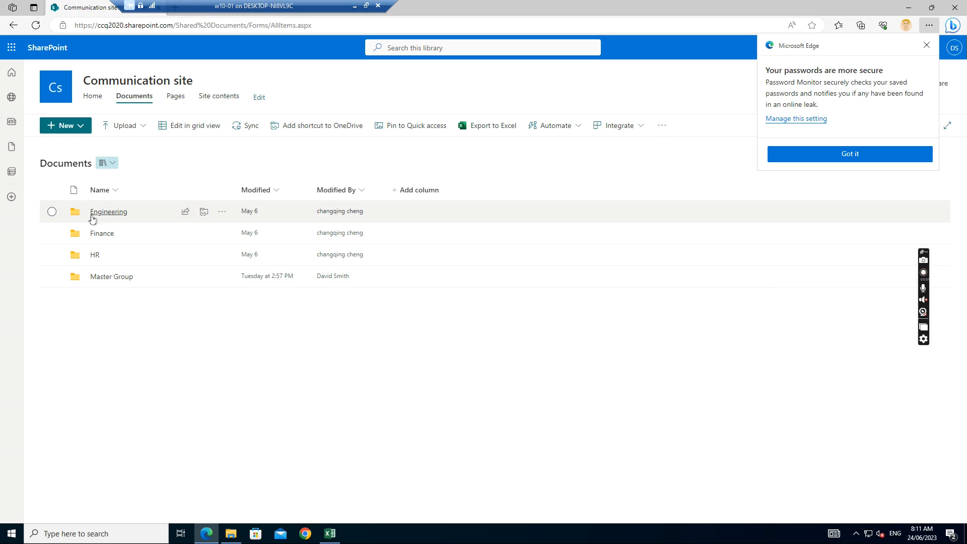
mouse_move(112, 276)
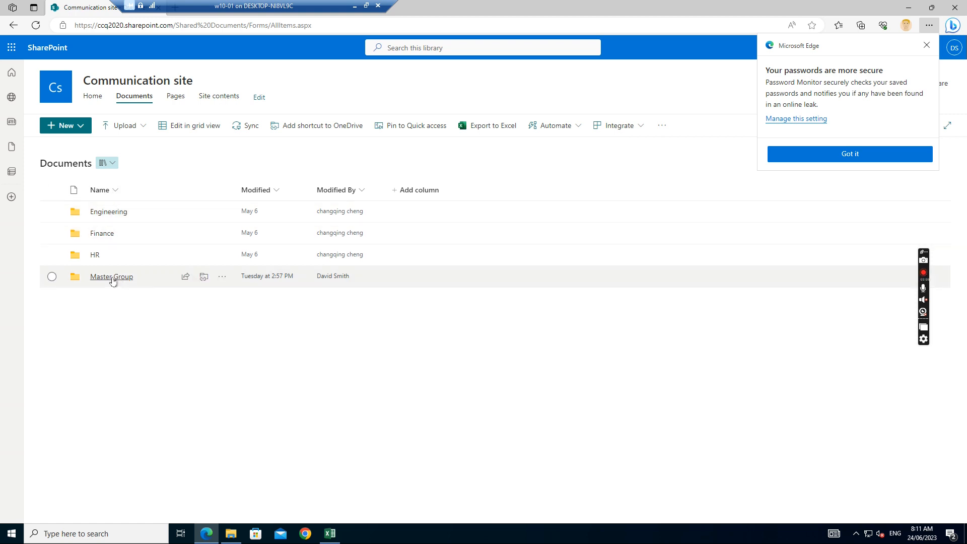
click(111, 276)
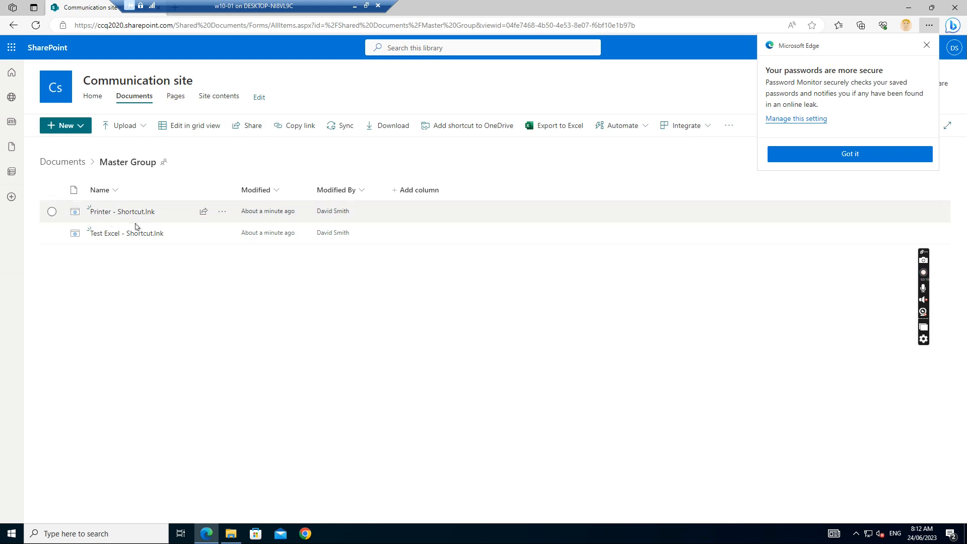
mouse_move(126, 232)
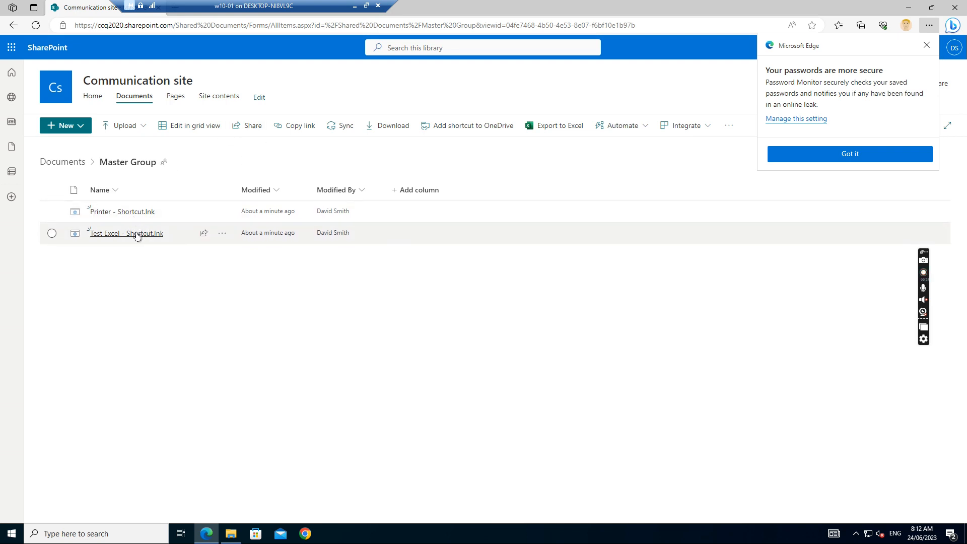
mouse_move(125, 233)
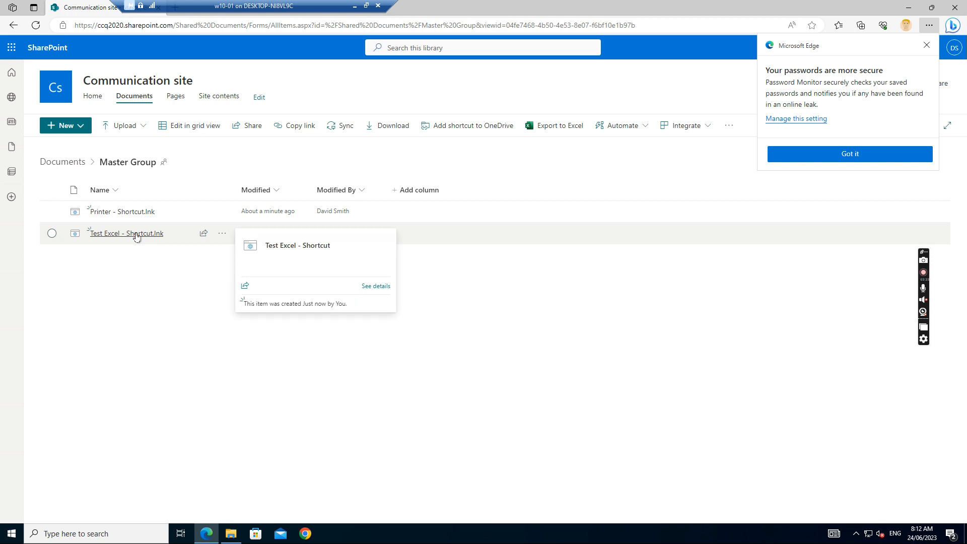
Open Test Excel - Shortcut.lnk in SharePoint's file viewer
click(126, 234)
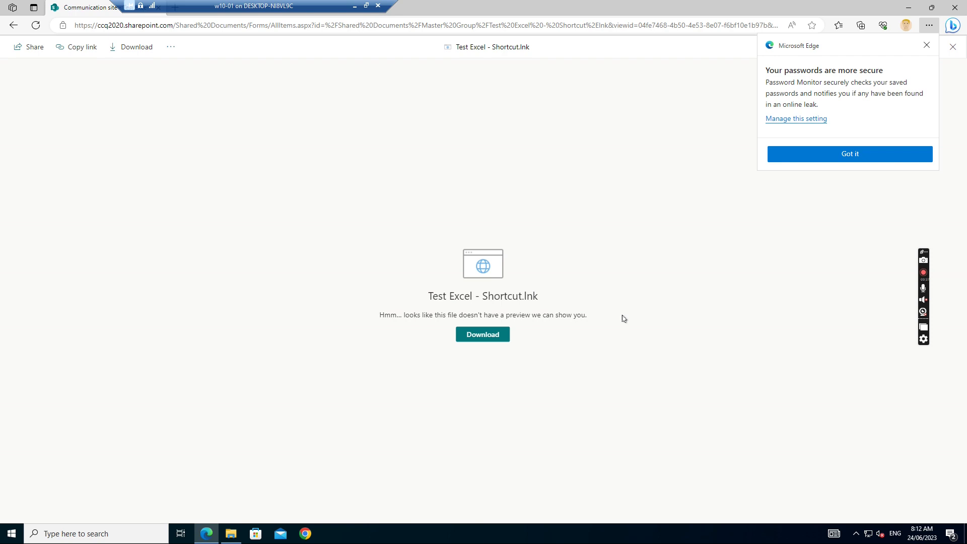
mouse_move(414, 243)
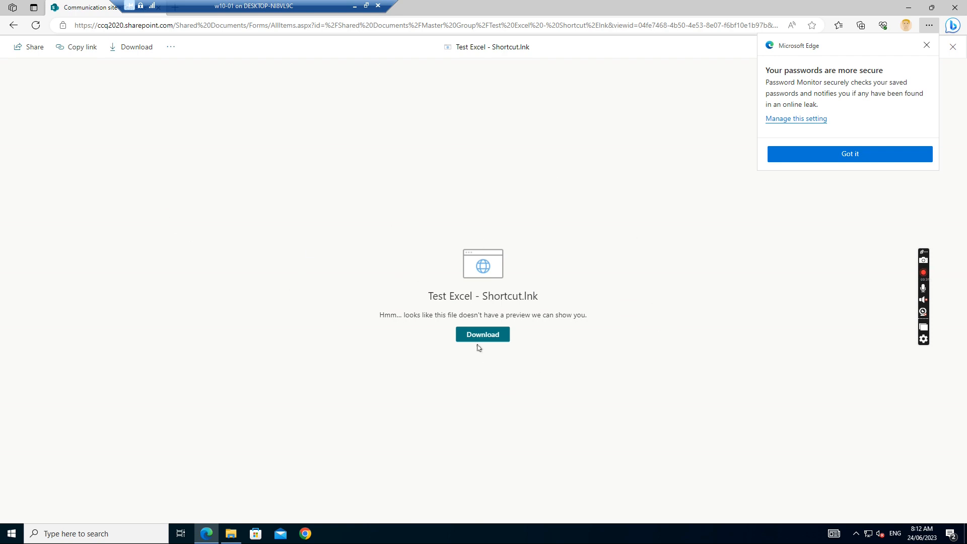
mouse_move(90, 492)
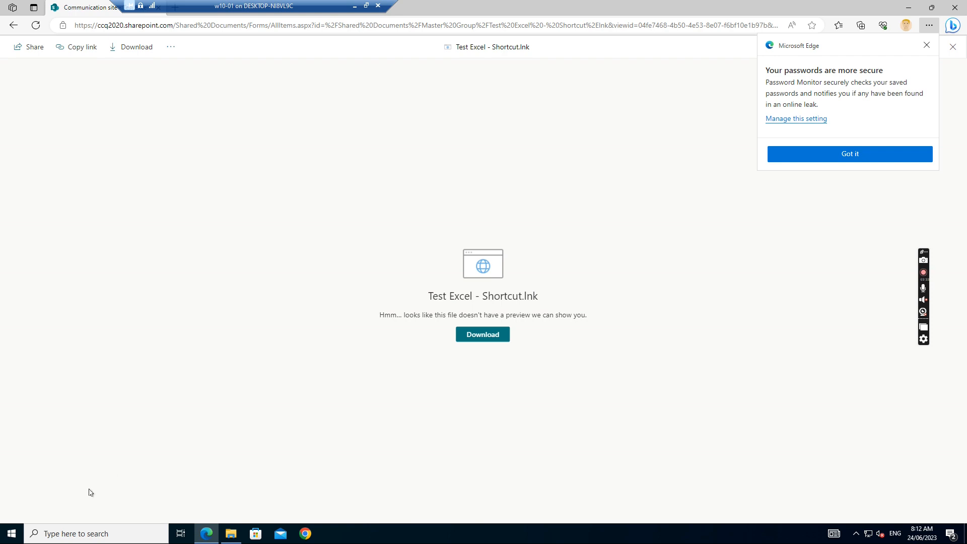
mouse_move(760, 50)
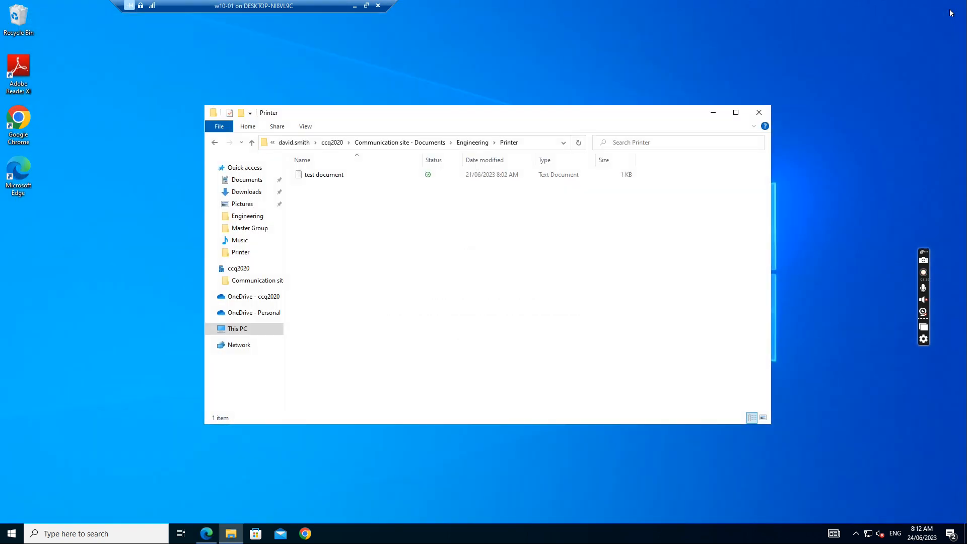
Close the Printer folder window and sign out of Windows from the Start menu
click(758, 112)
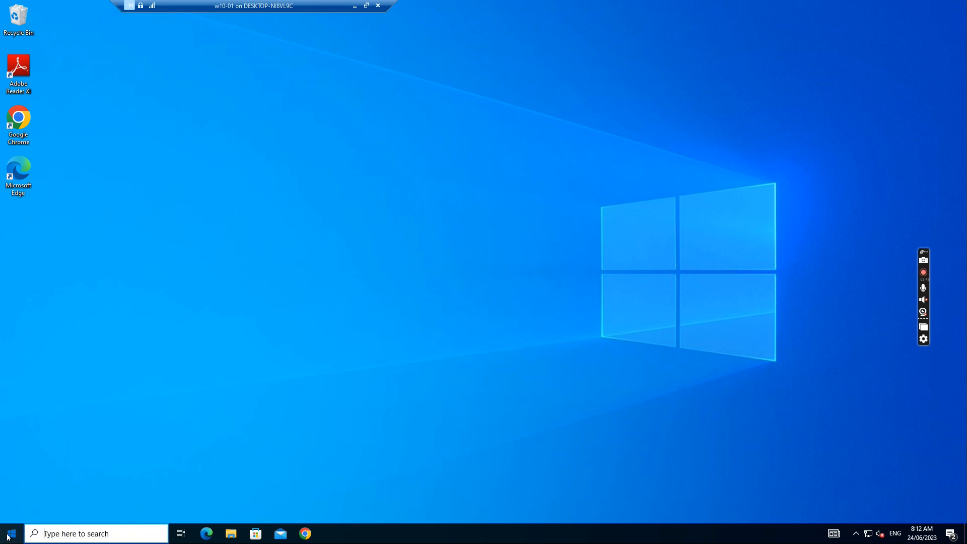
click(10, 533)
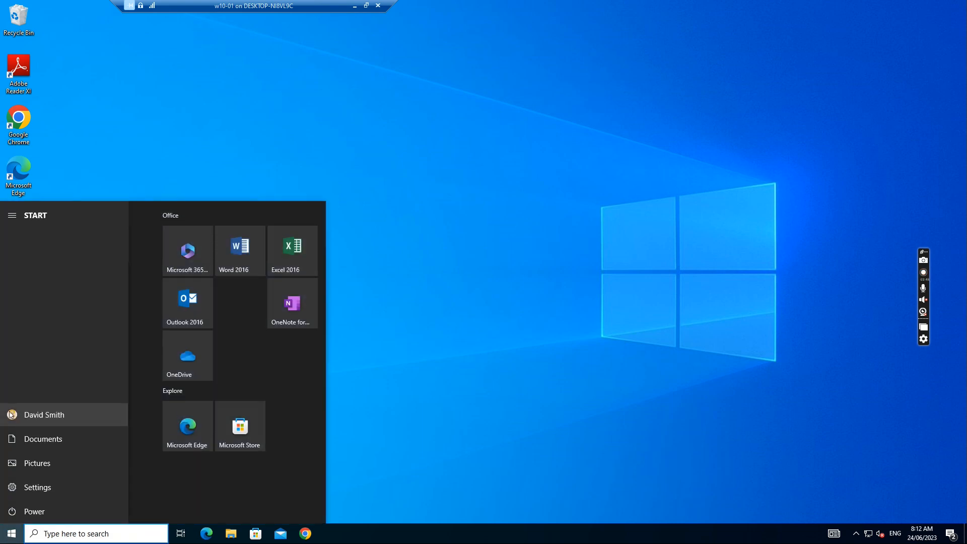
click(44, 414)
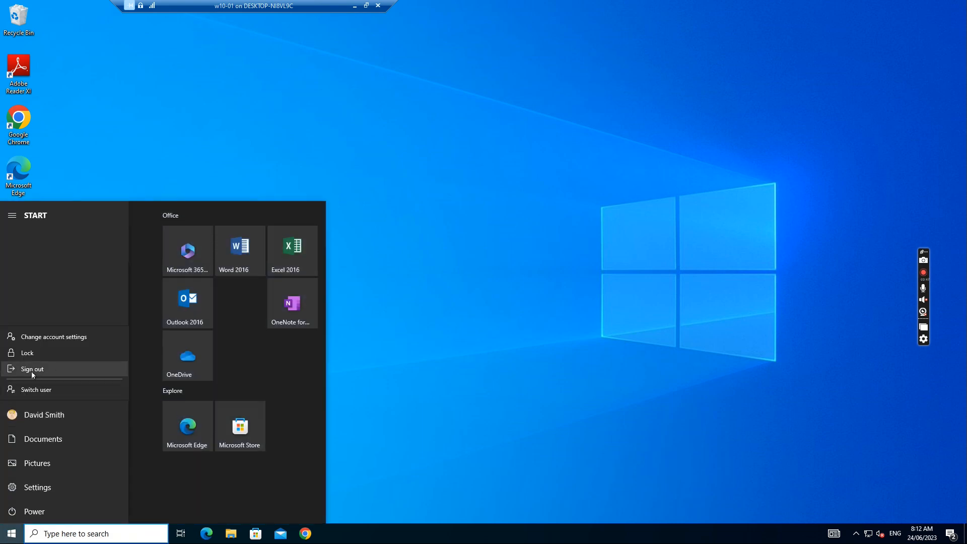
click(32, 369)
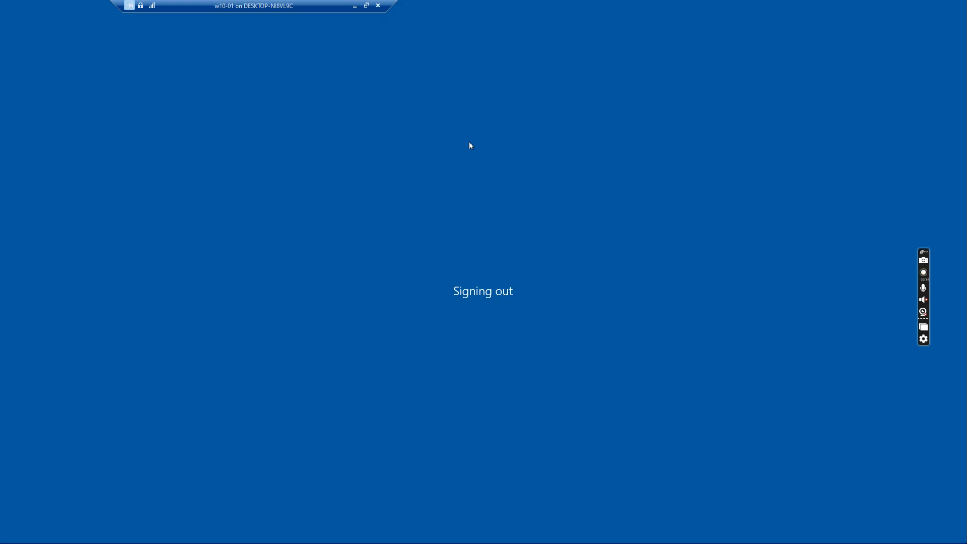
mouse_move(375, 179)
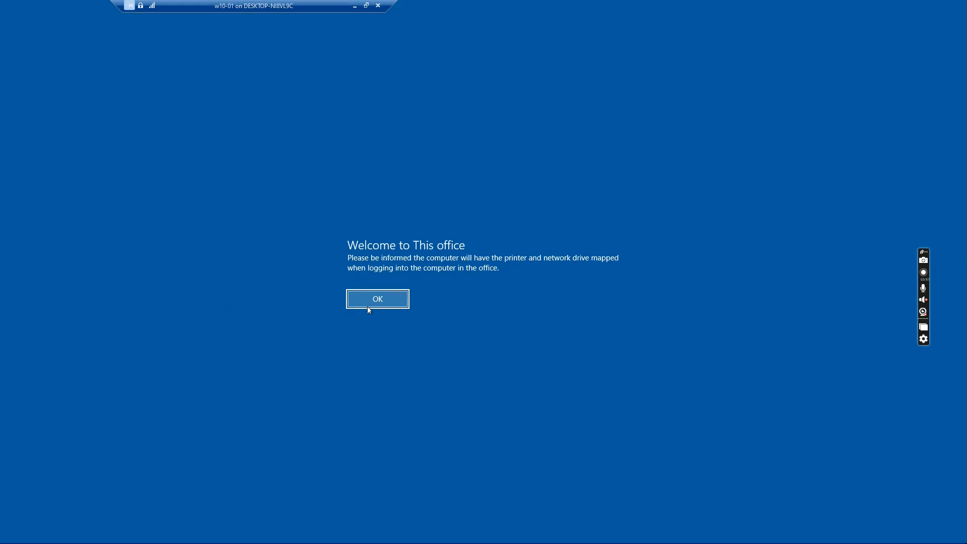
click(377, 299)
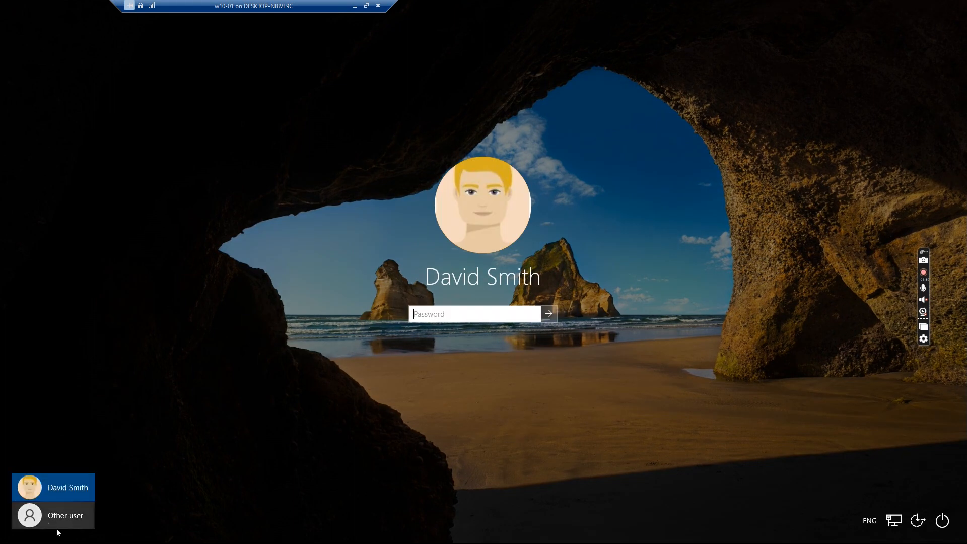
click(65, 515)
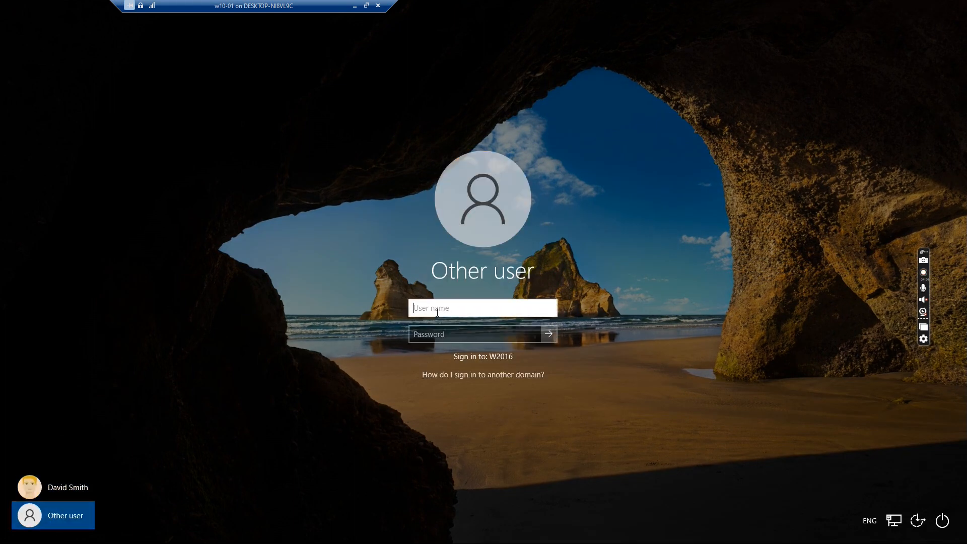
text(Jose)
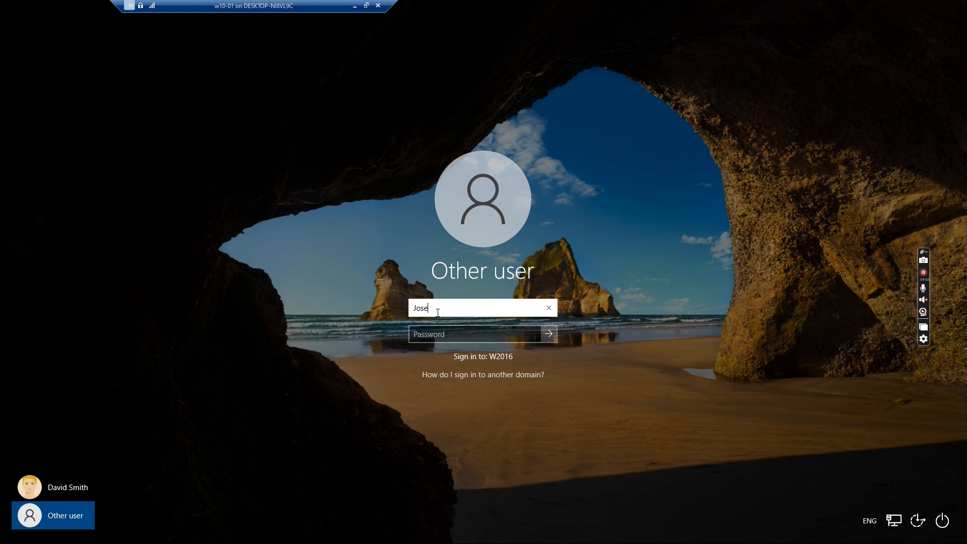
text(ph)
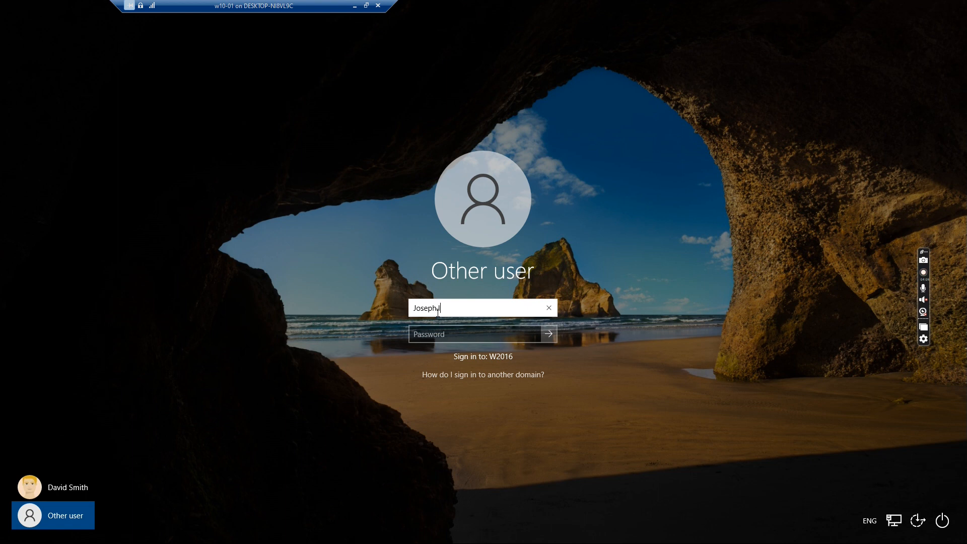
text(.lee)
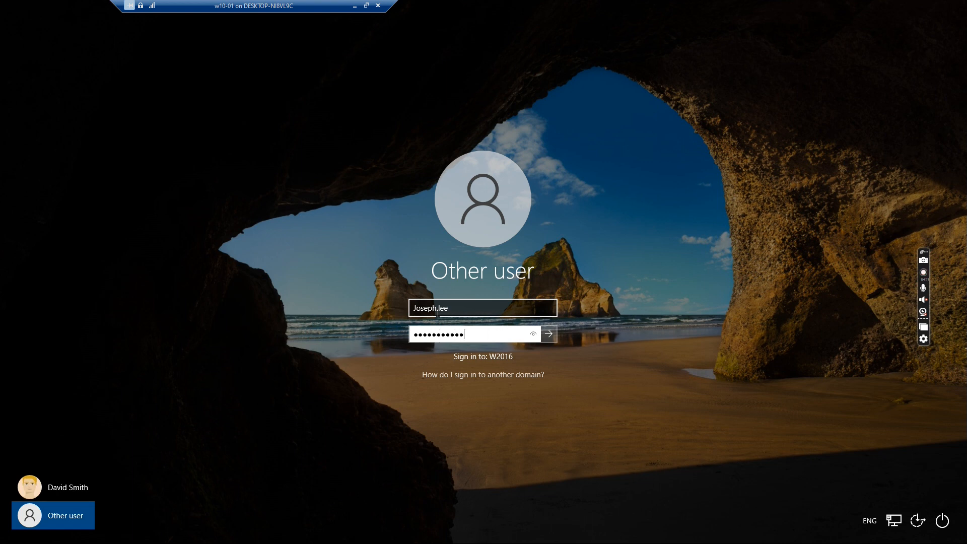
click(547, 333)
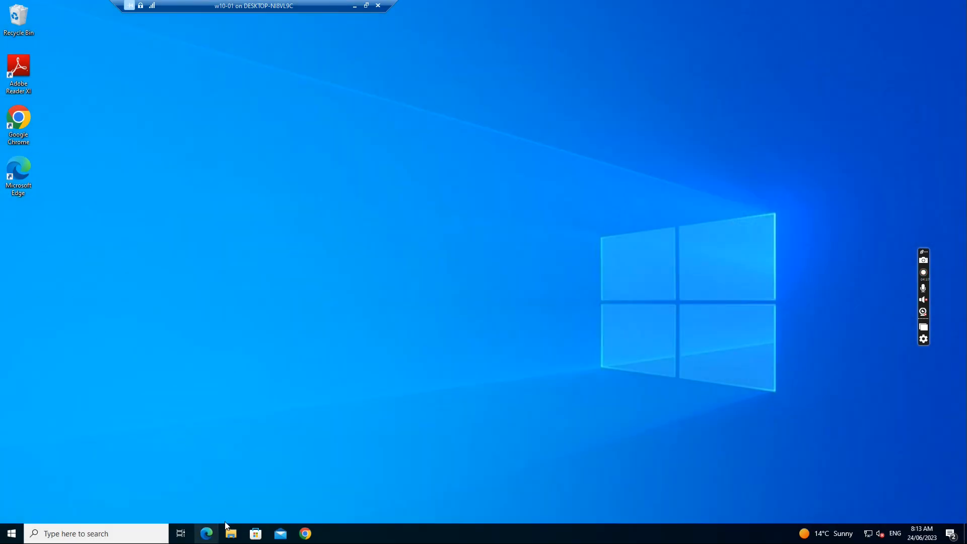
Open a maximized File Explorer and browse ccq2020 > Communication site - Documents > Master Group
click(923, 272)
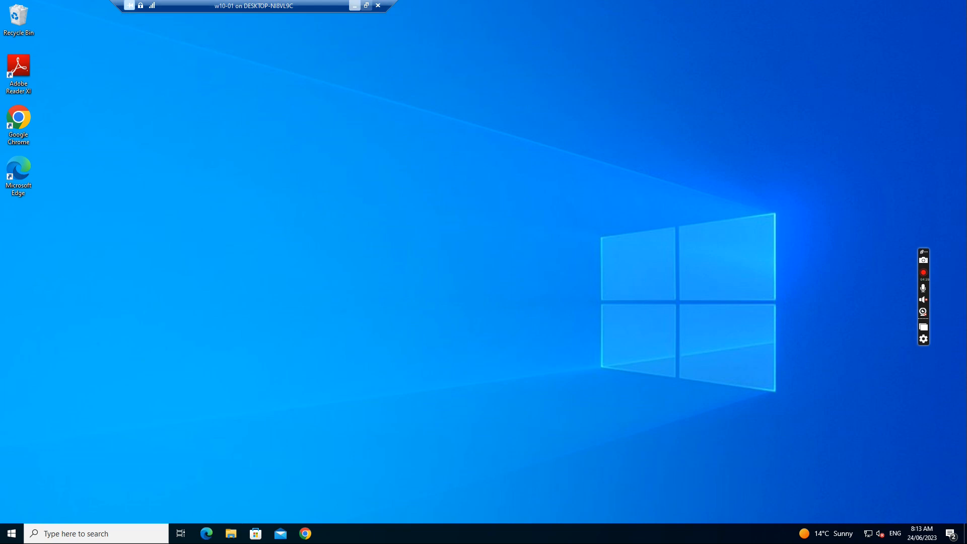
click(230, 534)
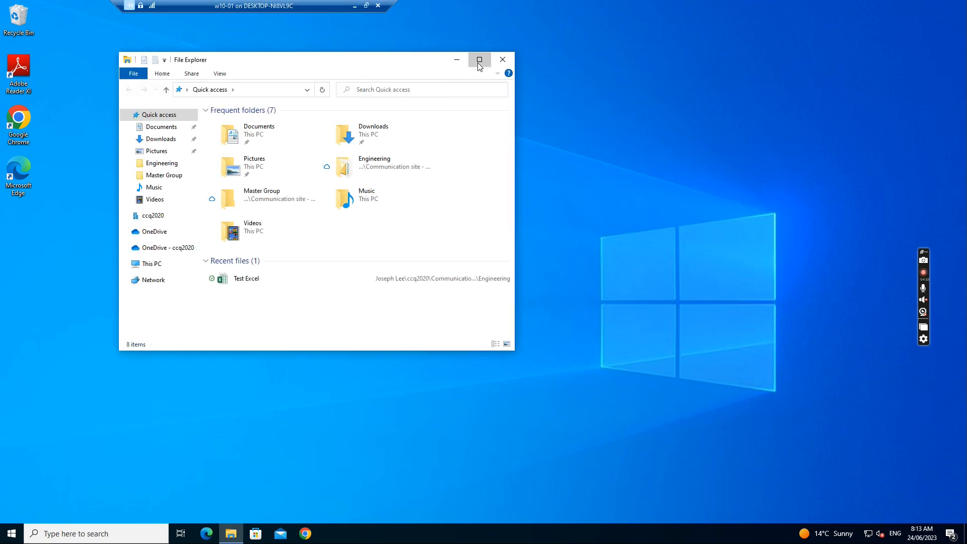
click(479, 59)
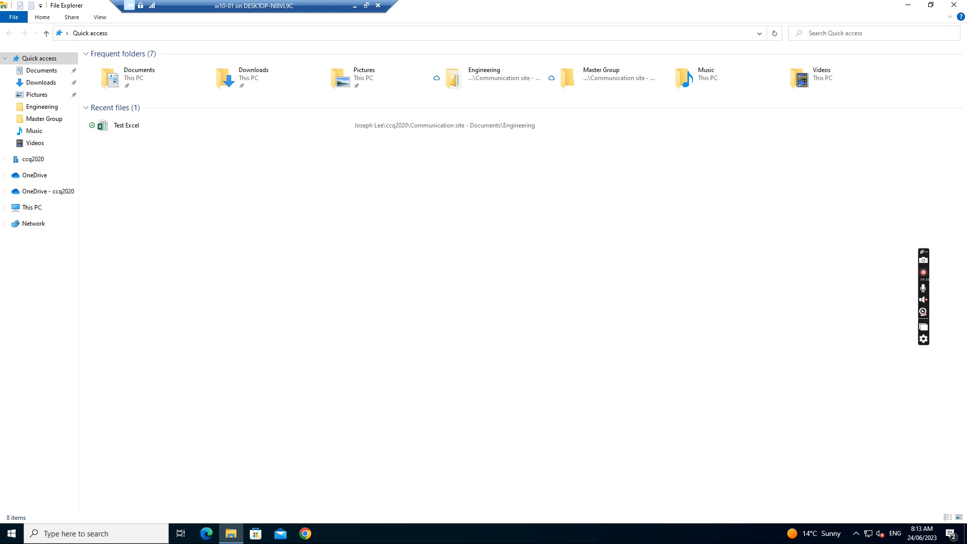
click(33, 160)
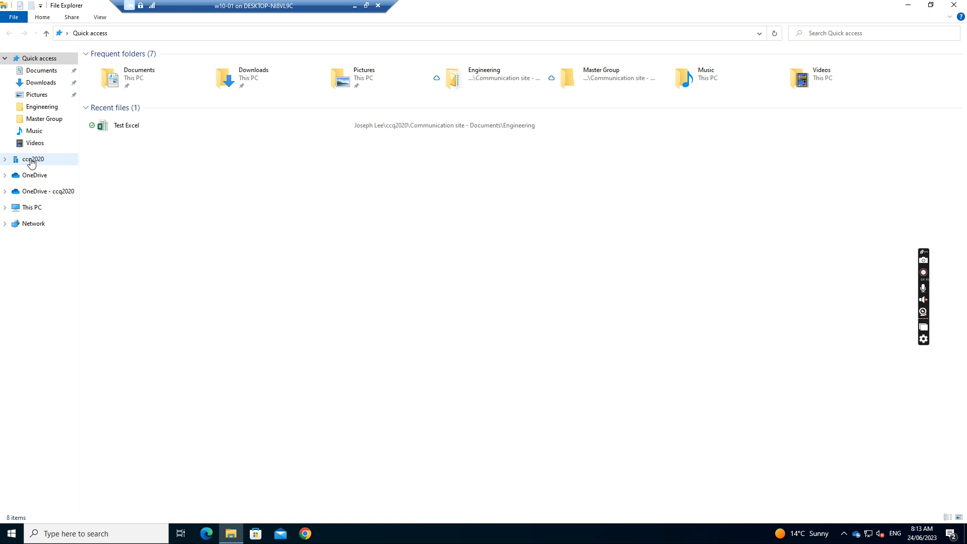
click(33, 159)
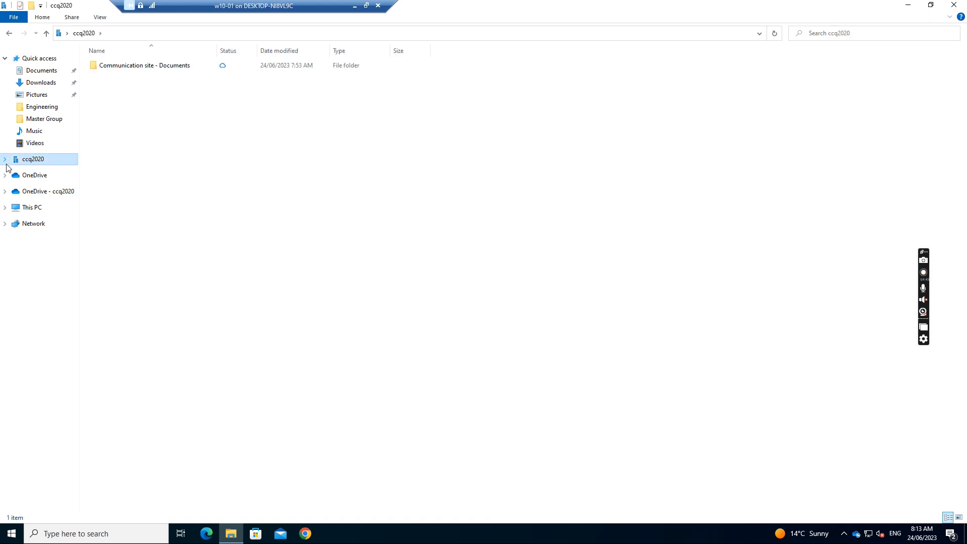
click(145, 65)
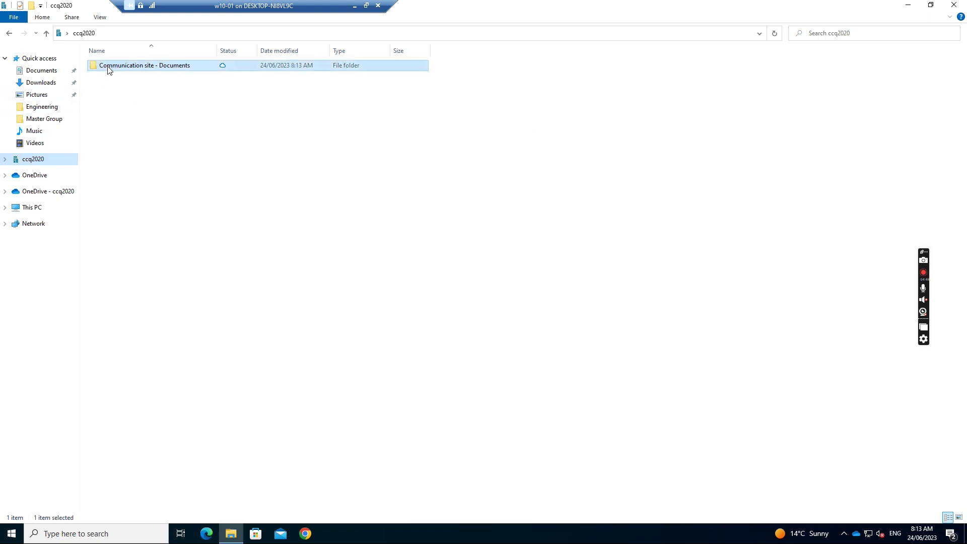
double_click(145, 65)
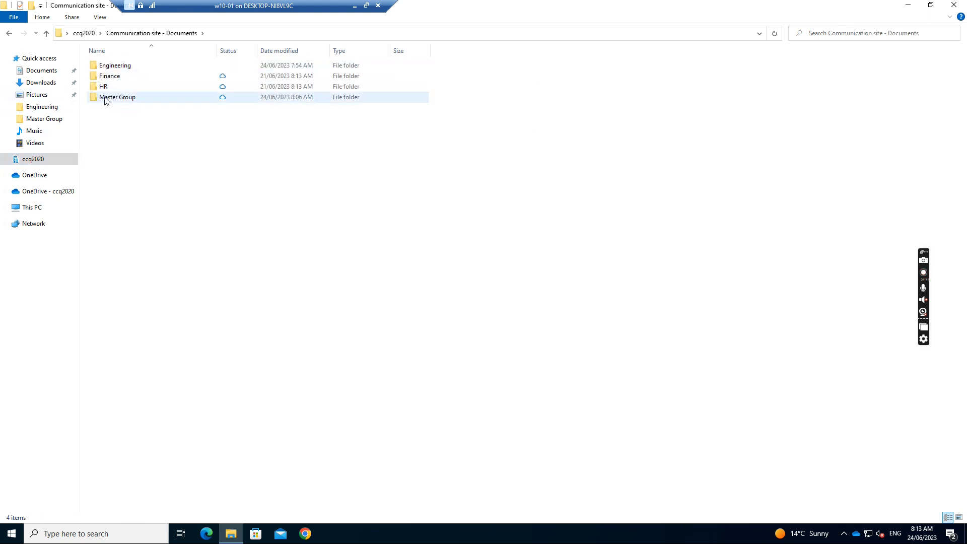
double_click(117, 97)
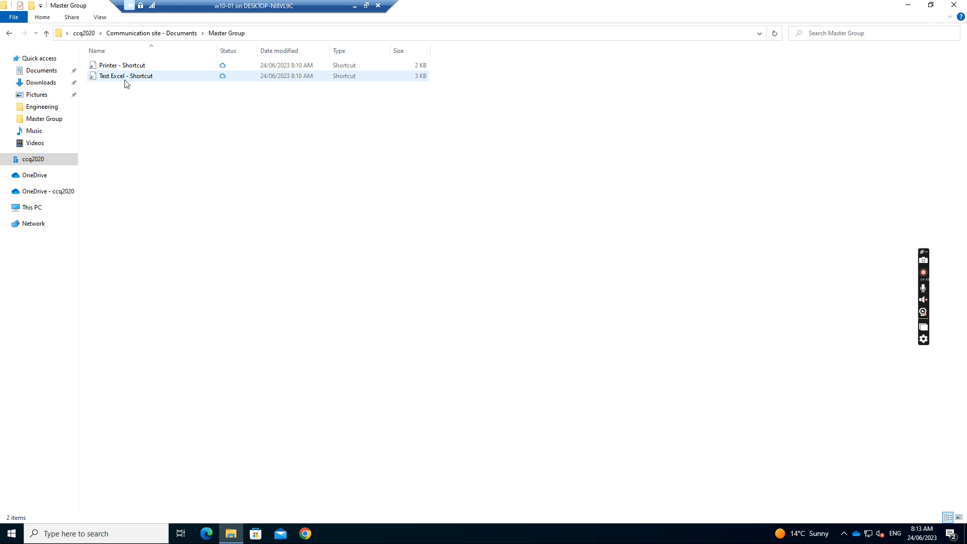
Open the Test Excel shortcut, dismissing the access error and retrying
click(126, 76)
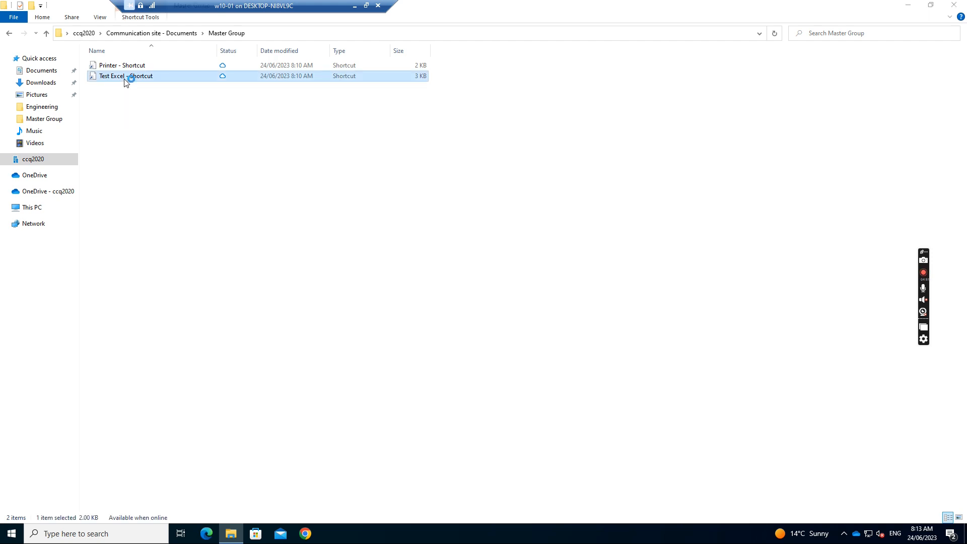
double_click(125, 76)
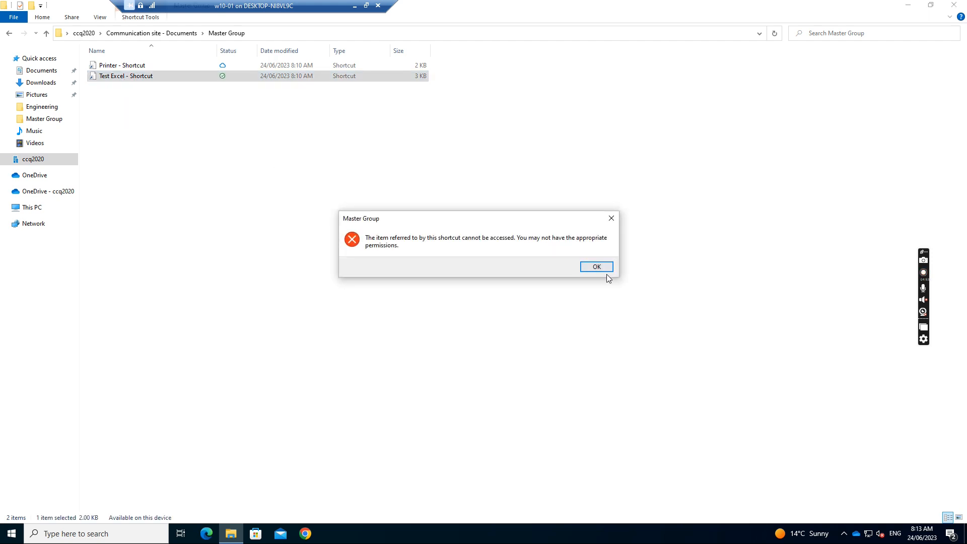
click(595, 266)
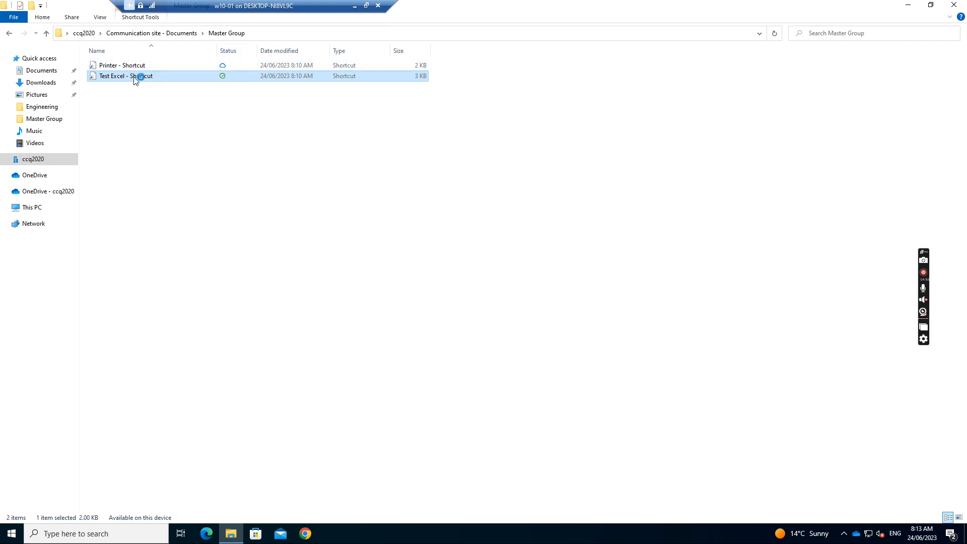
double_click(125, 75)
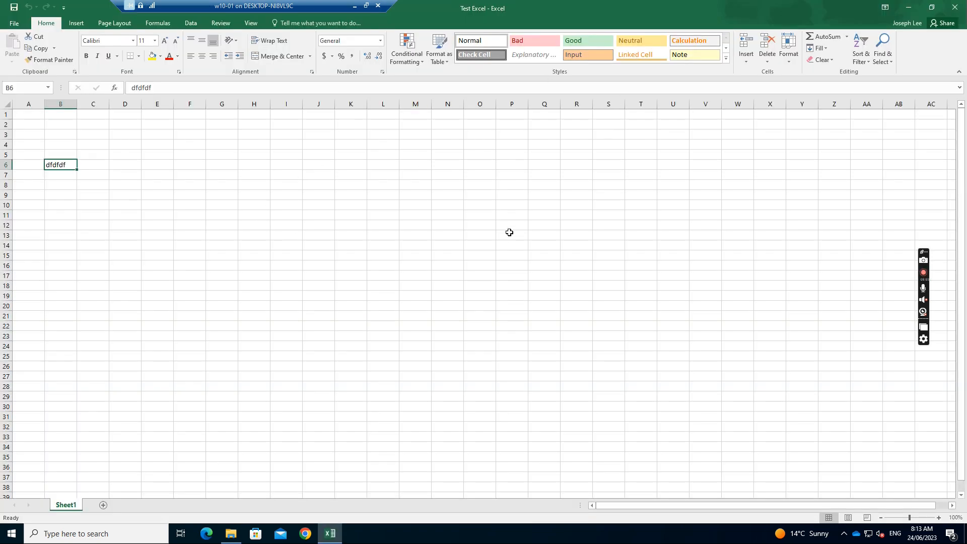
mouse_move(908, 7)
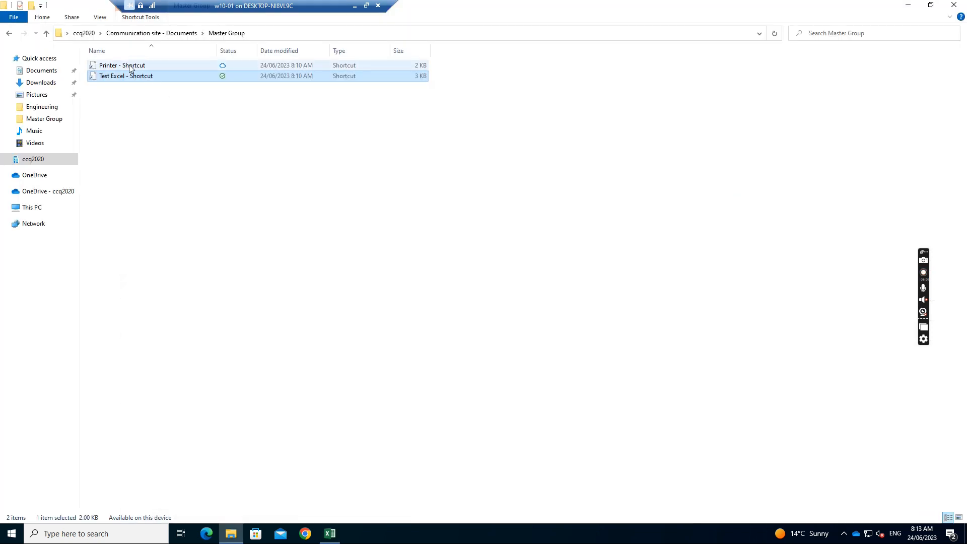
Follow Printer - Shortcut to Engineering's Printer folder after dismissing the access error
double_click(121, 65)
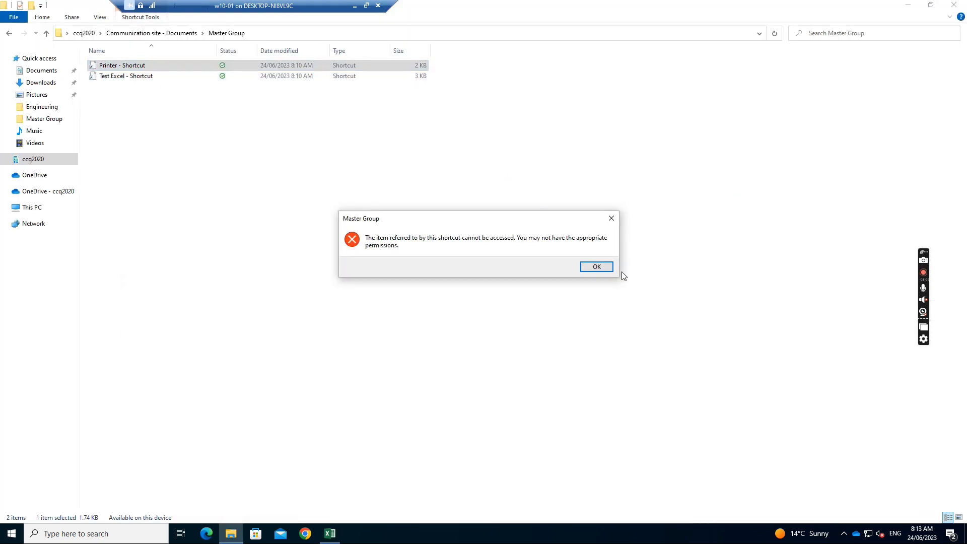
click(596, 266)
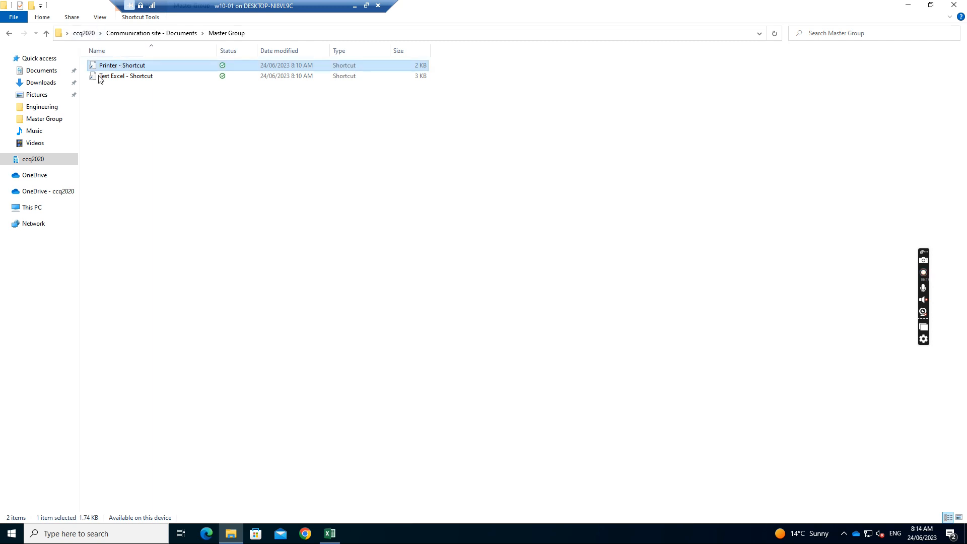
mouse_move(126, 73)
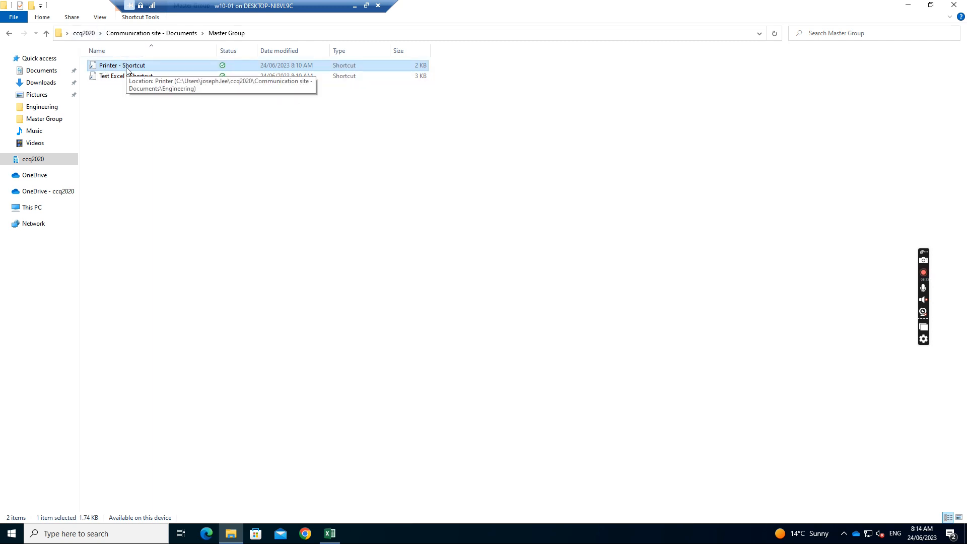
double_click(122, 65)
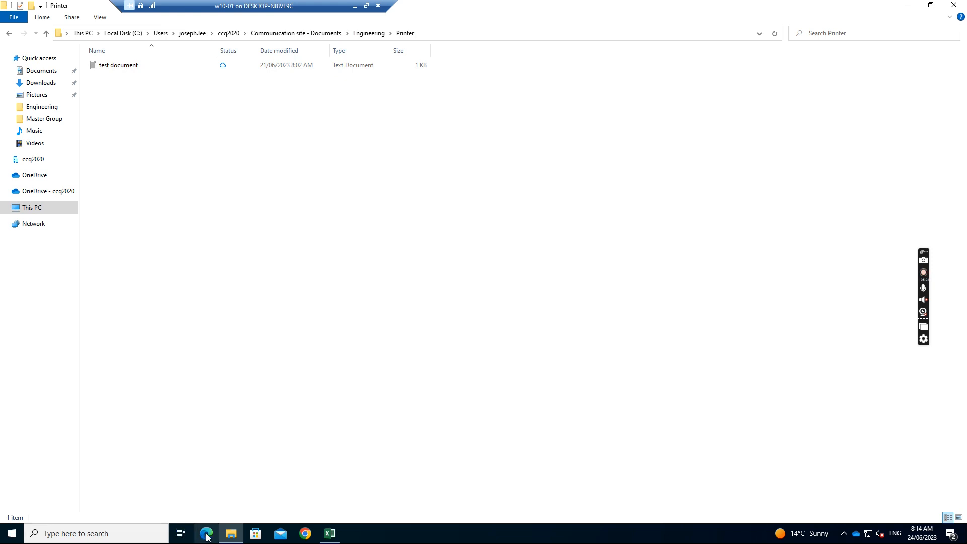
Launch Edge, dismiss Restore pages, and go to the ccq2020.sharepoint.com site
click(206, 534)
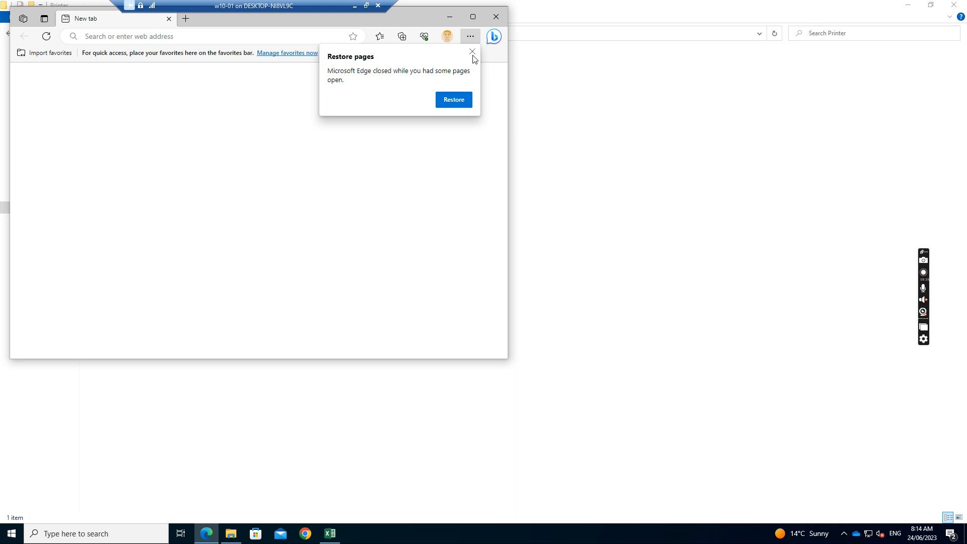
click(472, 52)
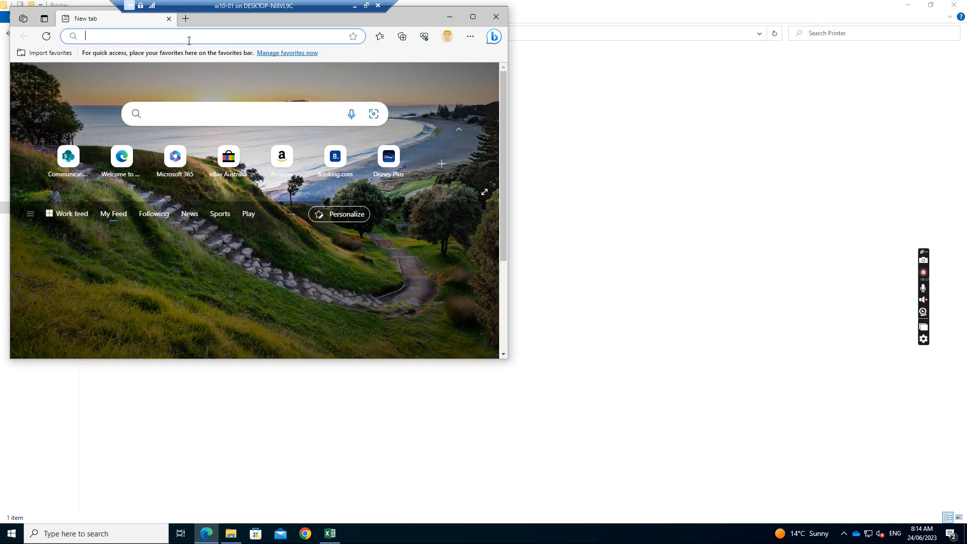
text(ccq2020.sharepoint.com)
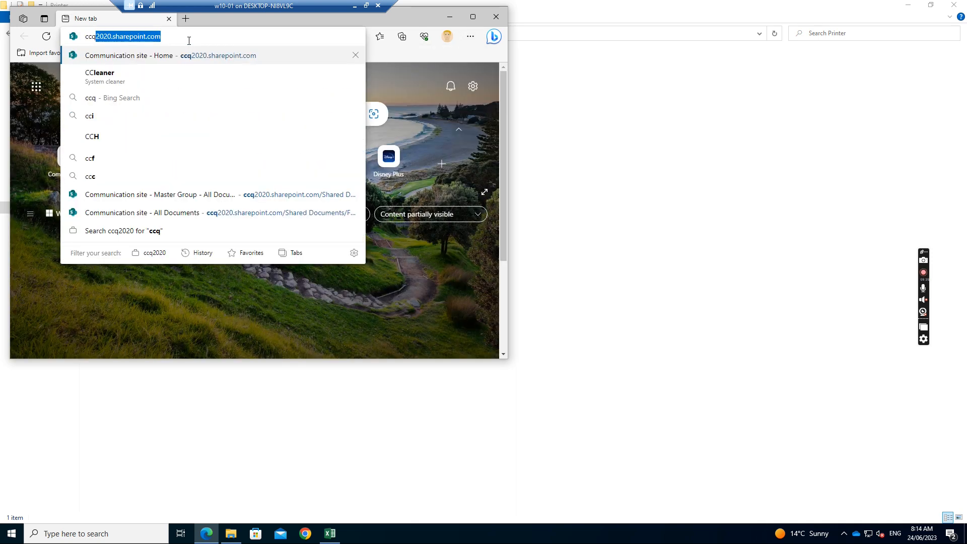
key(Return)
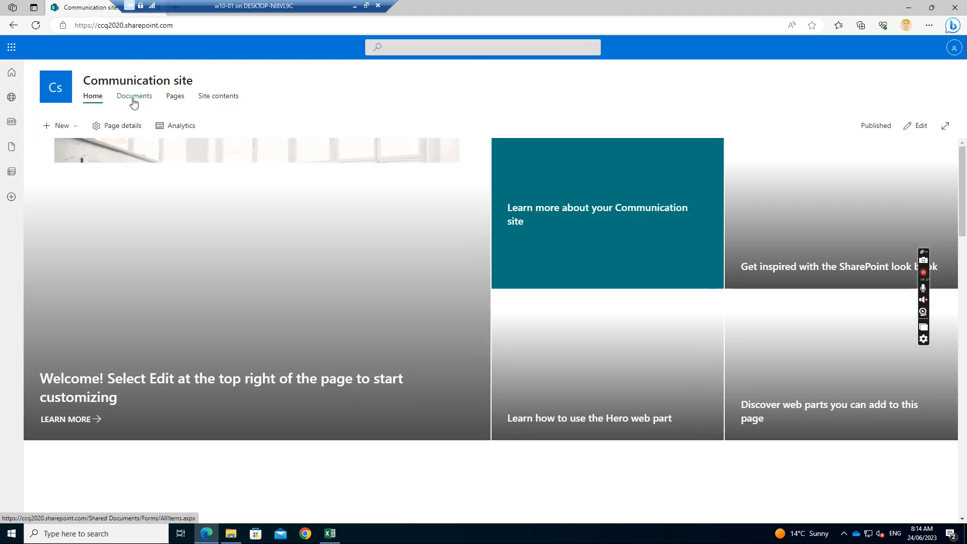
Open Documents > Master Group and select the Test Excel shortcut file
click(134, 96)
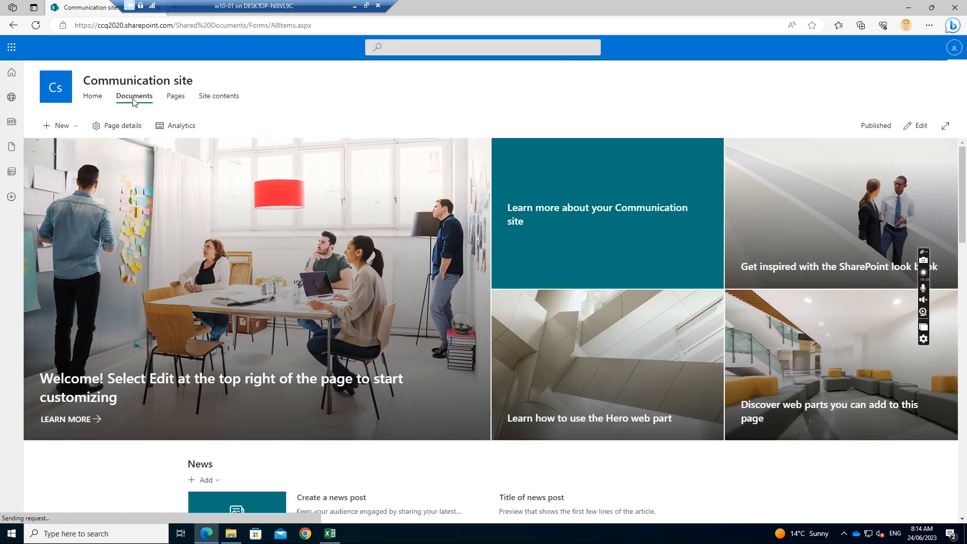
click(134, 96)
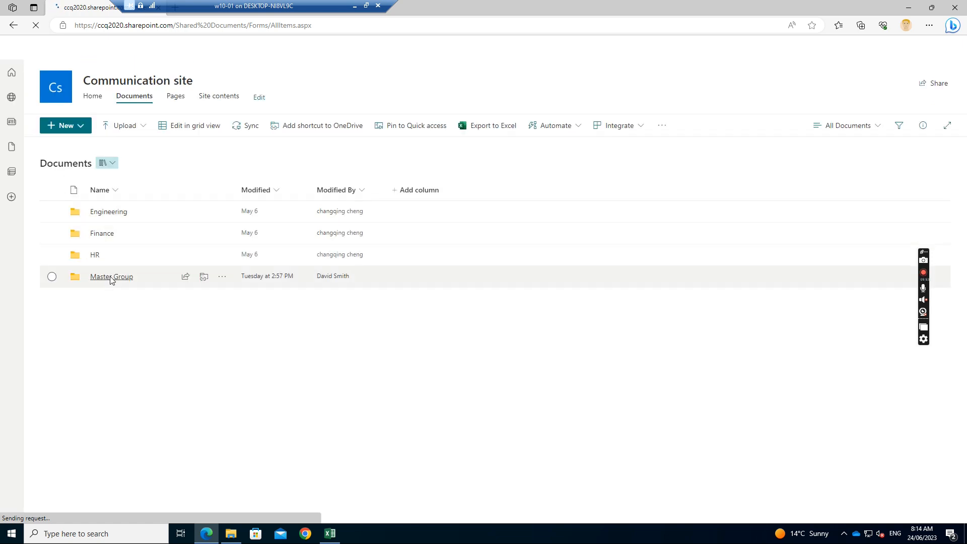
click(110, 275)
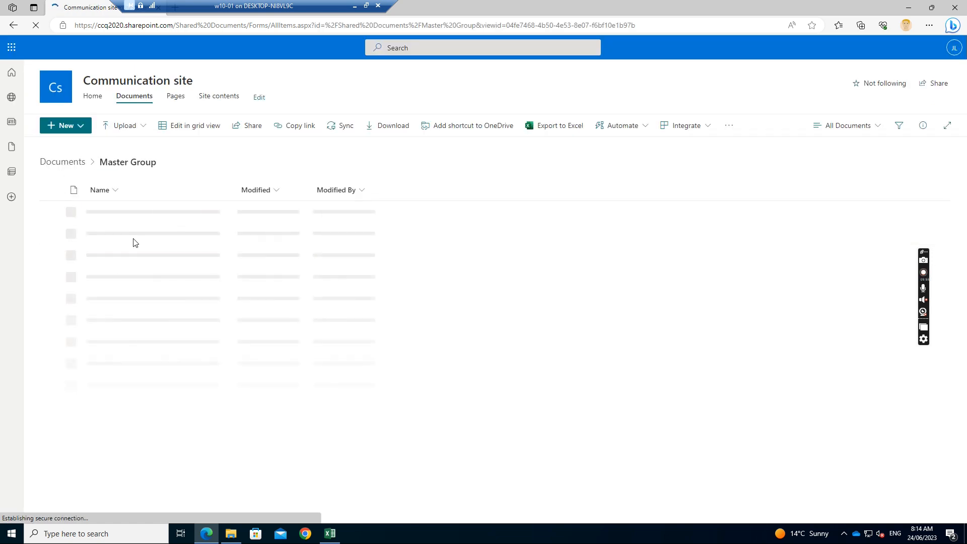
mouse_move(226, 228)
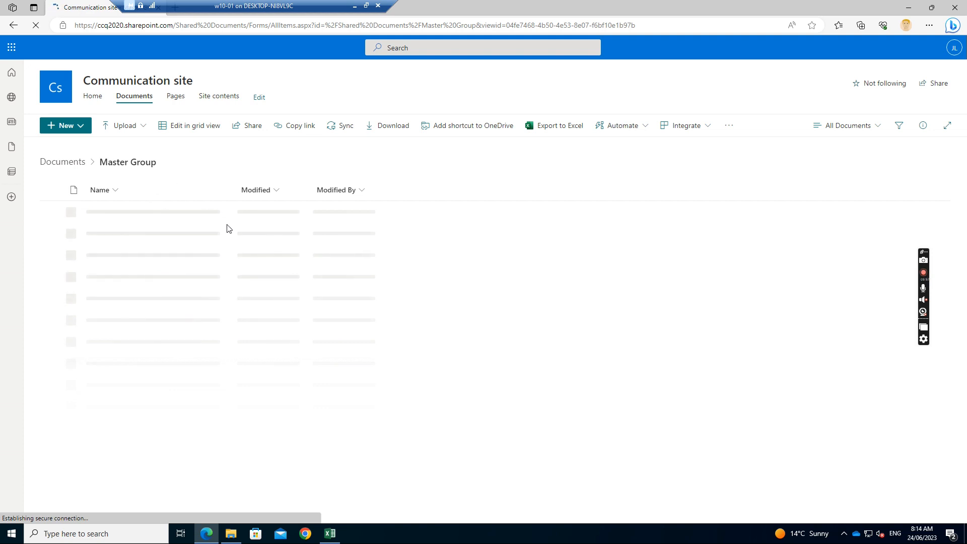
mouse_move(47, 180)
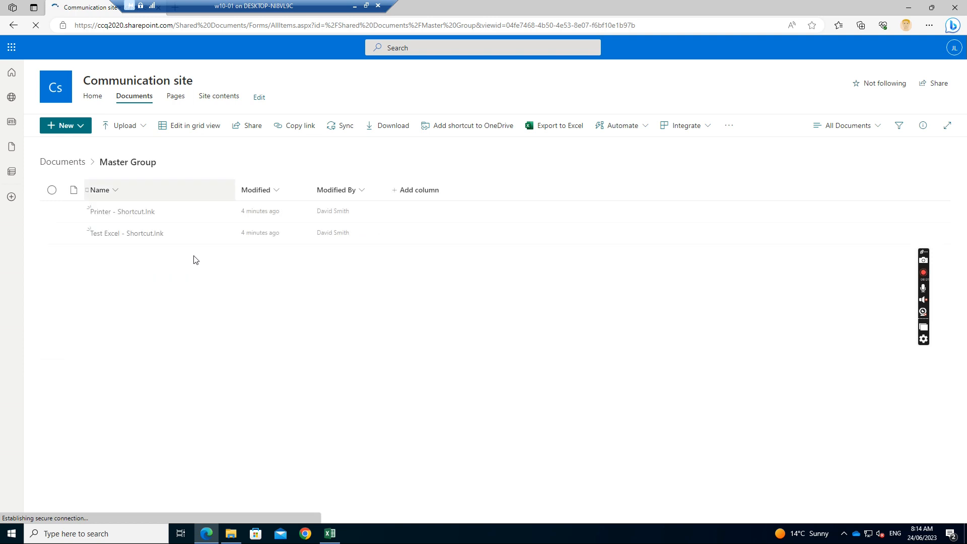
mouse_move(132, 234)
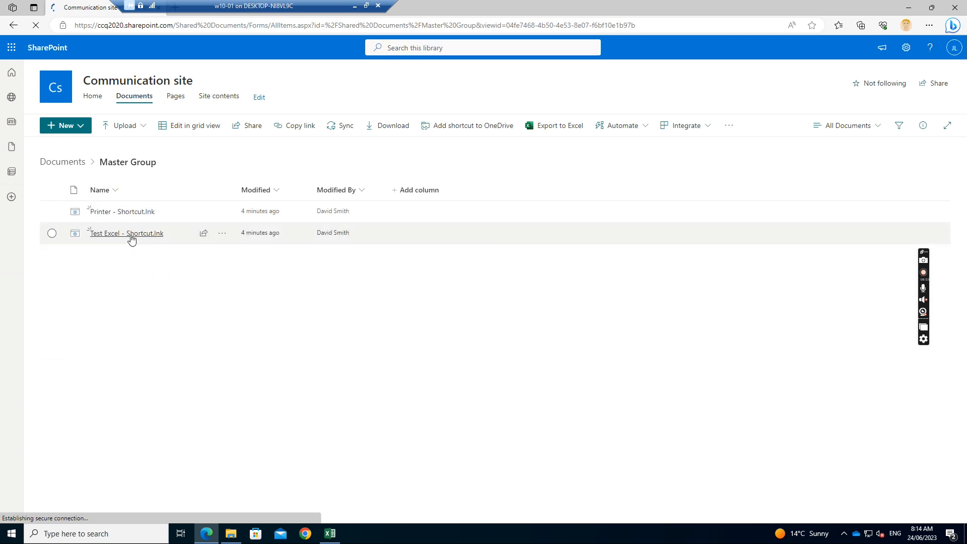
click(126, 232)
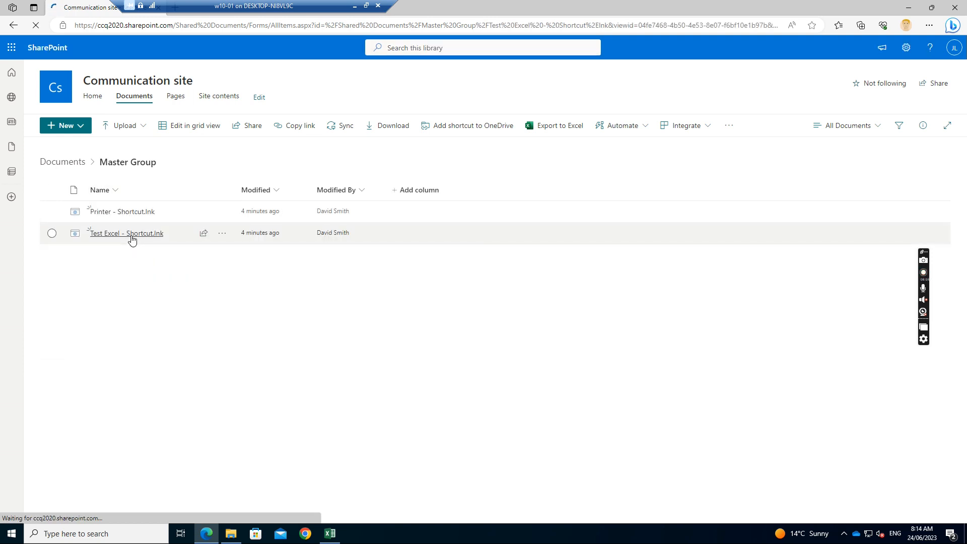
click(126, 234)
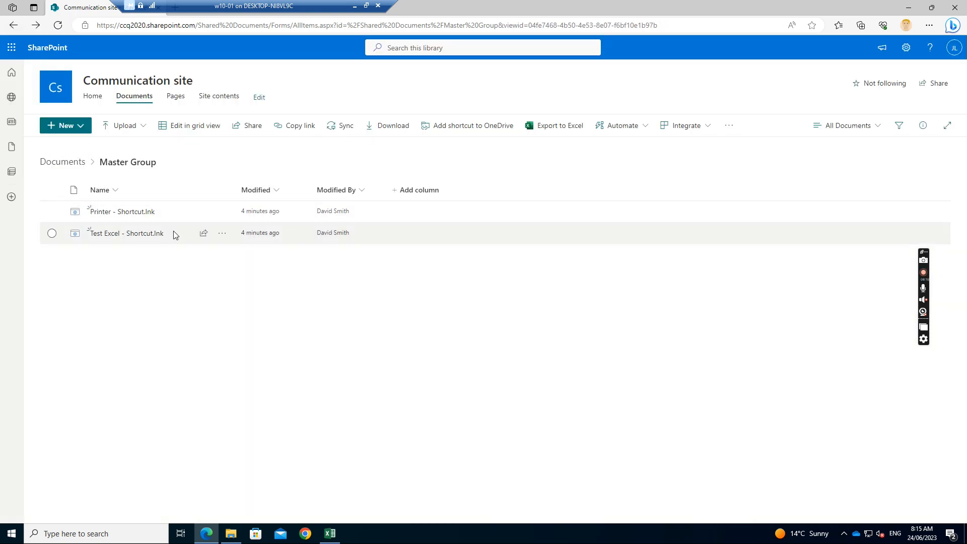
mouse_move(101, 268)
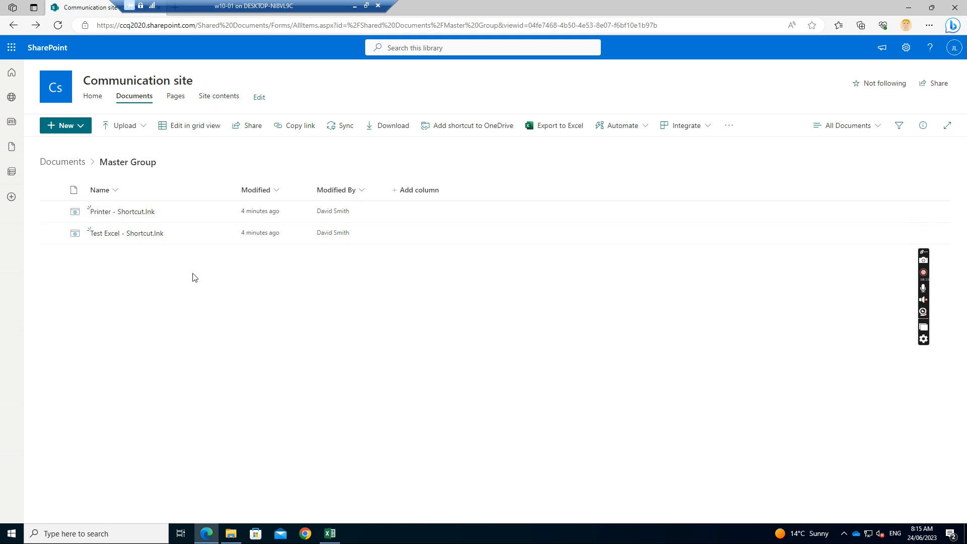
mouse_move(105, 248)
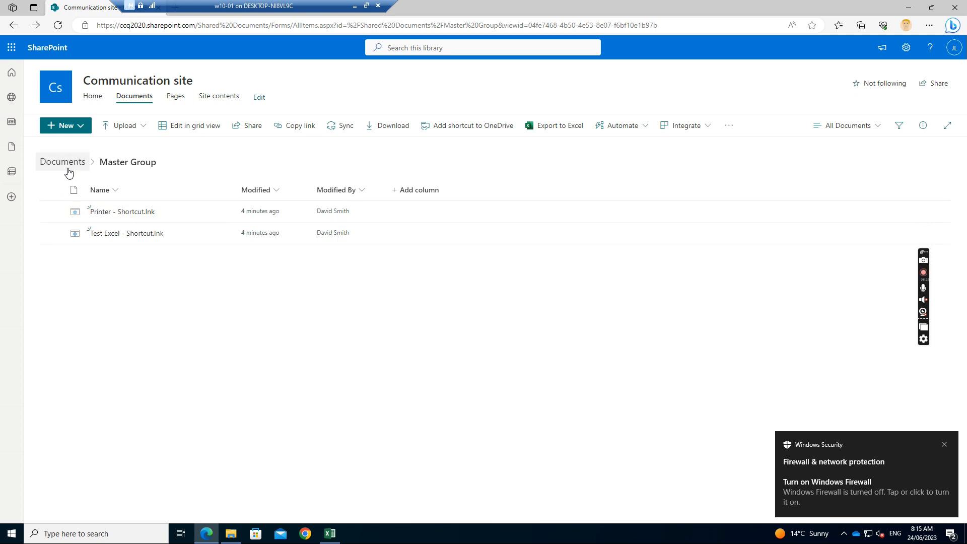
mouse_move(66, 167)
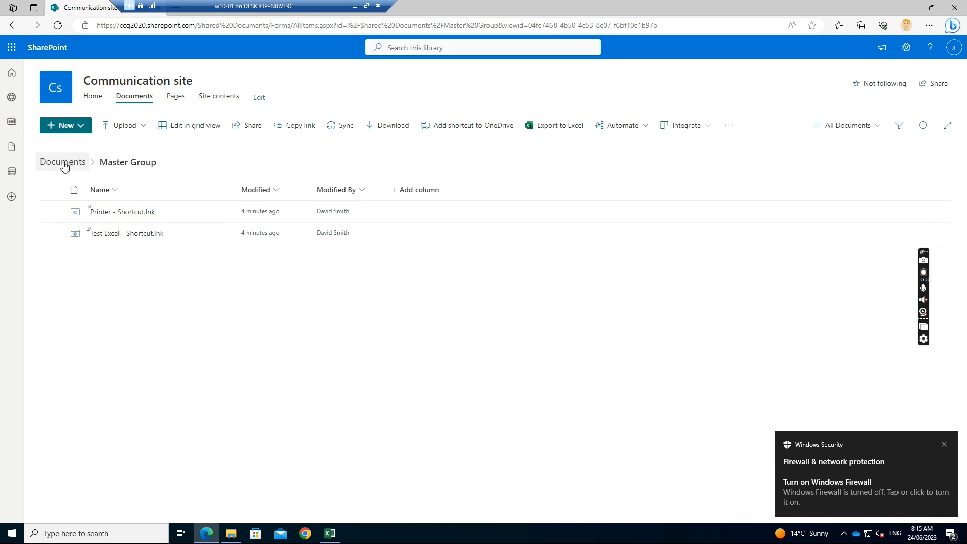
Open the Engineering folder and copy an editable sharing link to Test document.docx
click(62, 162)
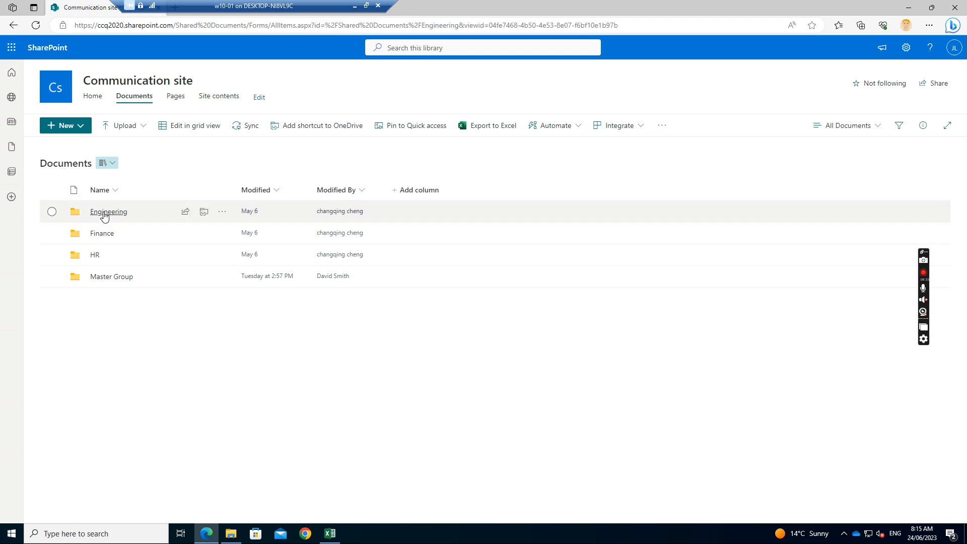
click(109, 212)
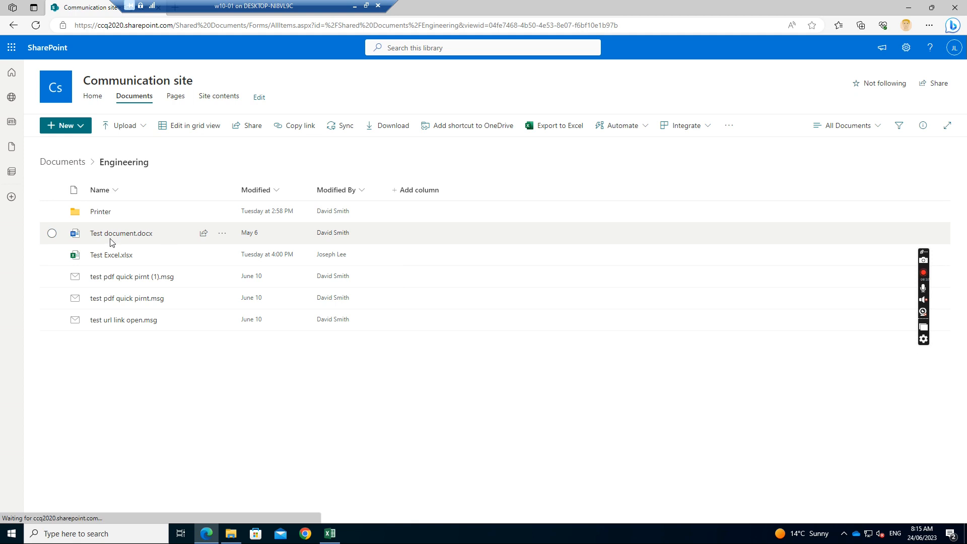
mouse_move(121, 233)
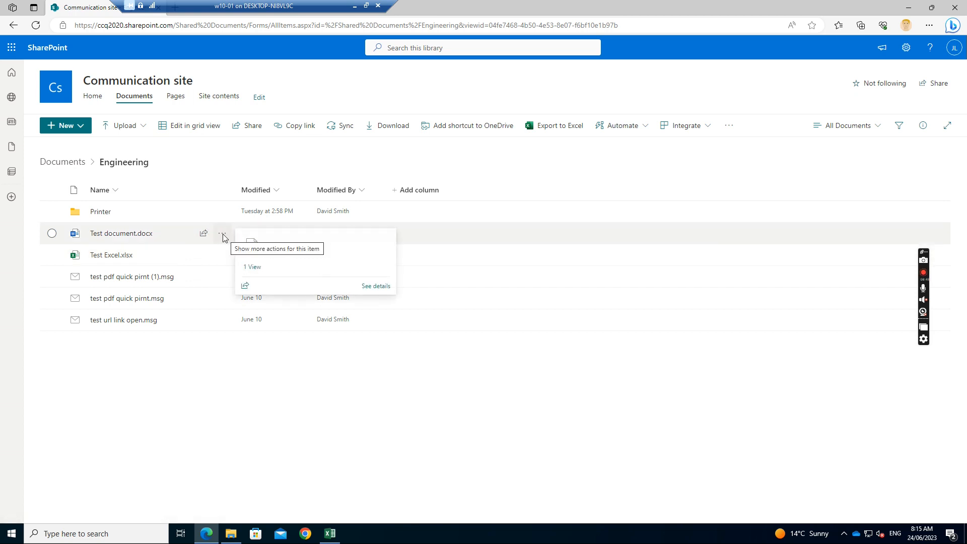
click(223, 238)
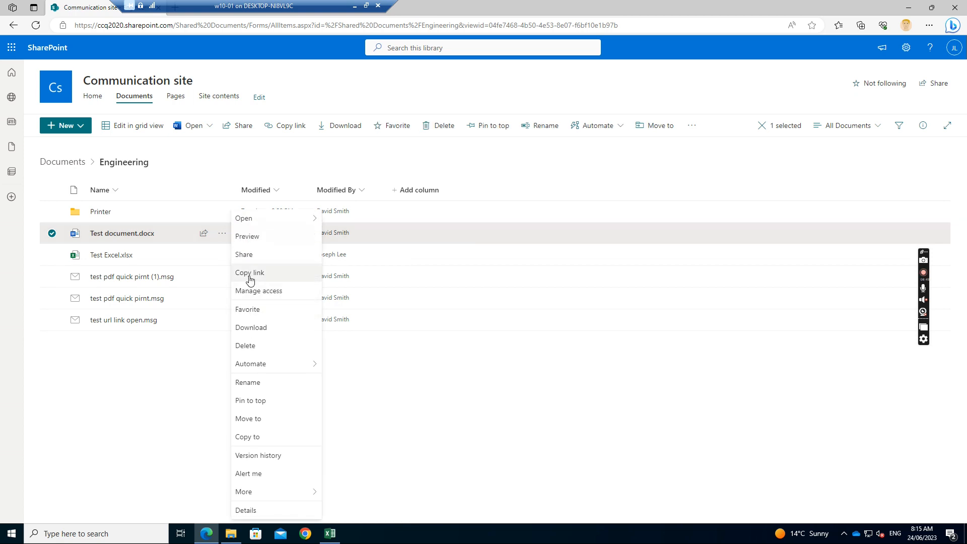
click(250, 272)
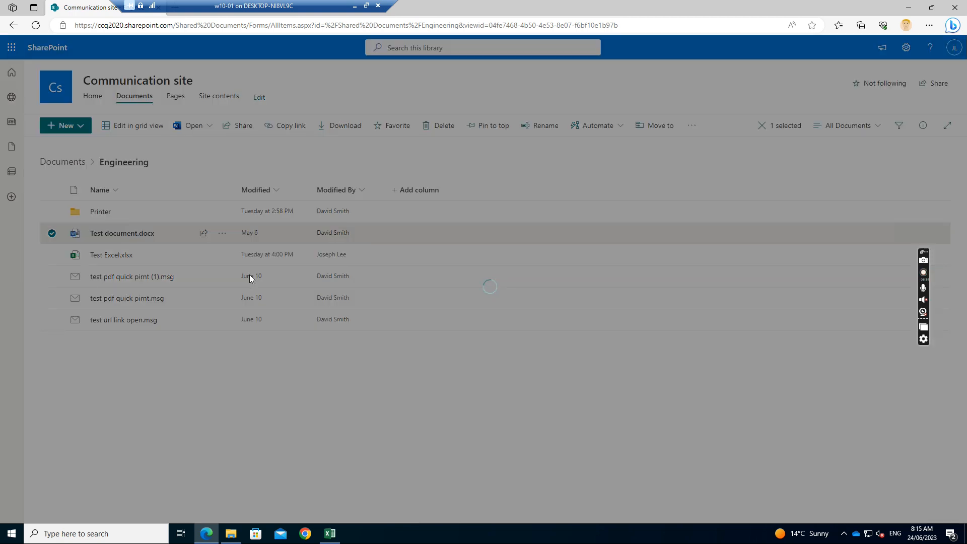
click(289, 126)
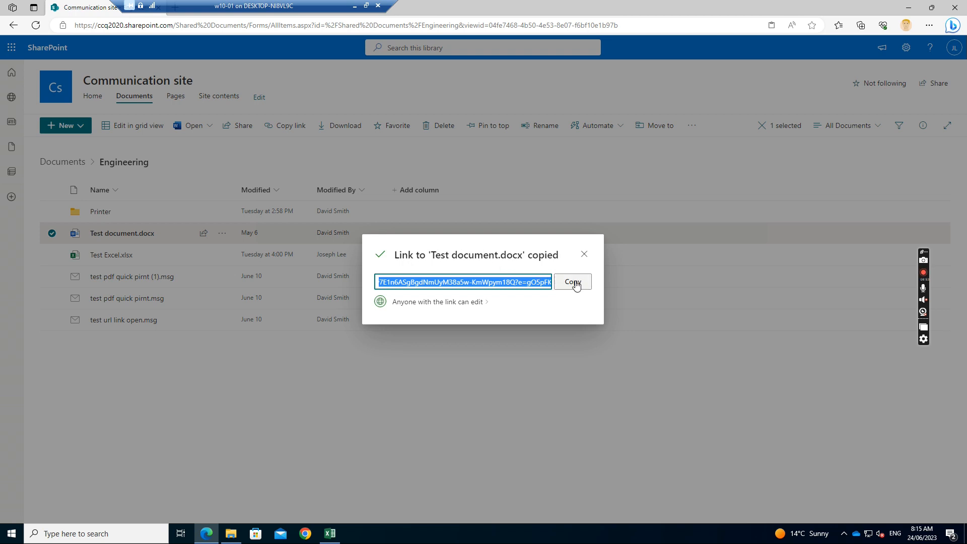
click(572, 282)
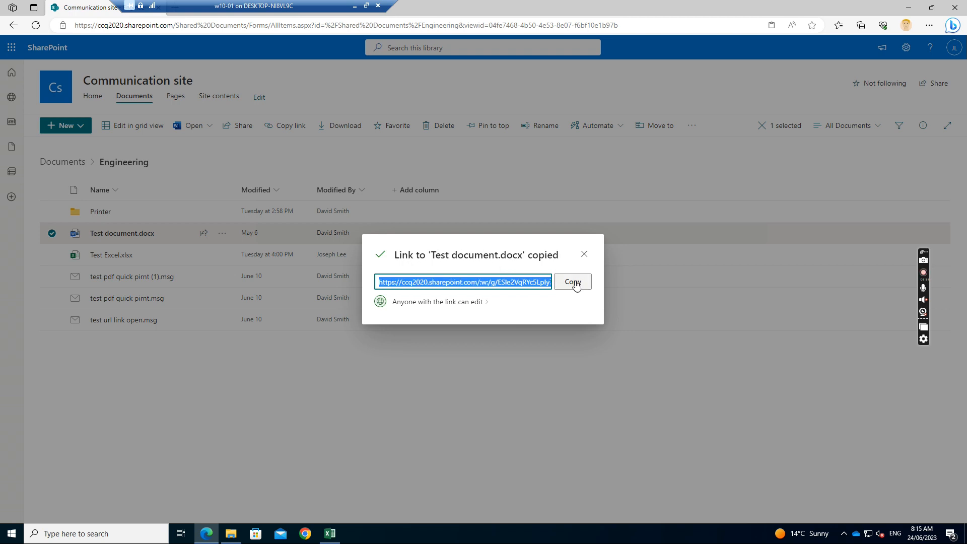
mouse_move(583, 254)
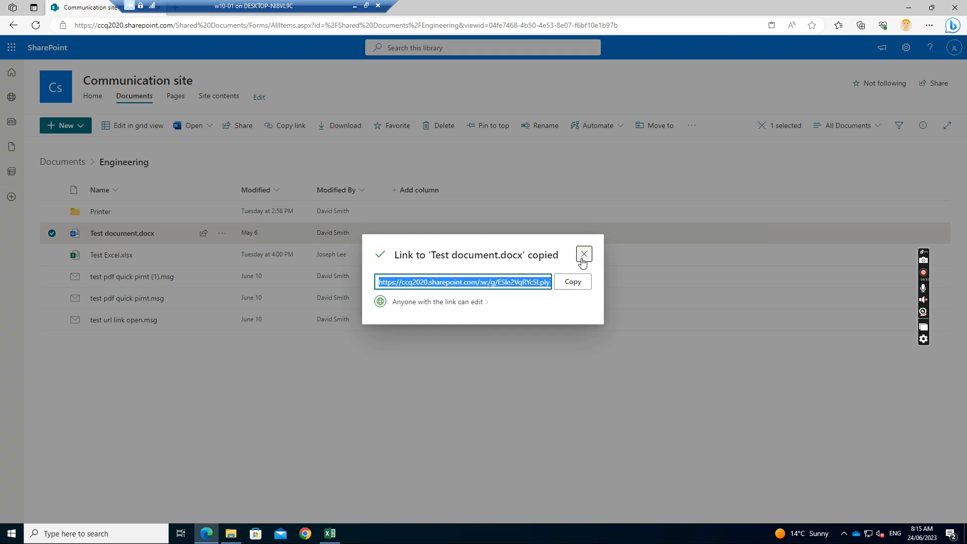
click(583, 254)
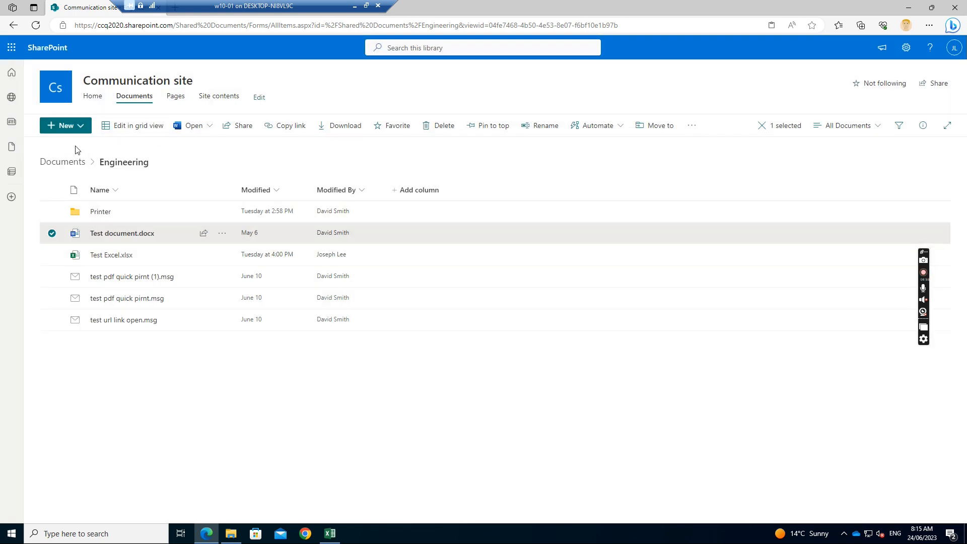
In Master Group, create a new link named 'Test Document' from the copied Word file address
click(63, 161)
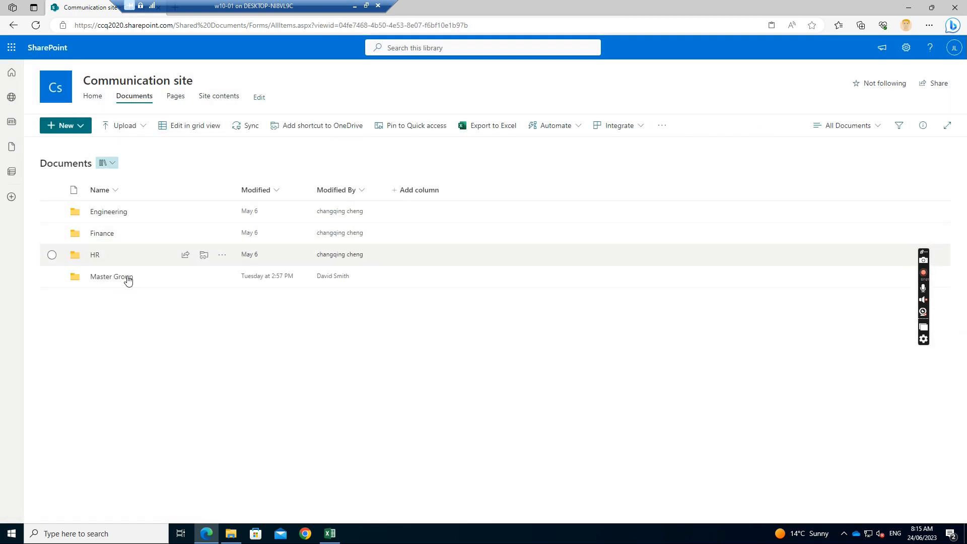
click(110, 277)
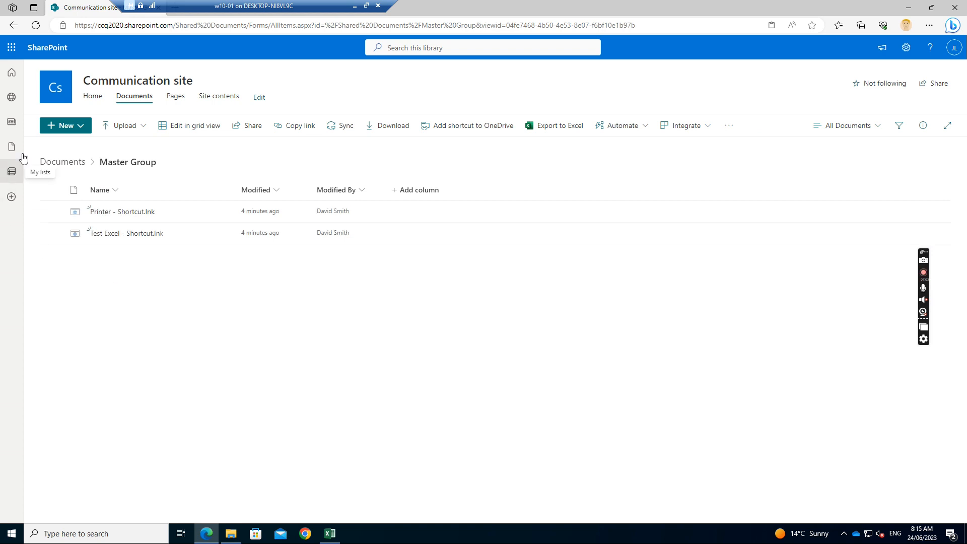
click(61, 126)
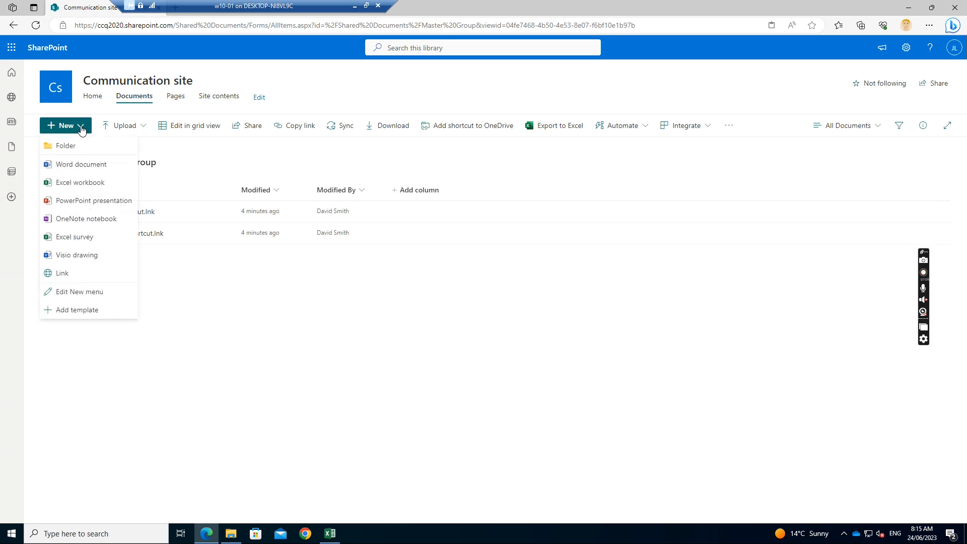
mouse_move(62, 272)
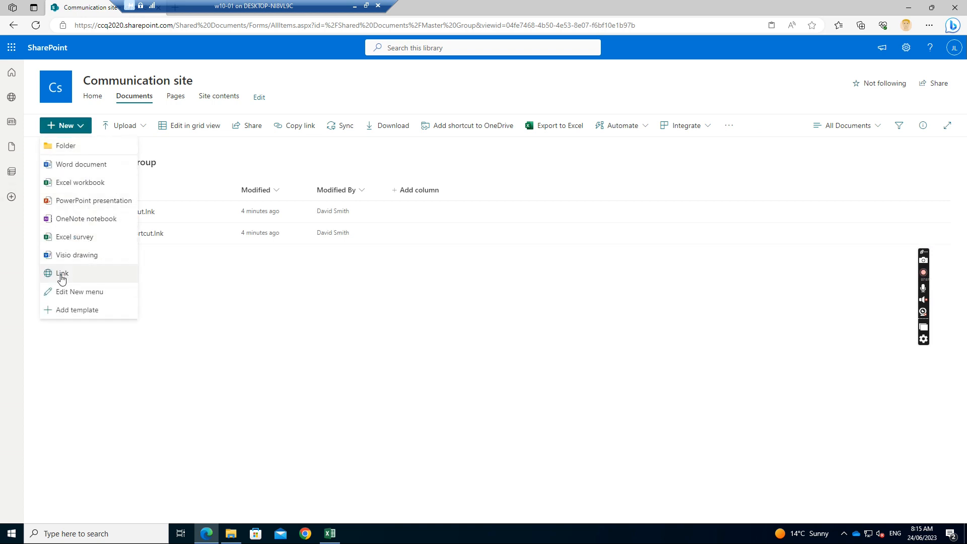
click(61, 273)
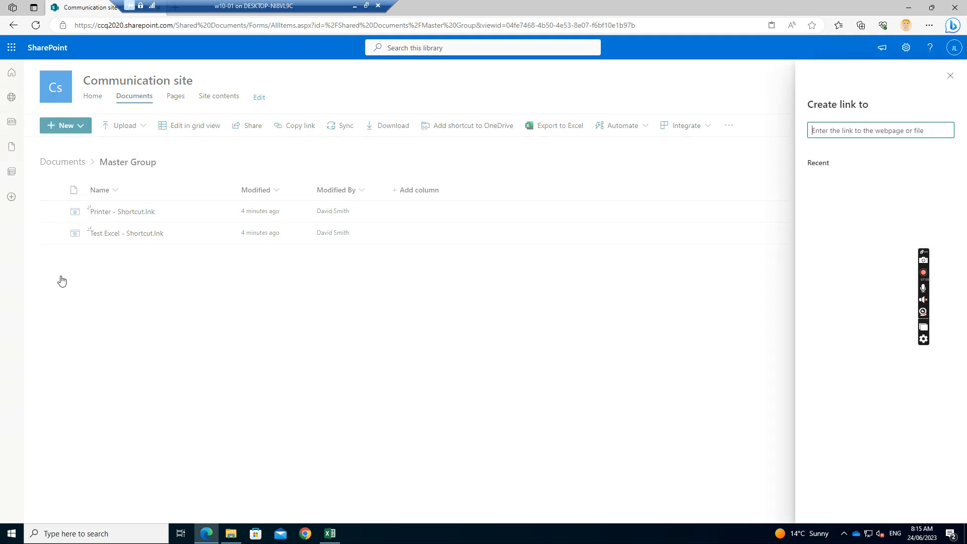
click(880, 130)
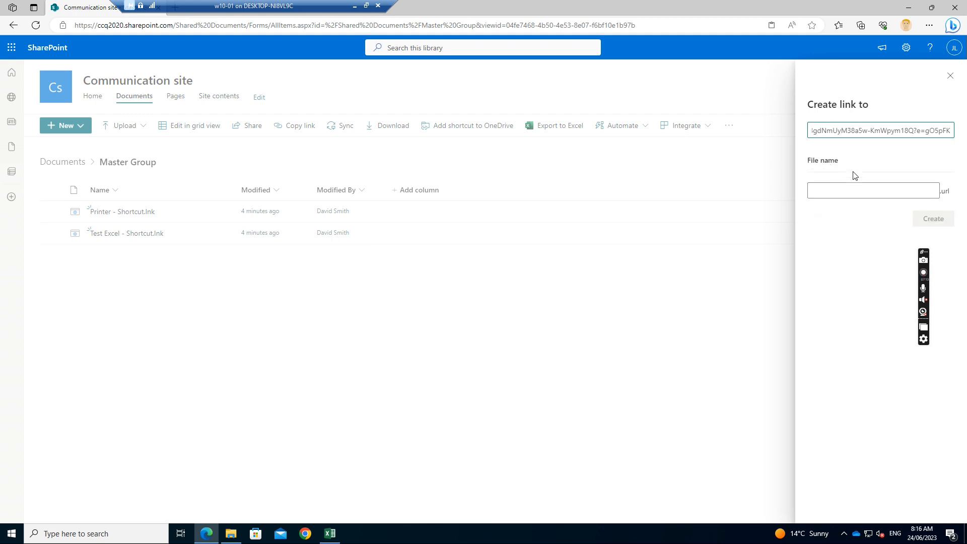
click(873, 190)
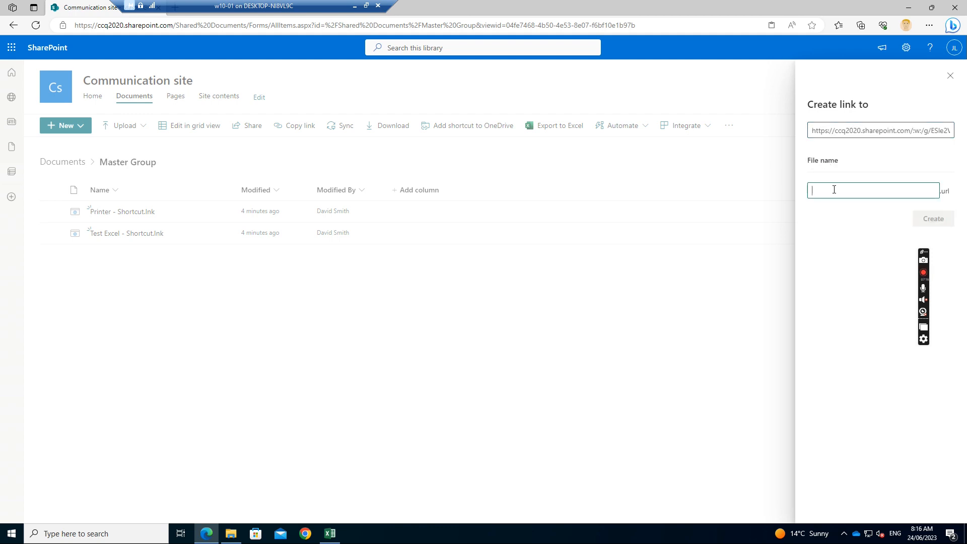
text(Test Doc)
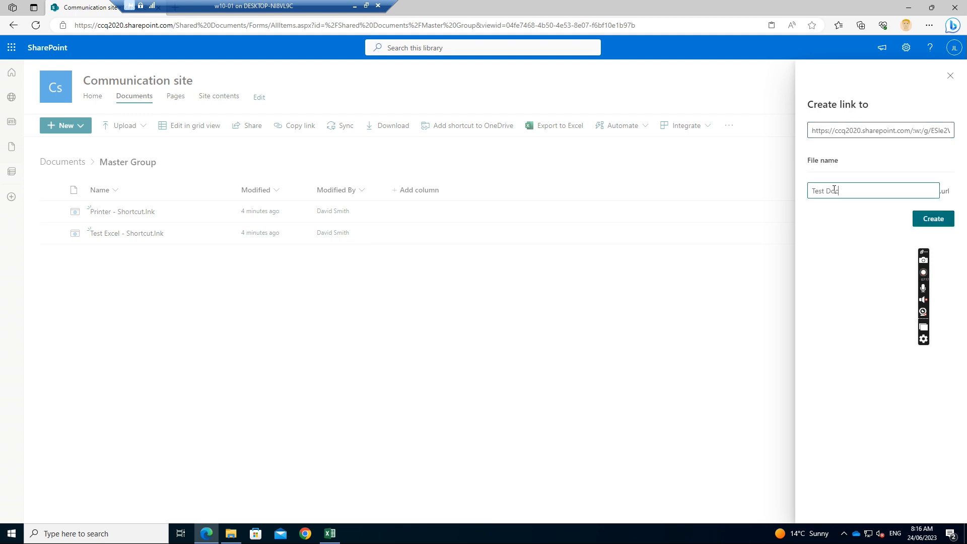
text(ument)
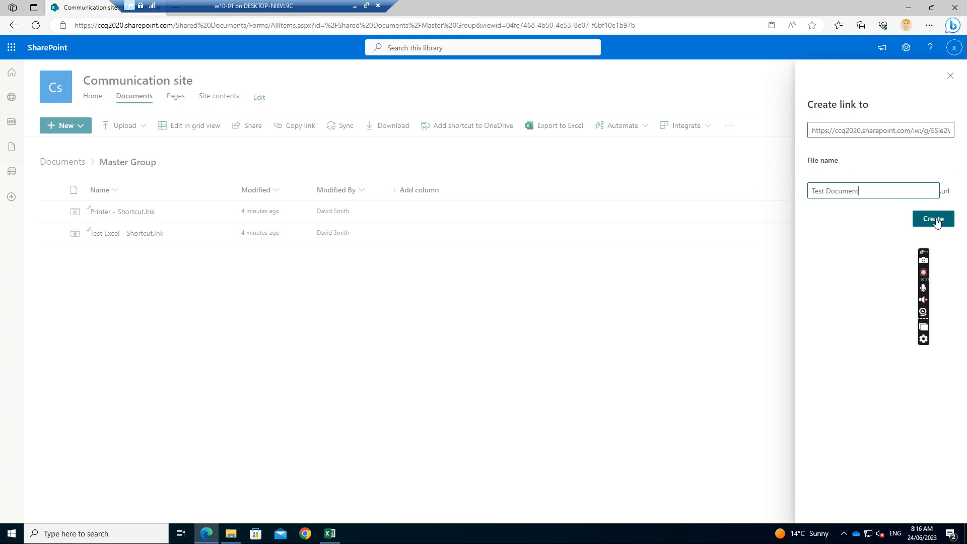
click(933, 219)
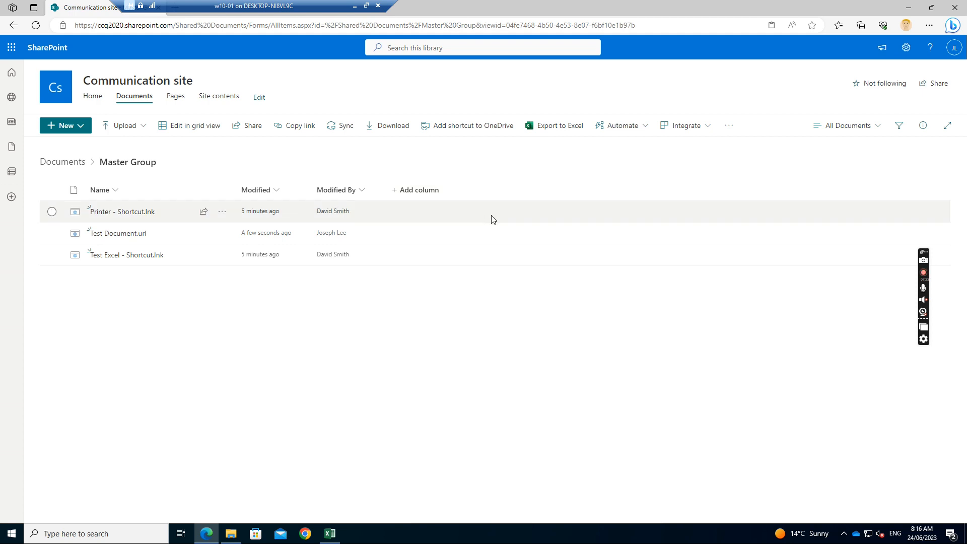
mouse_move(118, 240)
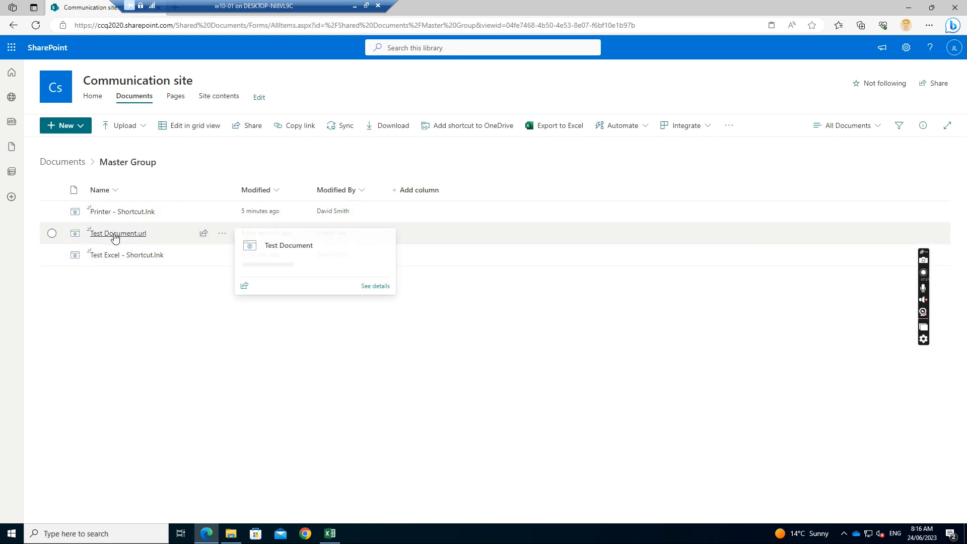
Open Test Document.url to view the Word file, then return to the Master Group tab
click(117, 234)
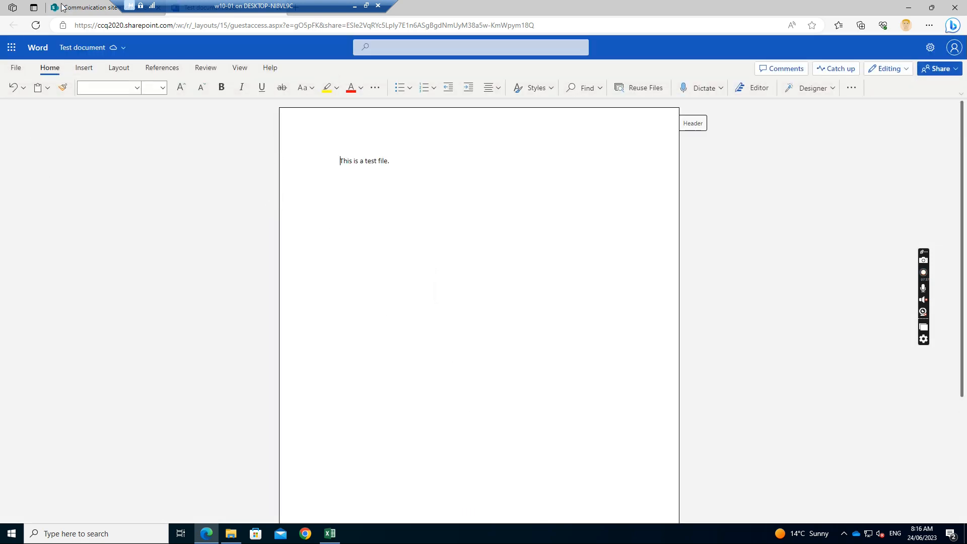
click(86, 6)
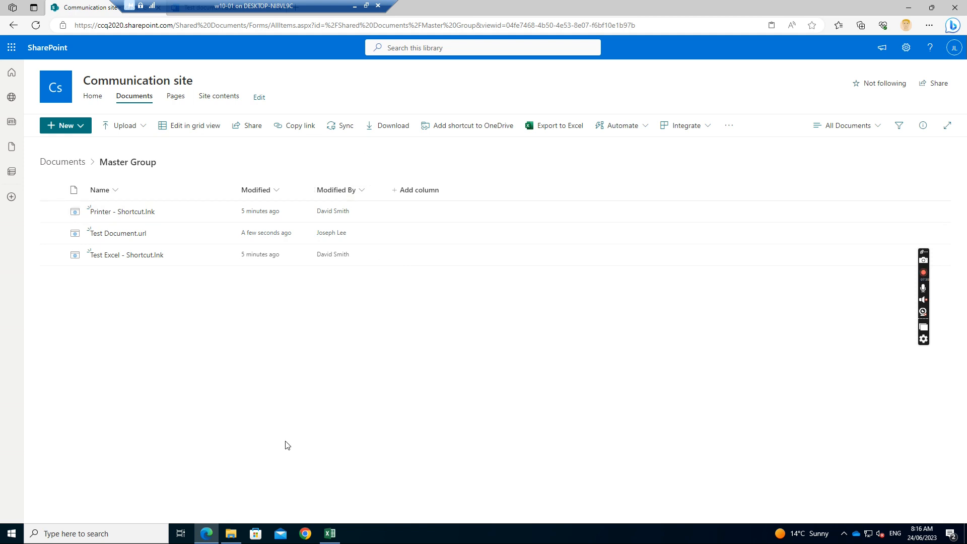
mouse_move(231, 533)
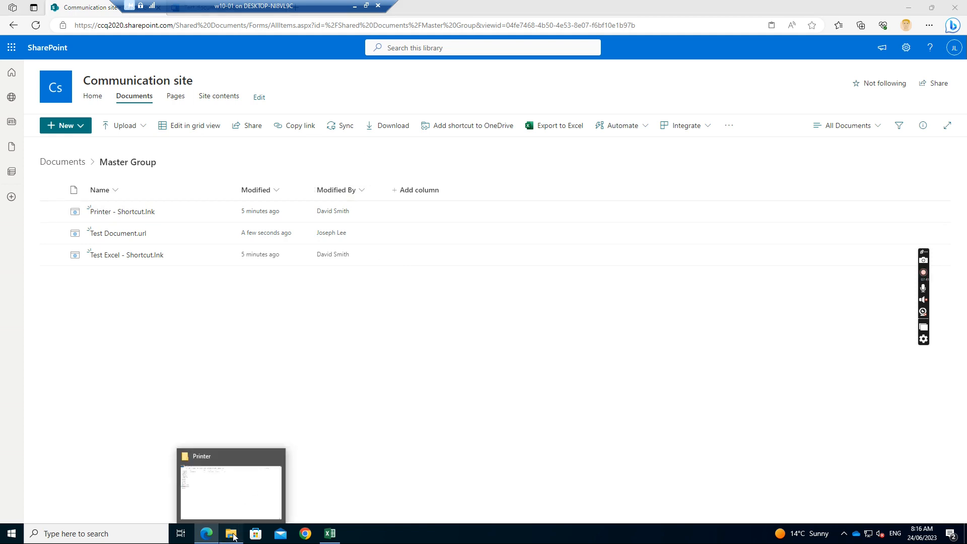
Browse to synced ccq2020 > Communication site - Documents > Master Group and launch Test Document
click(230, 492)
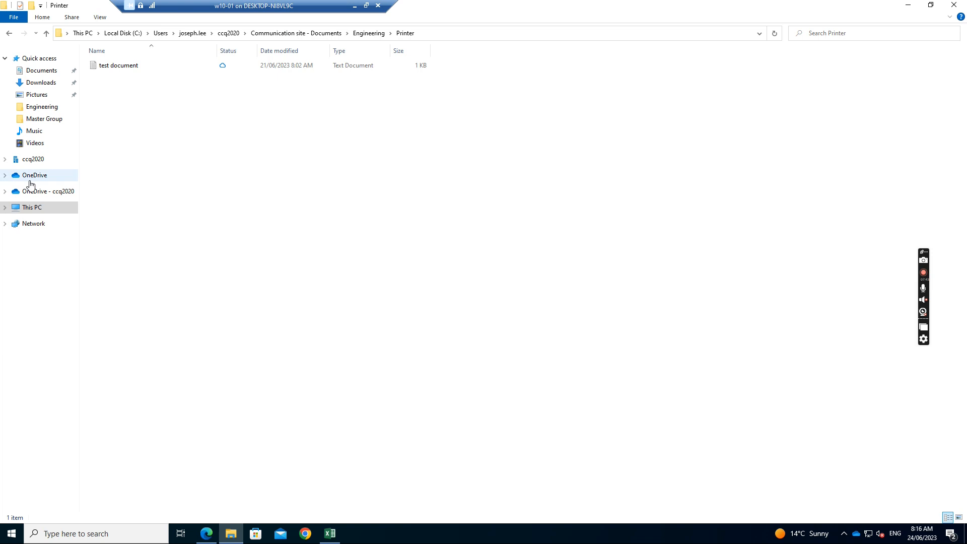
mouse_move(32, 161)
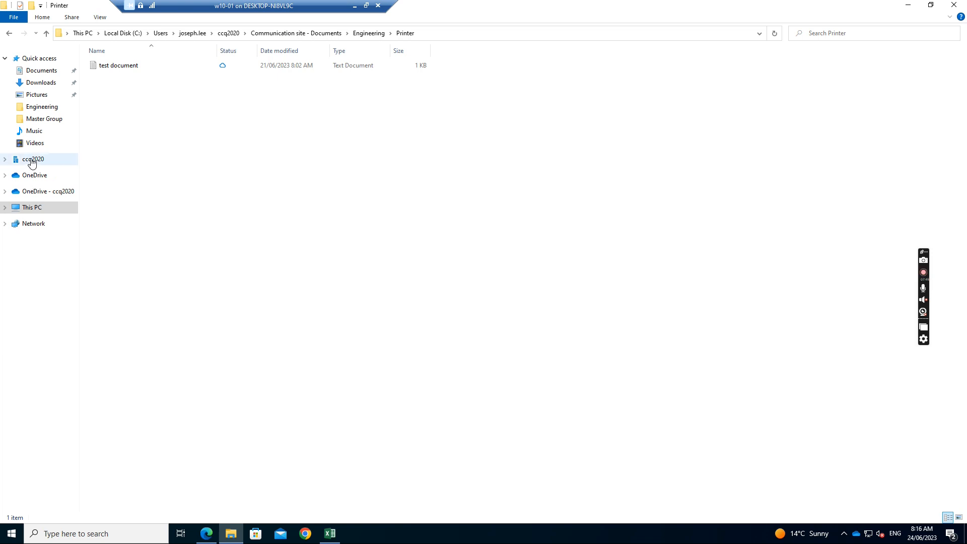
click(33, 160)
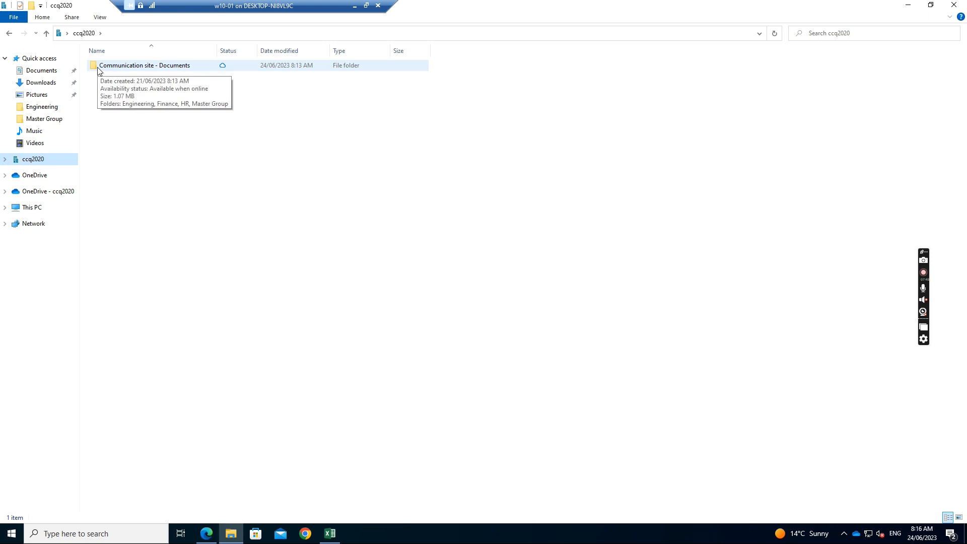
double_click(145, 65)
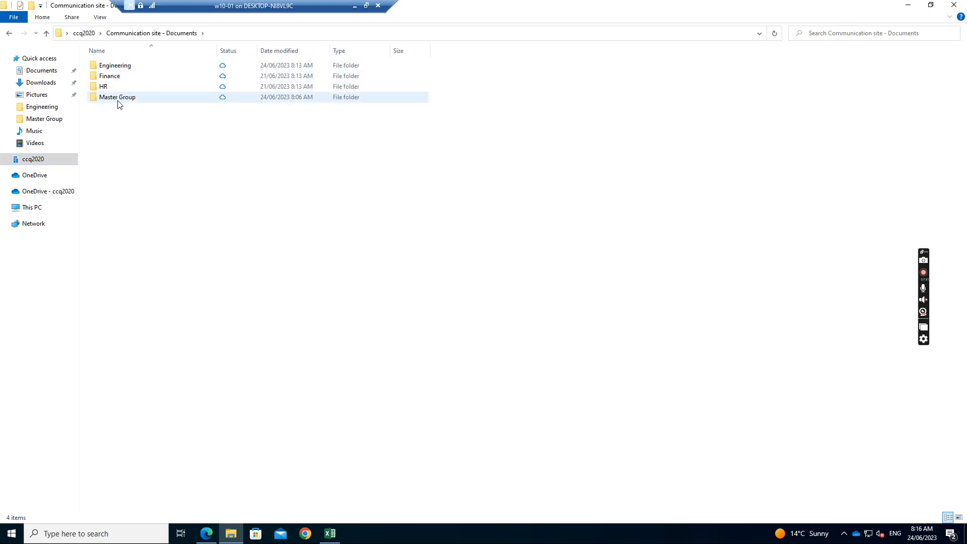
double_click(117, 97)
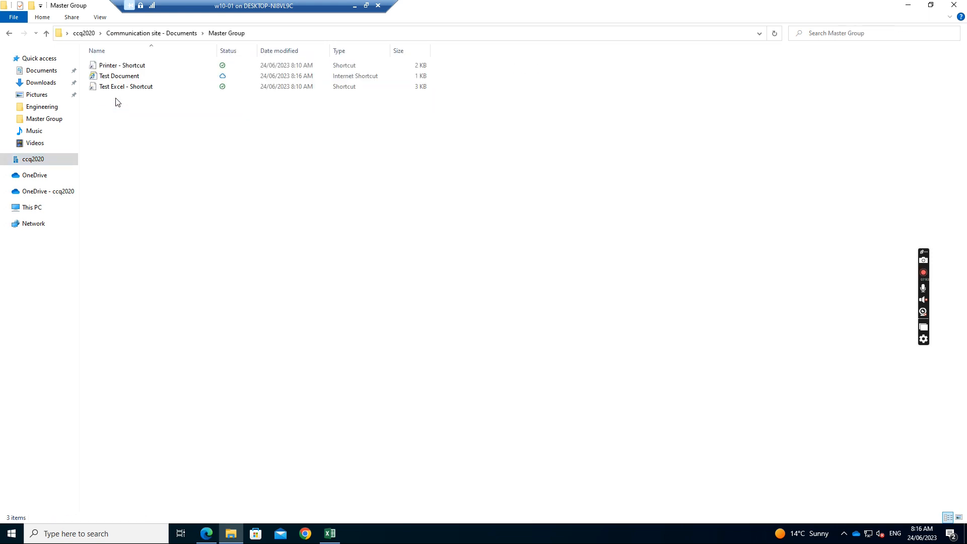
click(119, 76)
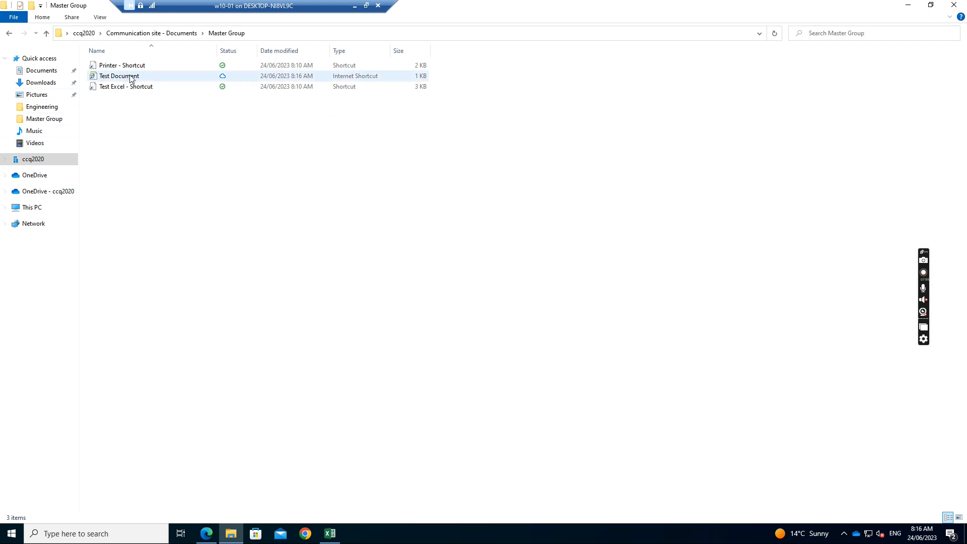
mouse_move(222, 76)
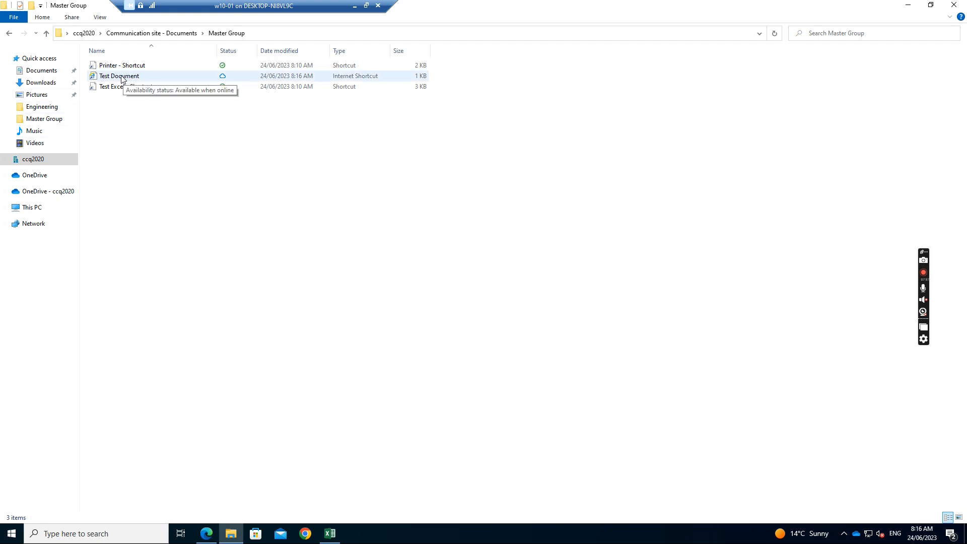
double_click(118, 76)
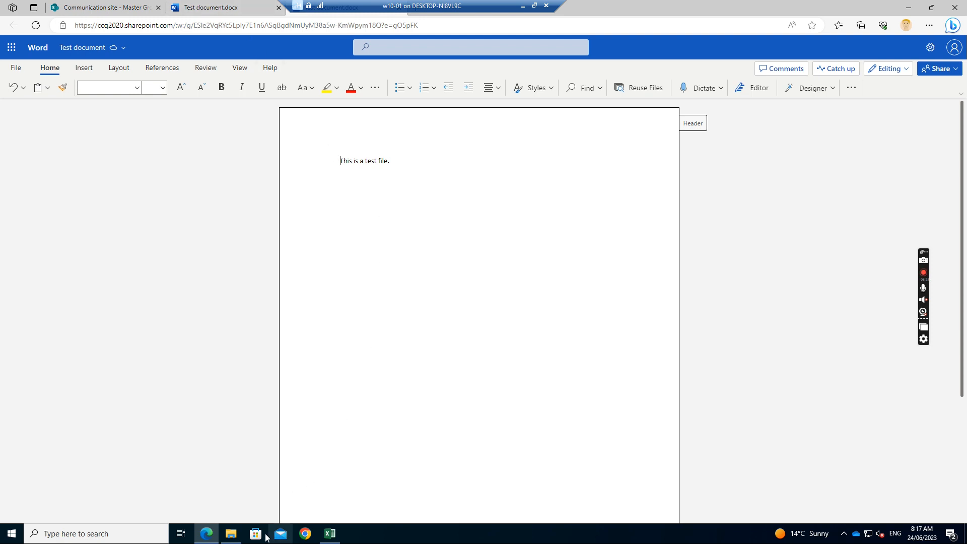
Switch back to File Explorer on the synced Master Group folder
click(231, 534)
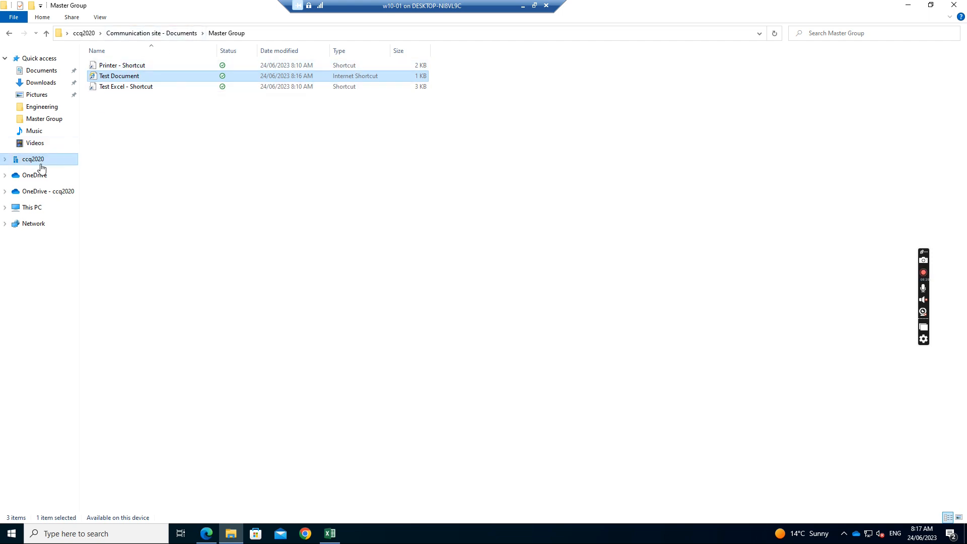
mouse_move(152, 68)
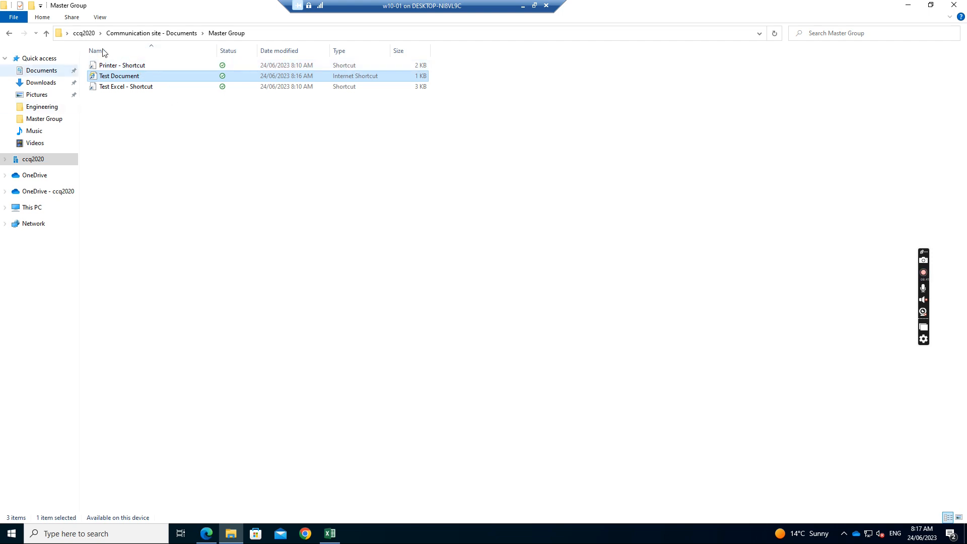
mouse_move(123, 86)
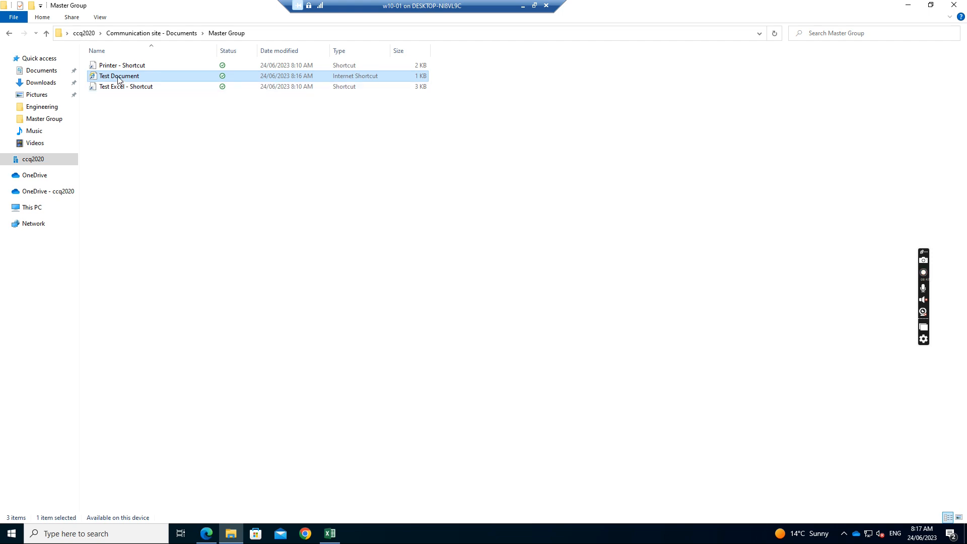
mouse_move(130, 84)
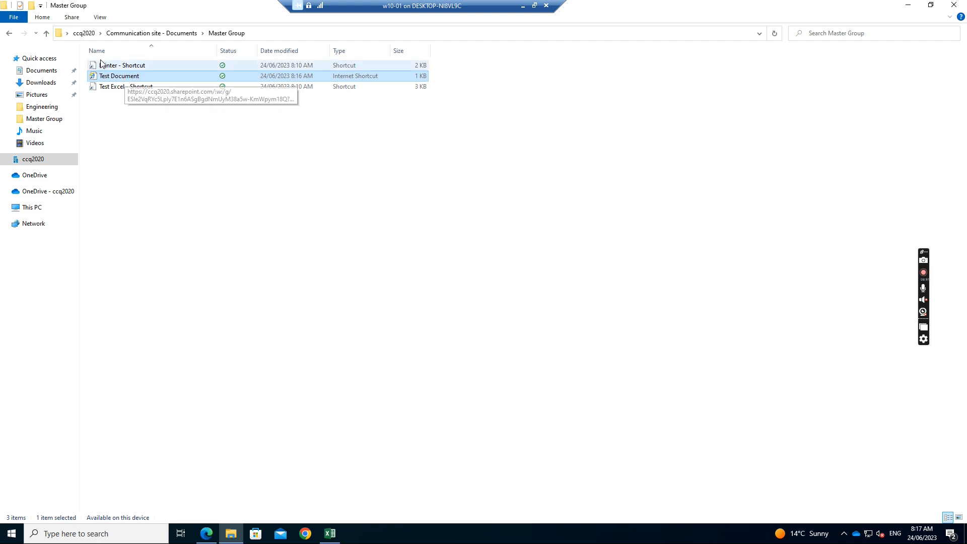
mouse_move(122, 86)
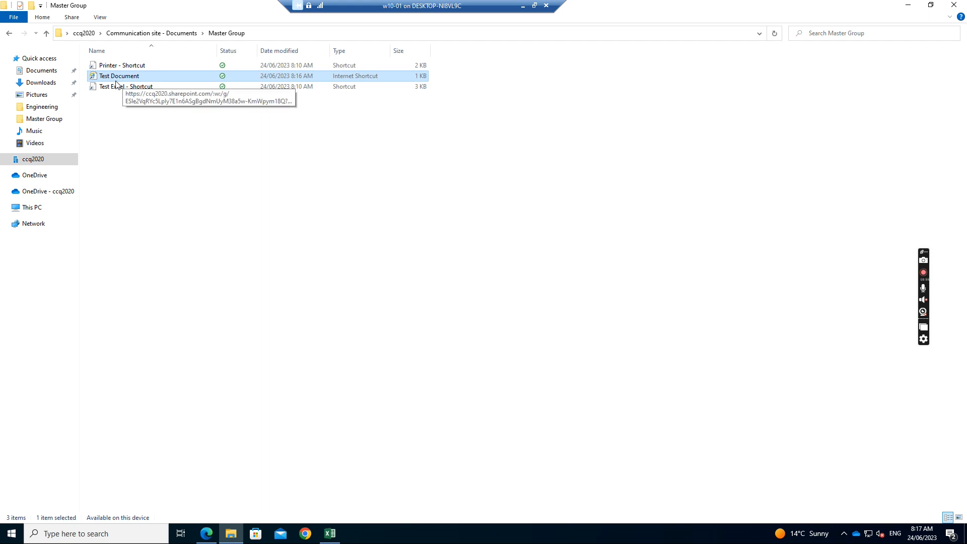
mouse_move(131, 81)
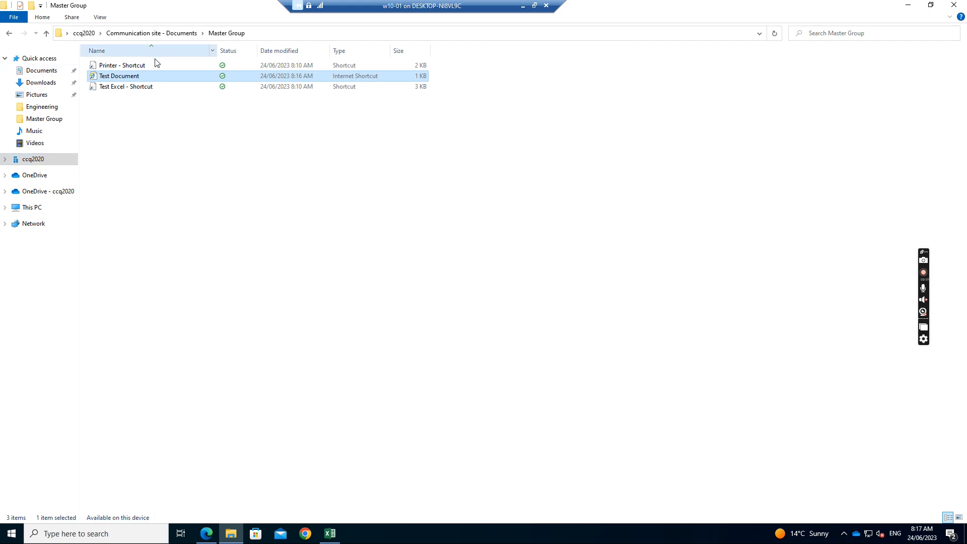
mouse_move(209, 140)
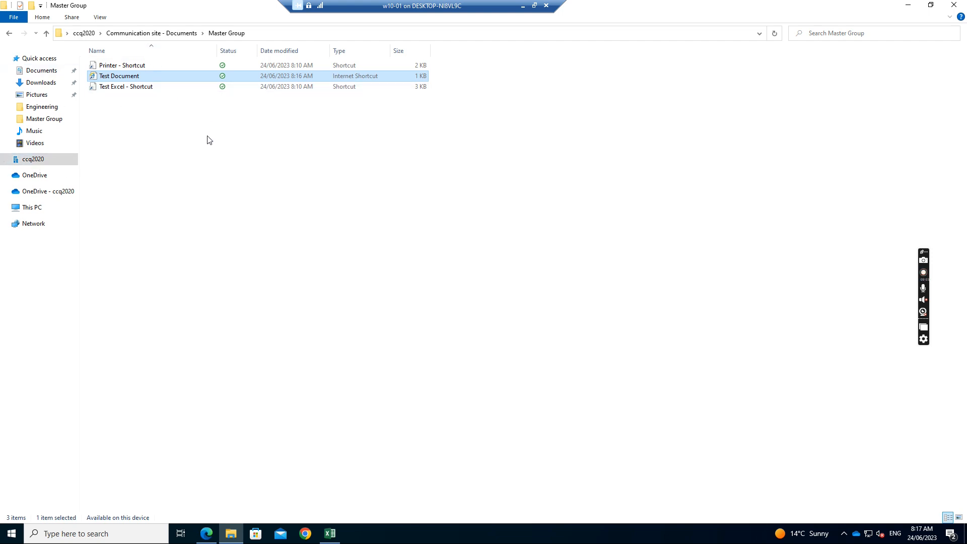
mouse_move(401, 153)
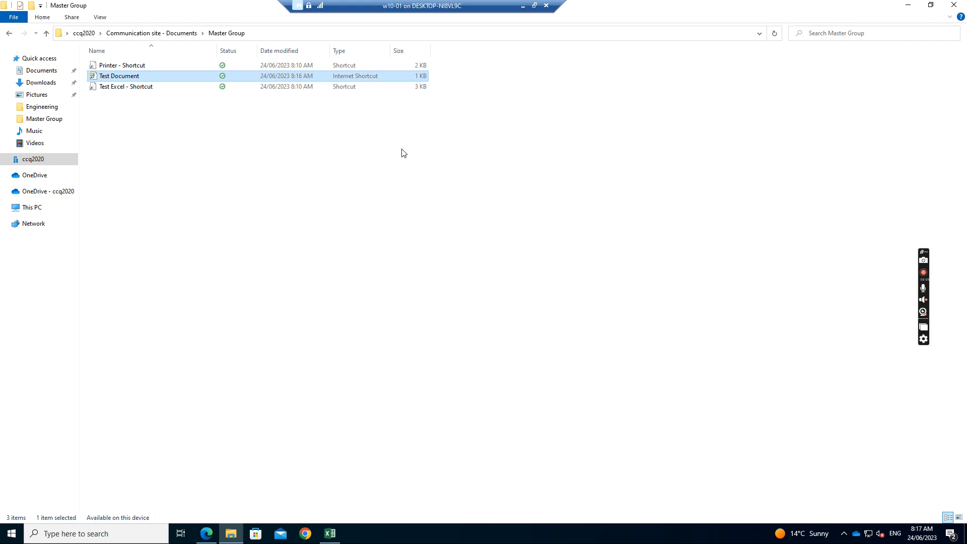